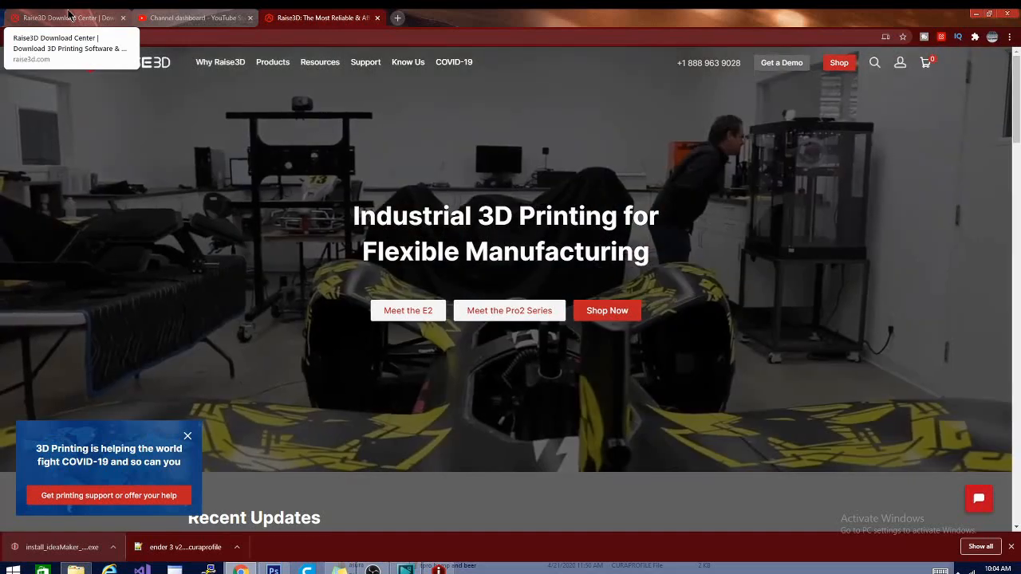
Switch Chrome to the Raise3D Download Center tab listing ideaMaker 4.0.0 Beta downloads
click(68, 17)
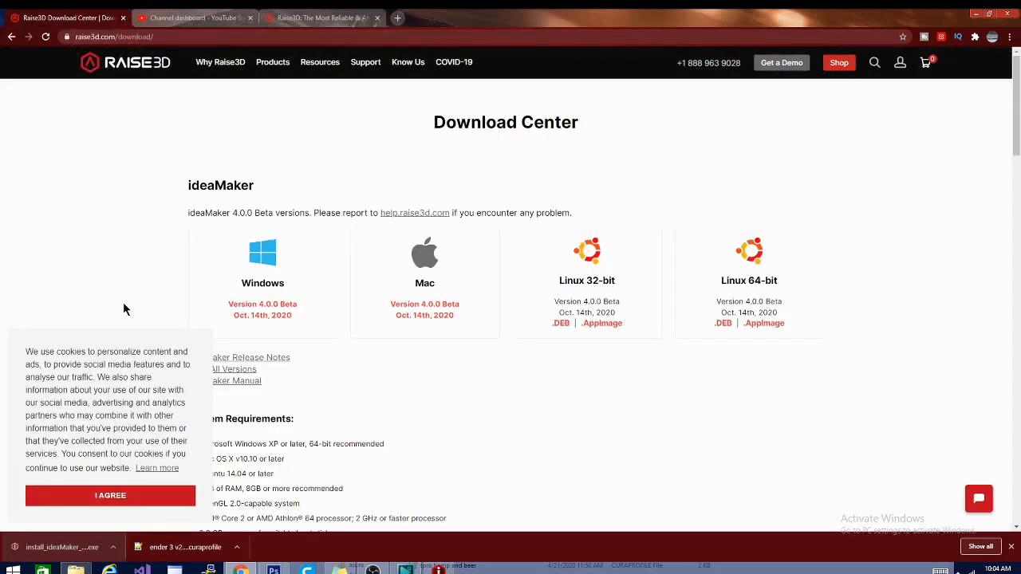
mouse_move(584, 399)
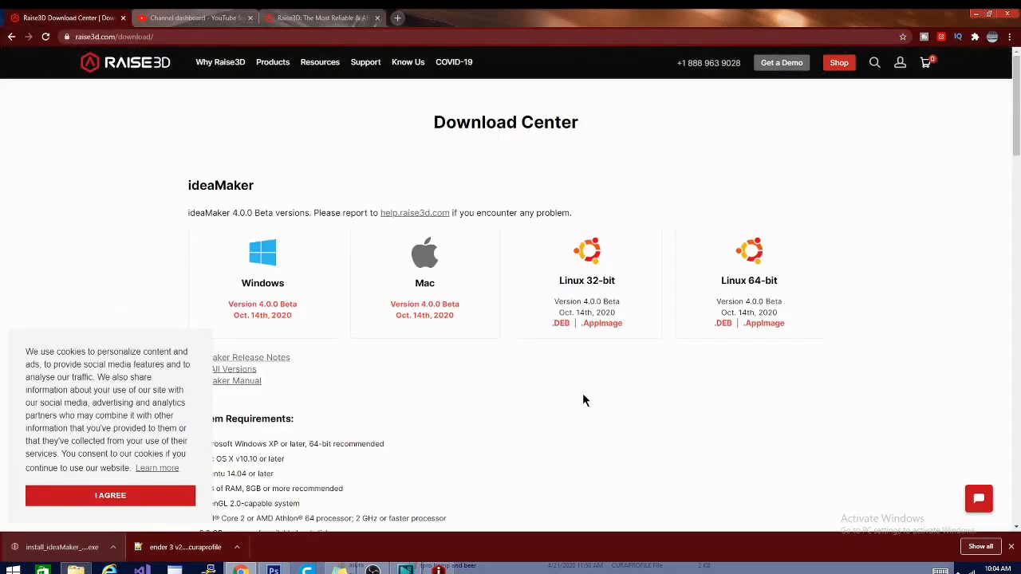
mouse_move(565, 375)
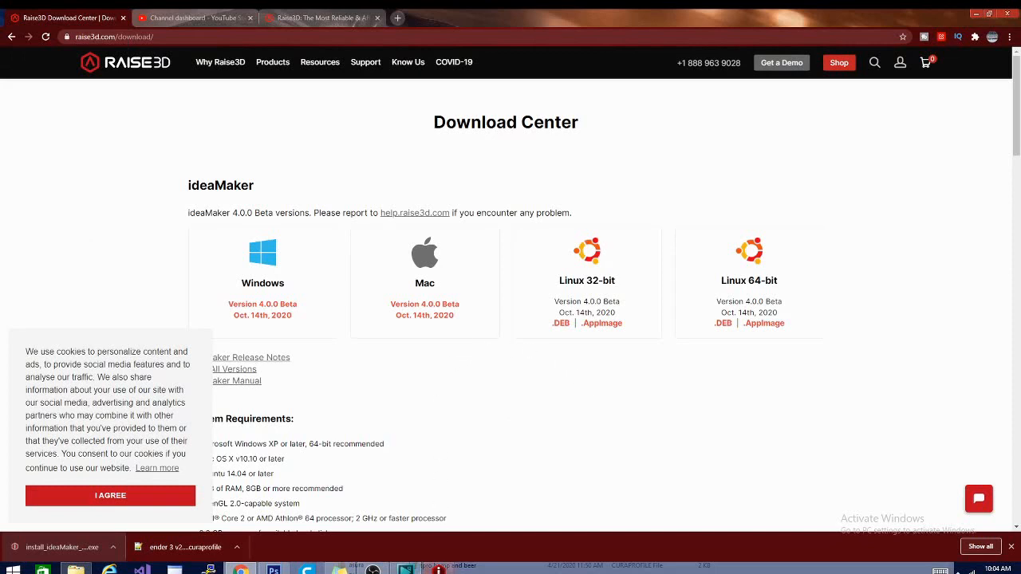
mouse_move(439, 567)
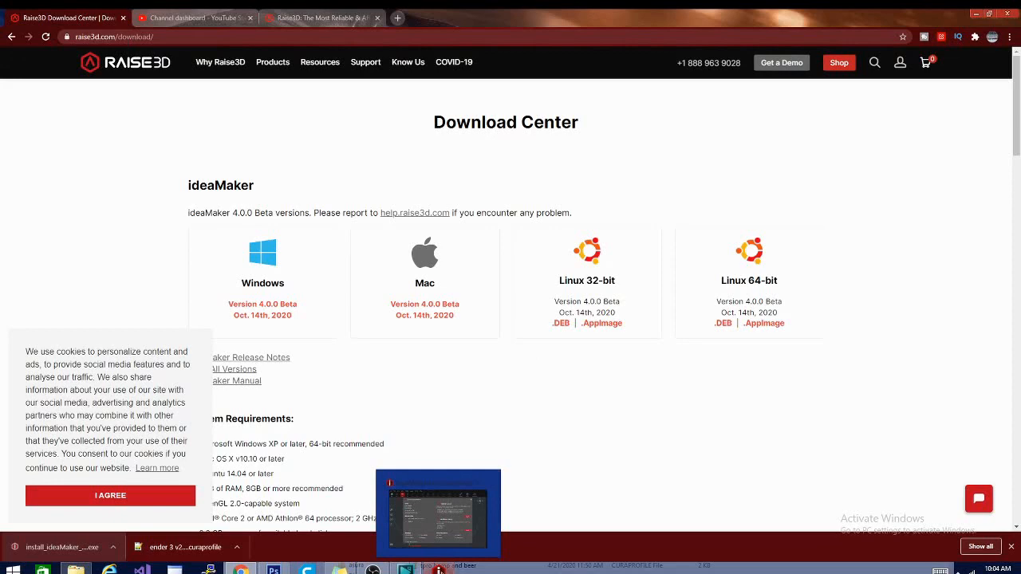
Bring the running ideaMaker window forward and maximize it to full screen
click(438, 513)
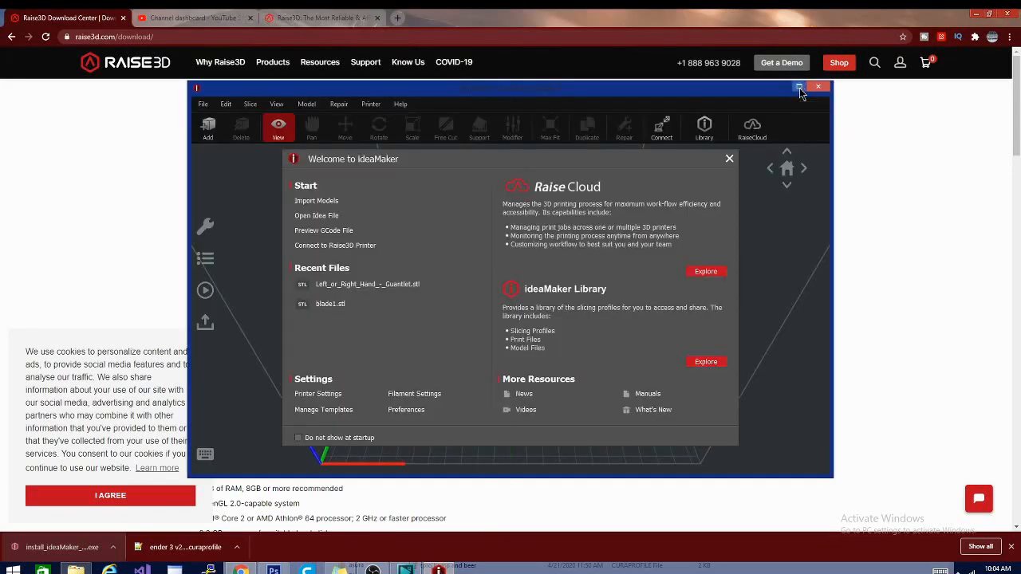
click(798, 87)
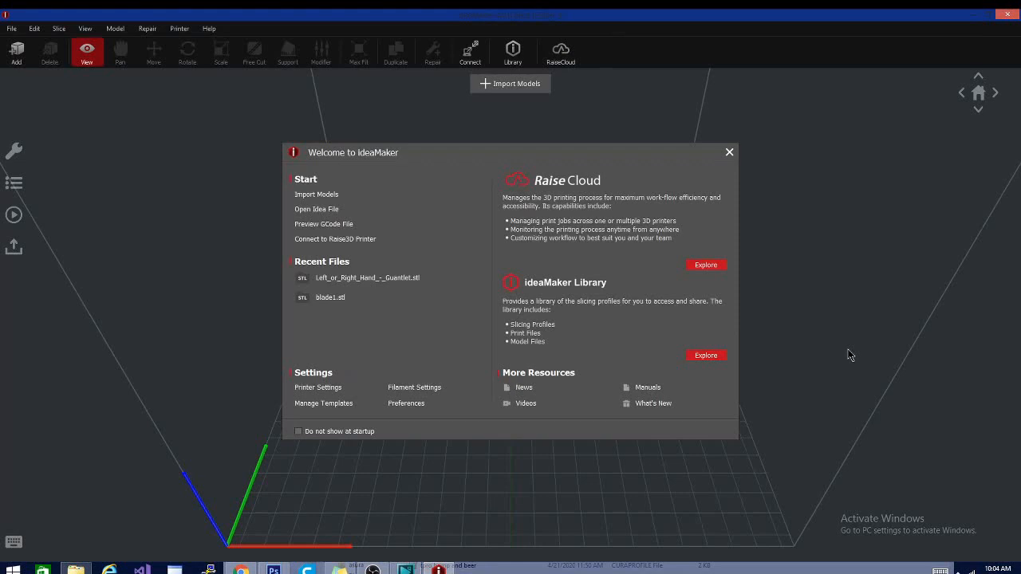
mouse_move(837, 404)
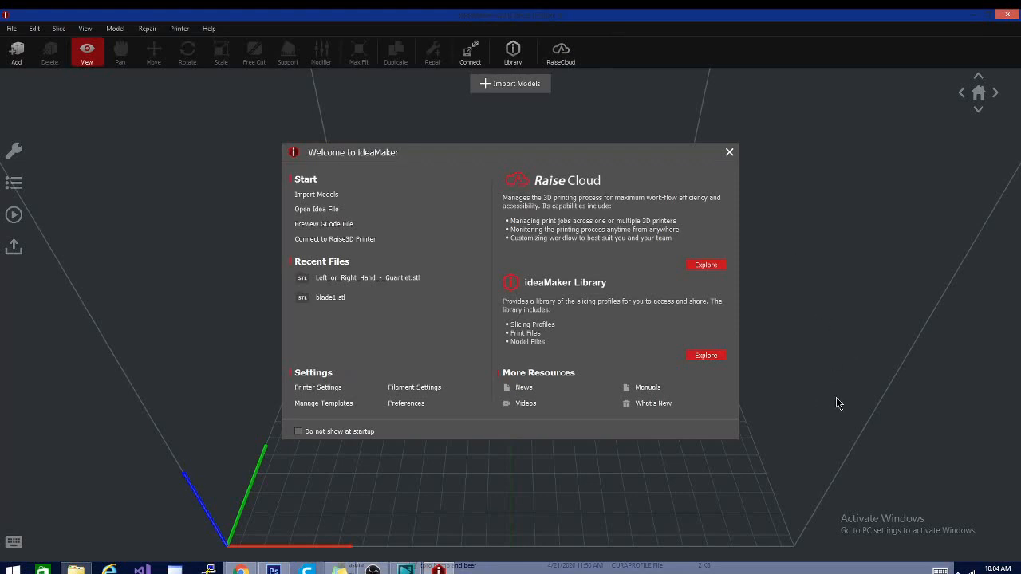
mouse_move(808, 285)
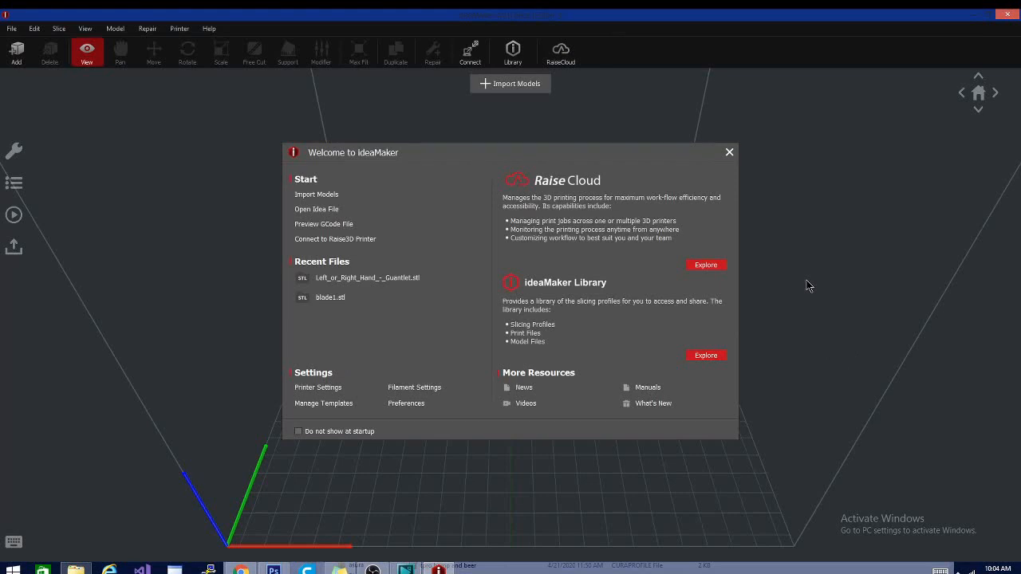
mouse_move(794, 295)
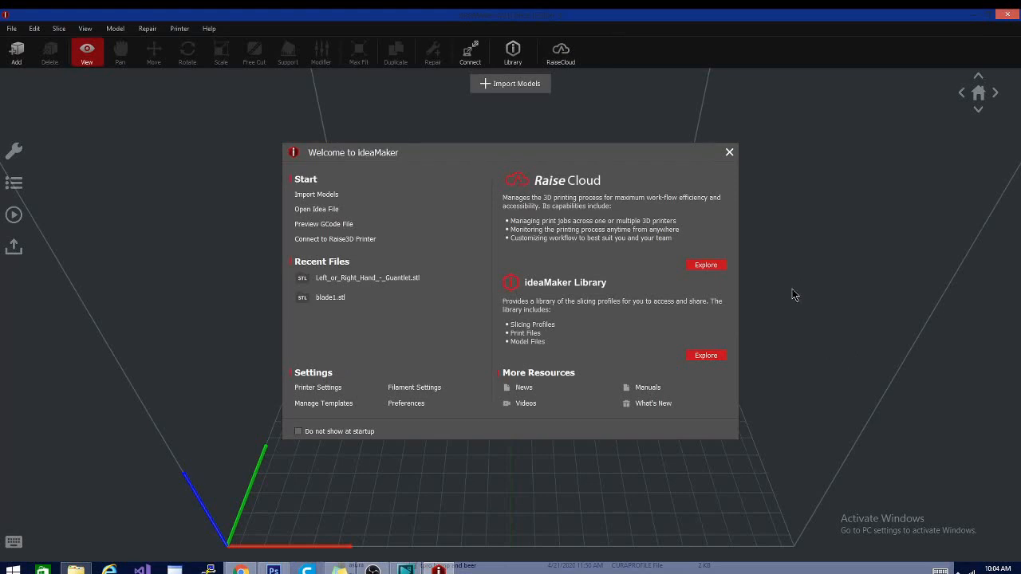
mouse_move(732, 313)
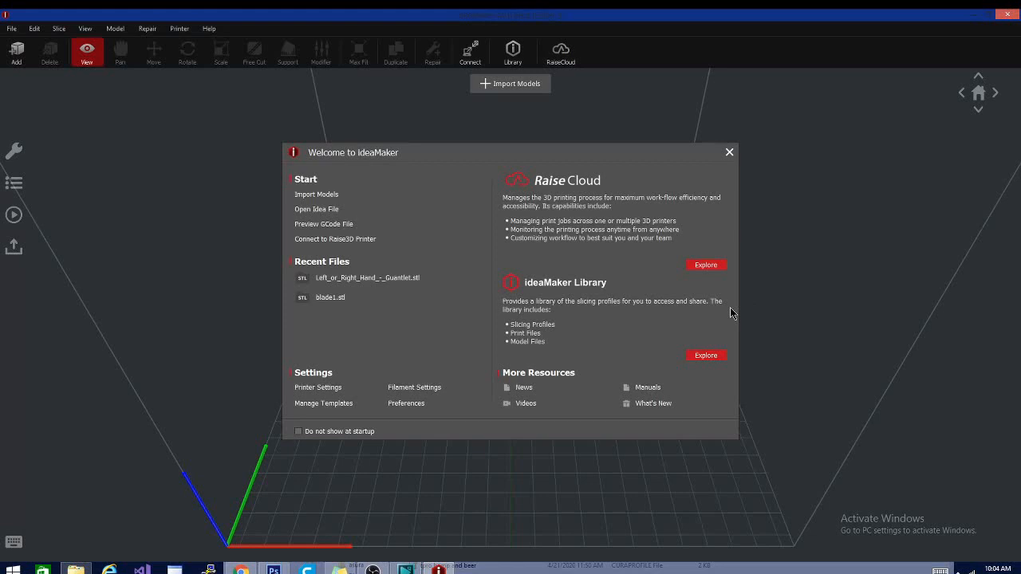
mouse_move(846, 274)
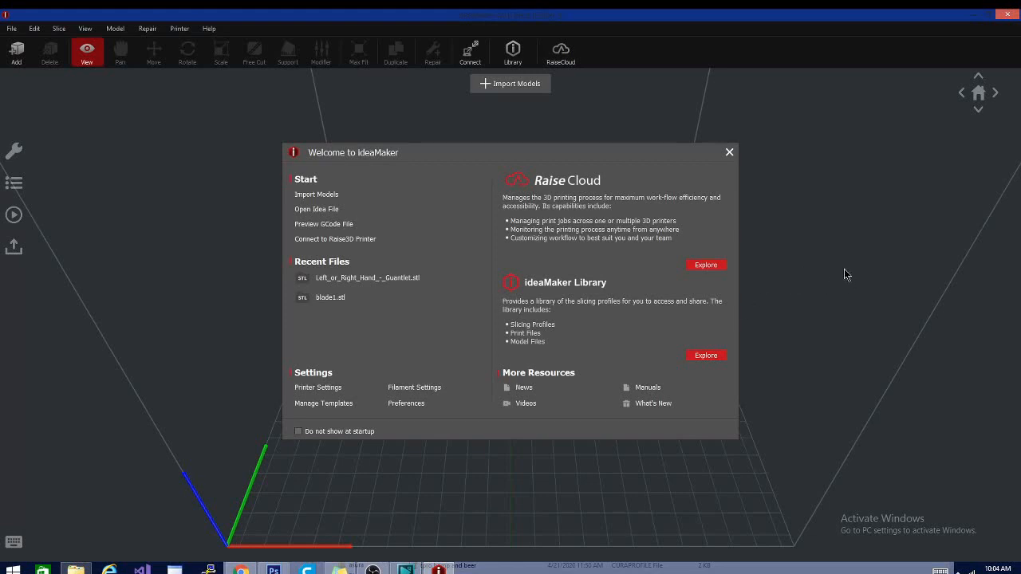
mouse_move(278, 142)
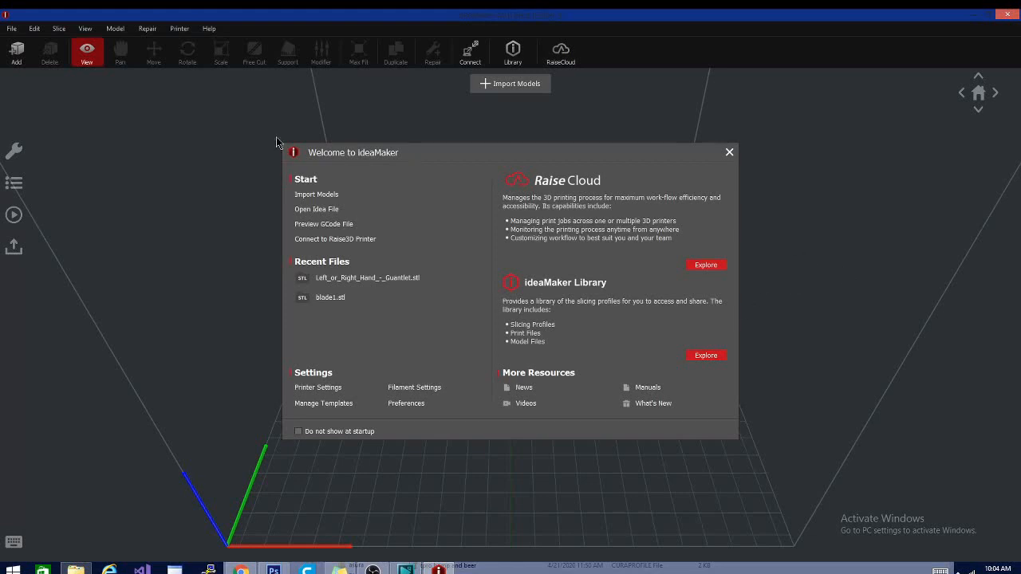
mouse_move(469, 200)
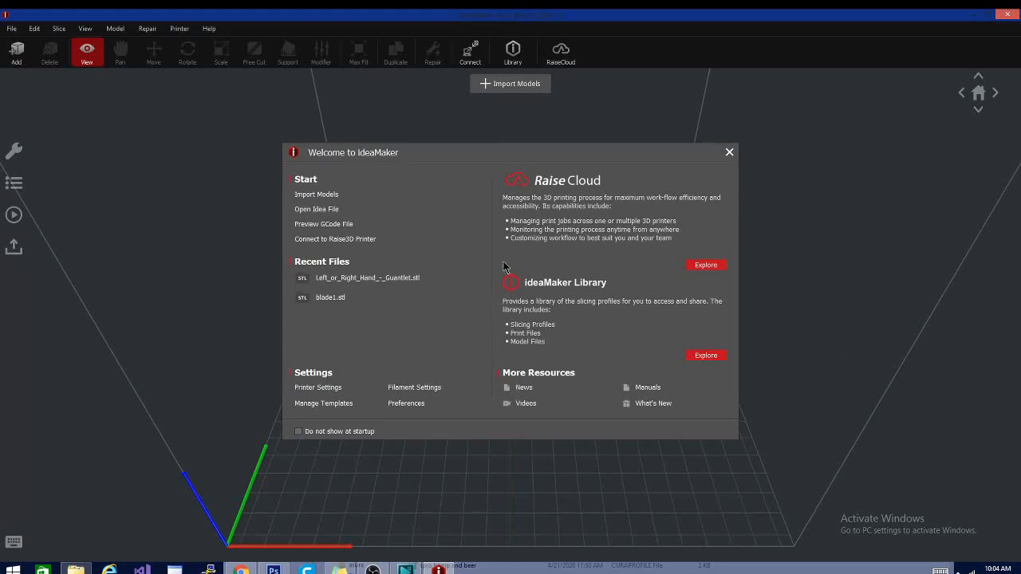
mouse_move(538, 445)
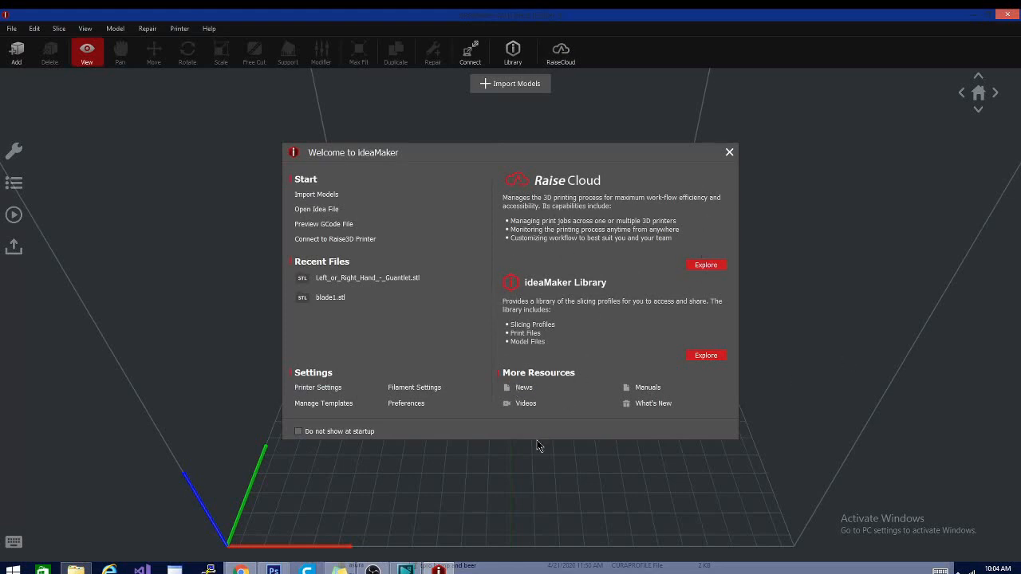
mouse_move(570, 159)
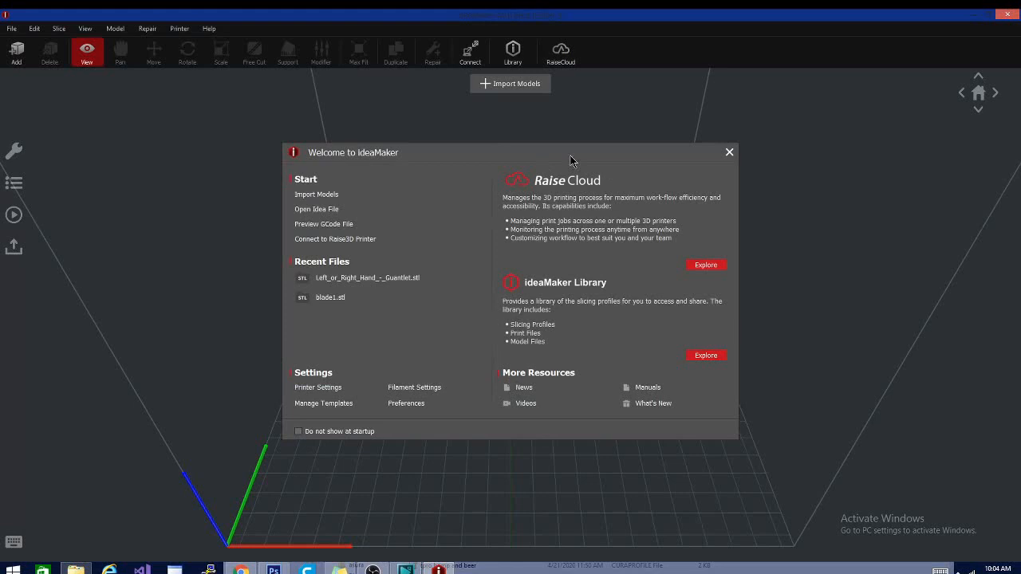
mouse_move(702, 215)
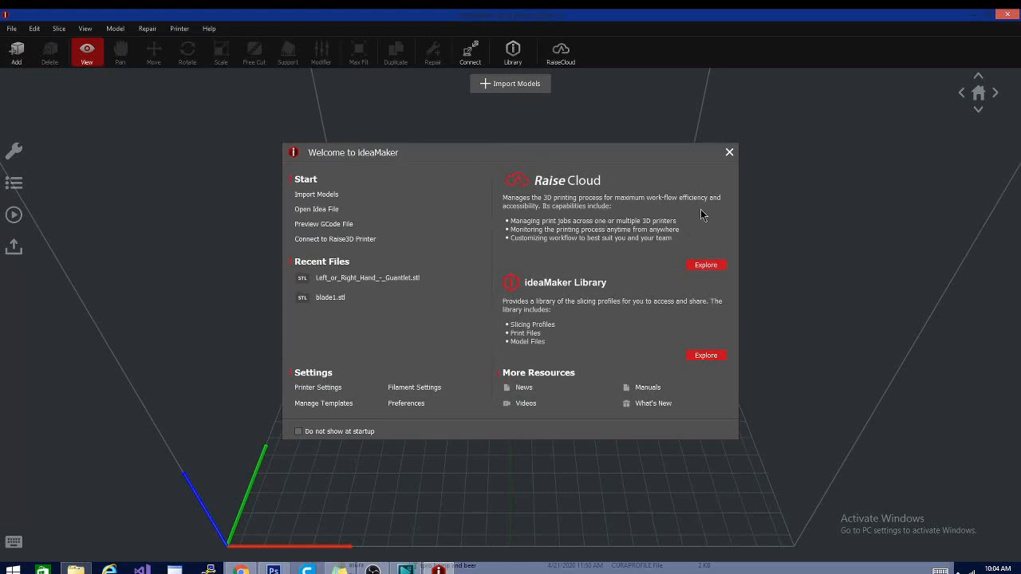
mouse_move(576, 315)
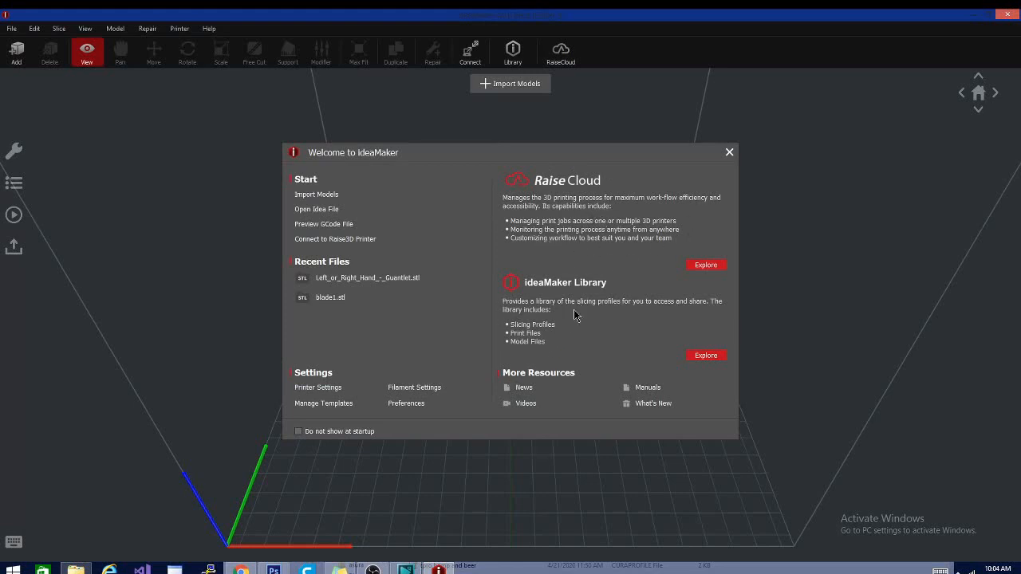
mouse_move(533, 348)
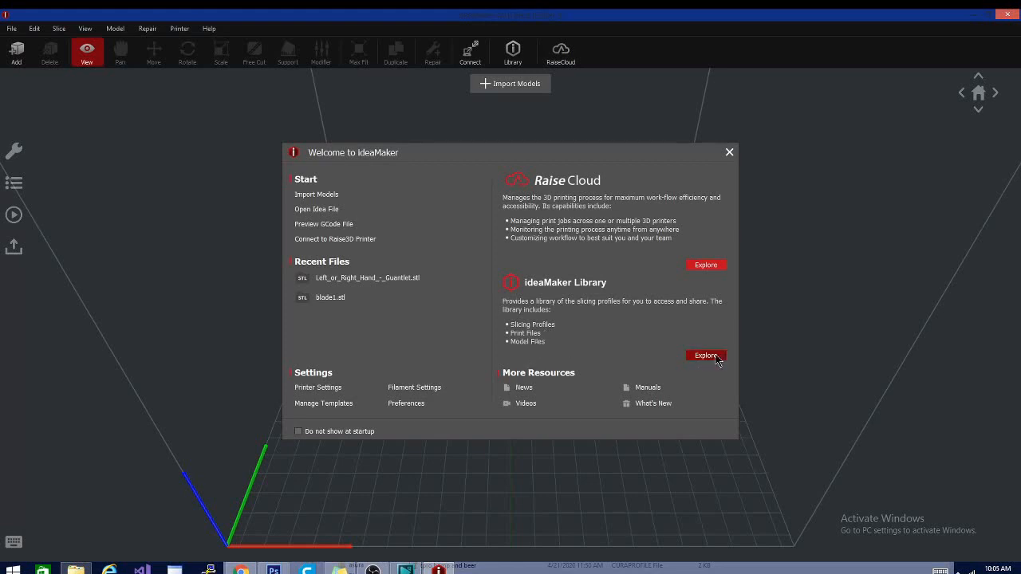
Open ideaMaker Library from the welcome dialog and browse the community printer profile cards
click(705, 356)
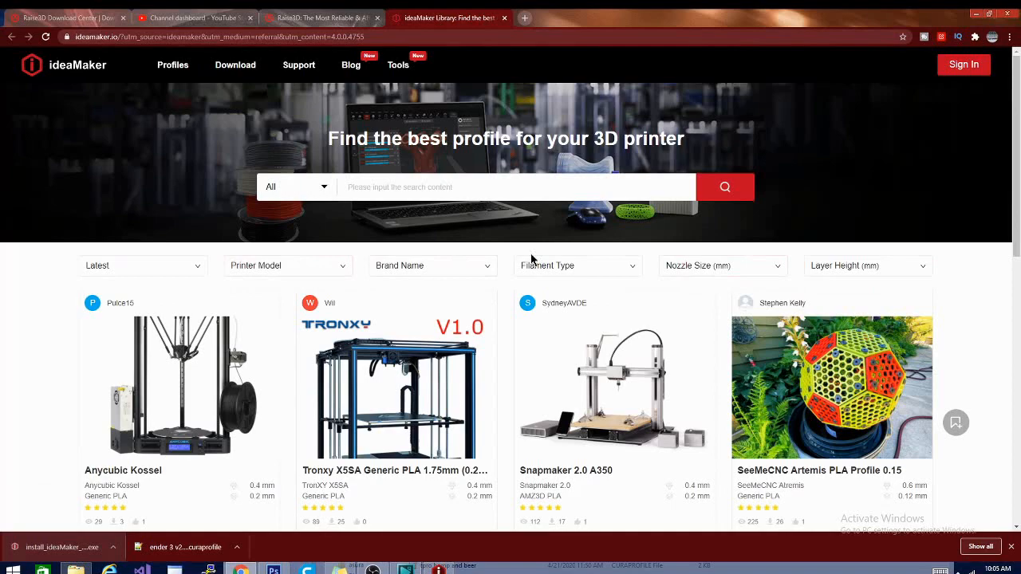
scroll(down, 3)
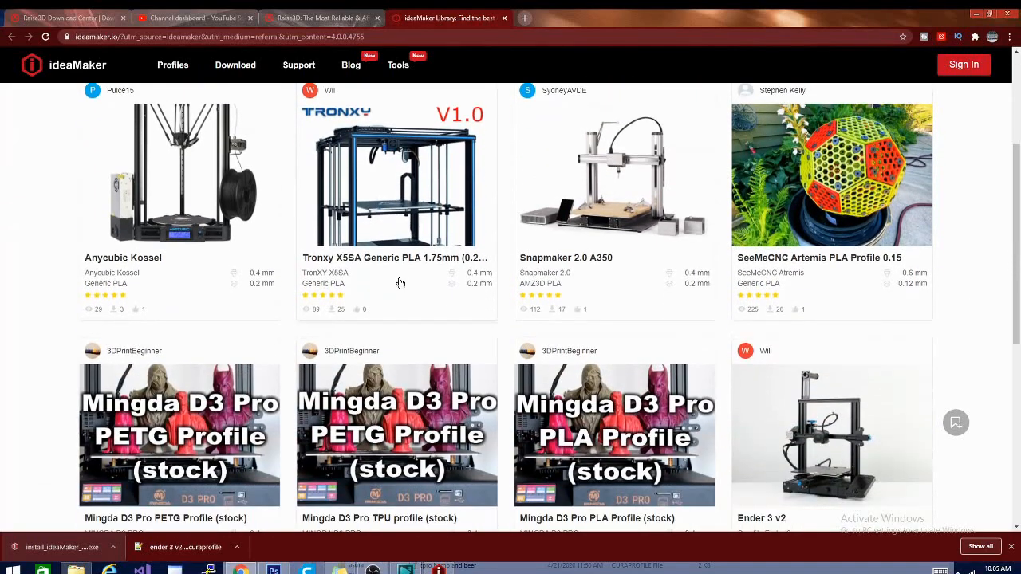
scroll(down, 3)
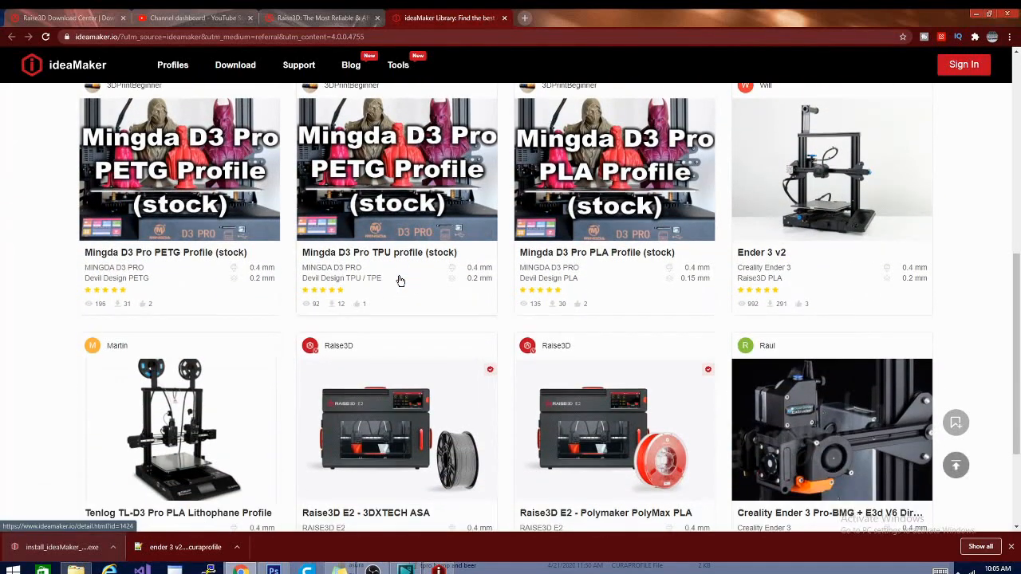
scroll(up, 3)
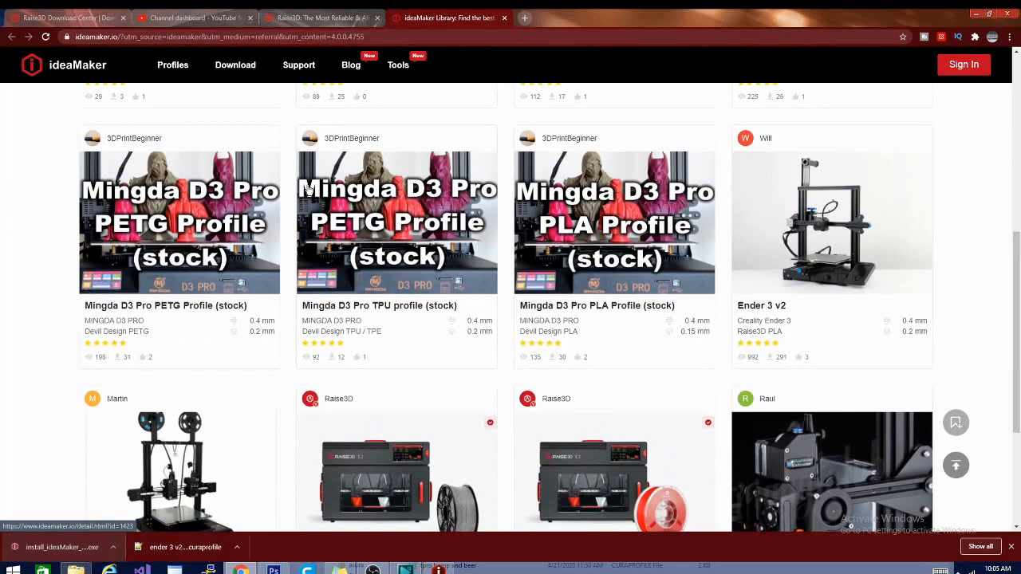
scroll(down, 3)
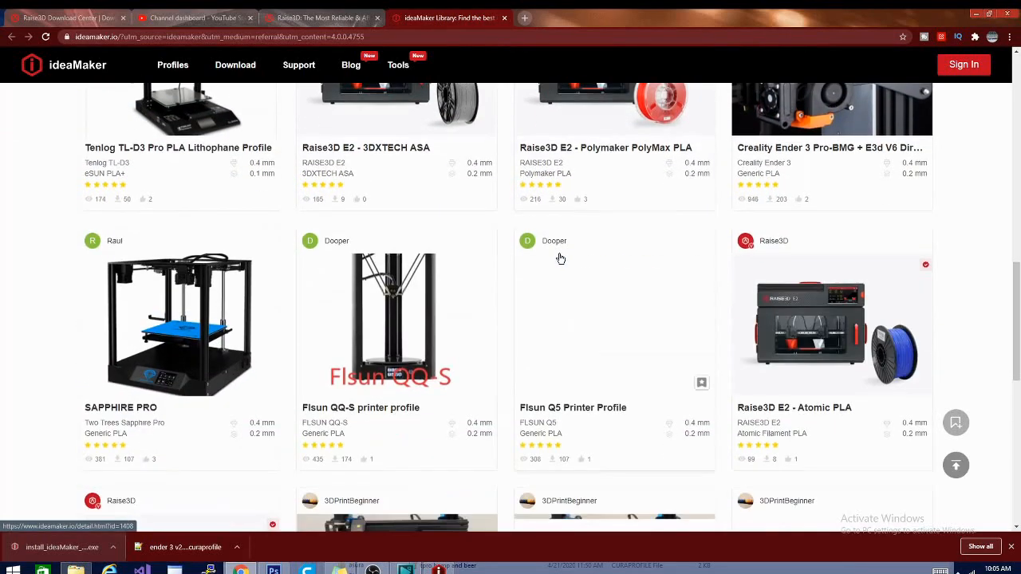
scroll(down, 3)
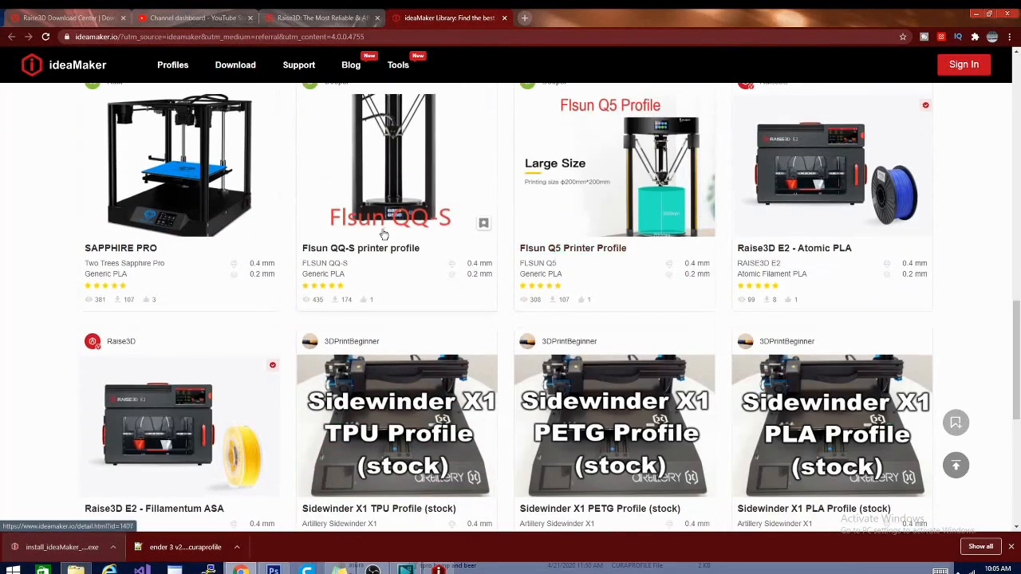
scroll(down, 3)
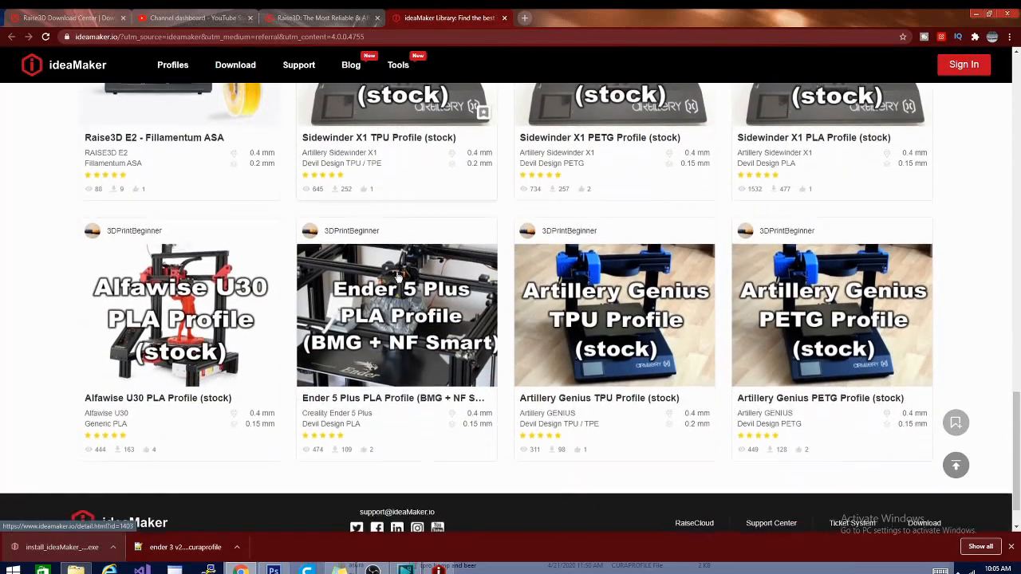
scroll(down, 3)
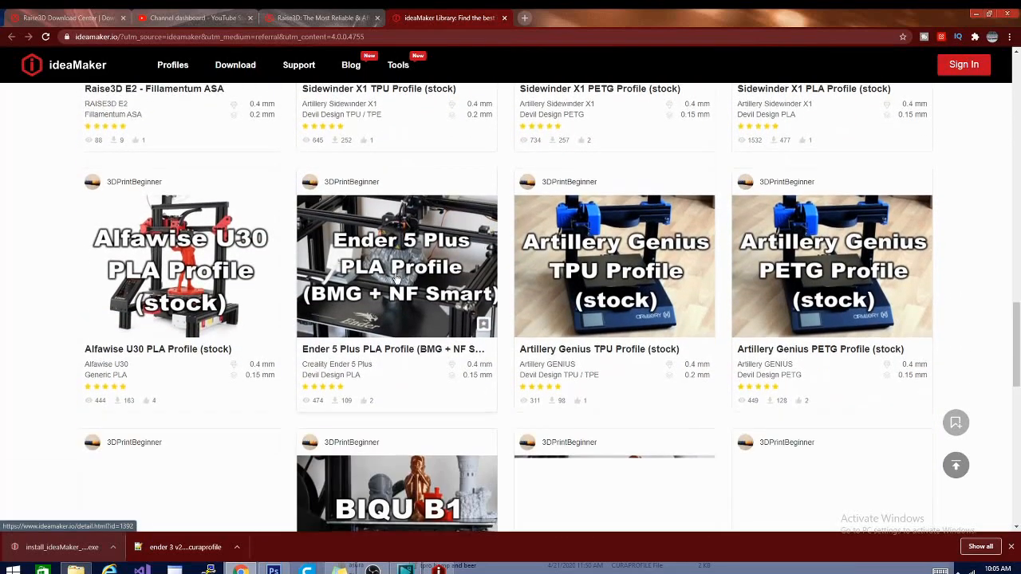
scroll(down, 3)
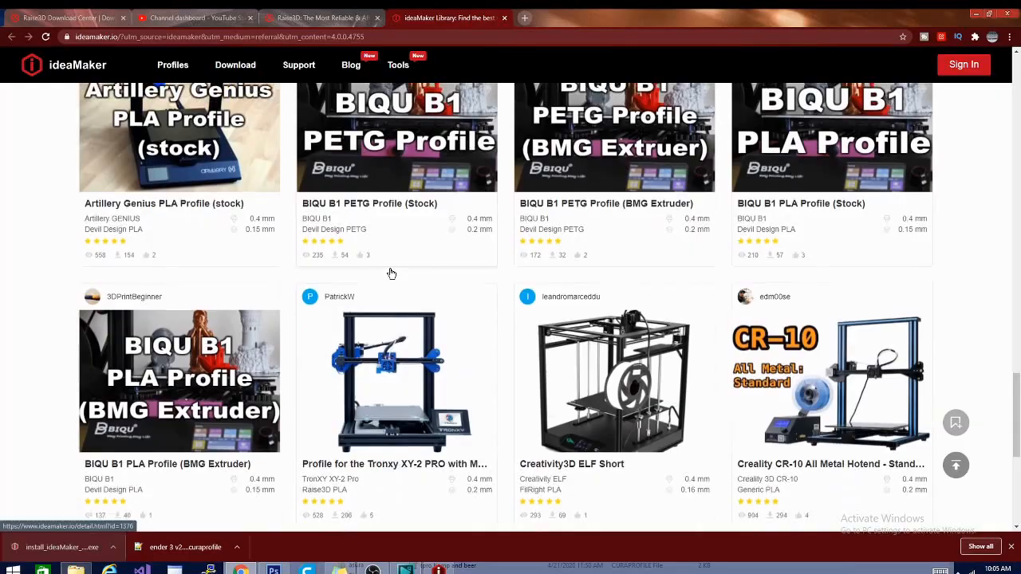
scroll(down, 3)
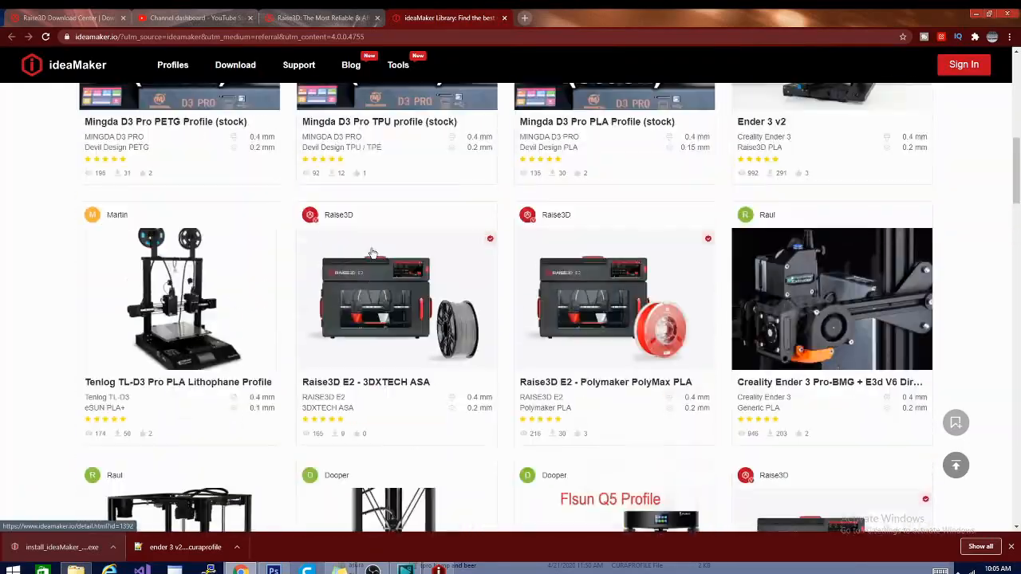
scroll(up, 3)
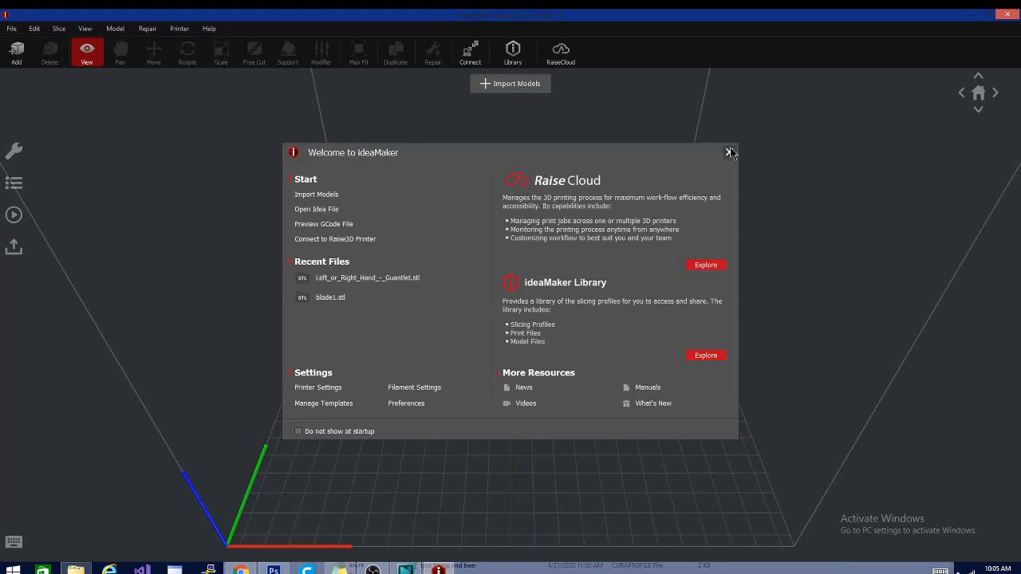
Close the Welcome window and show the printer type list with Ender 3 current
click(727, 152)
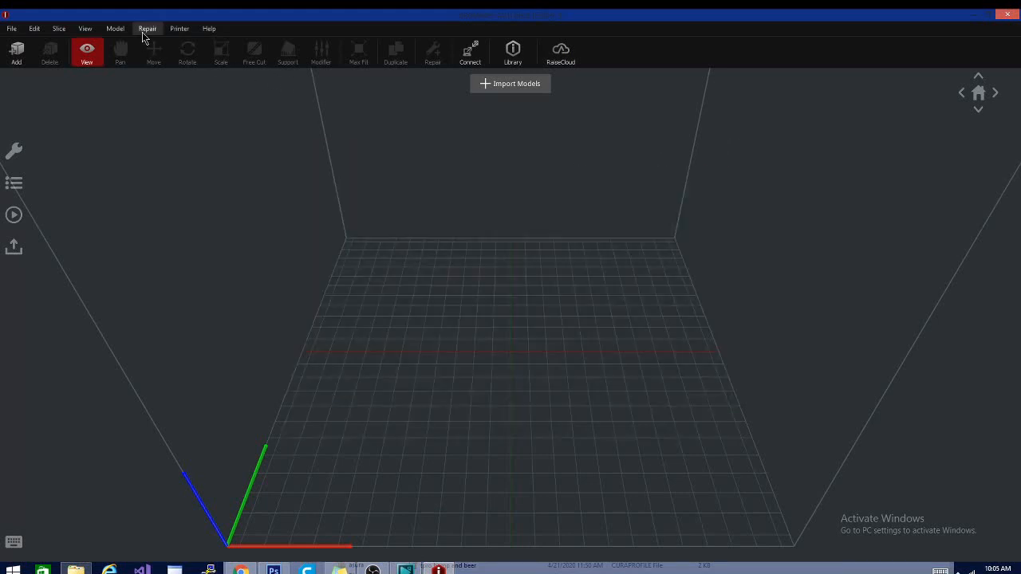
click(179, 28)
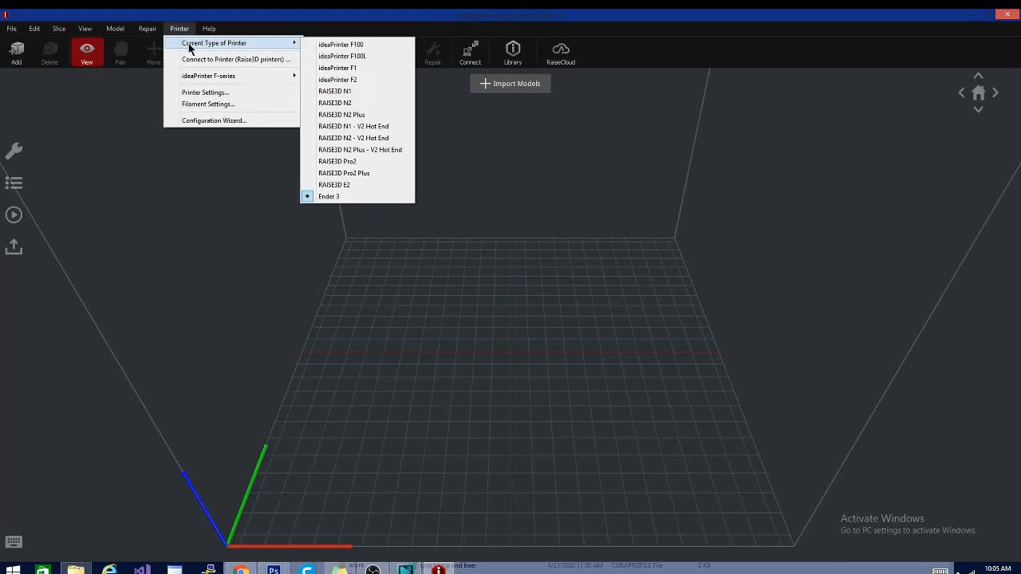
mouse_move(273, 38)
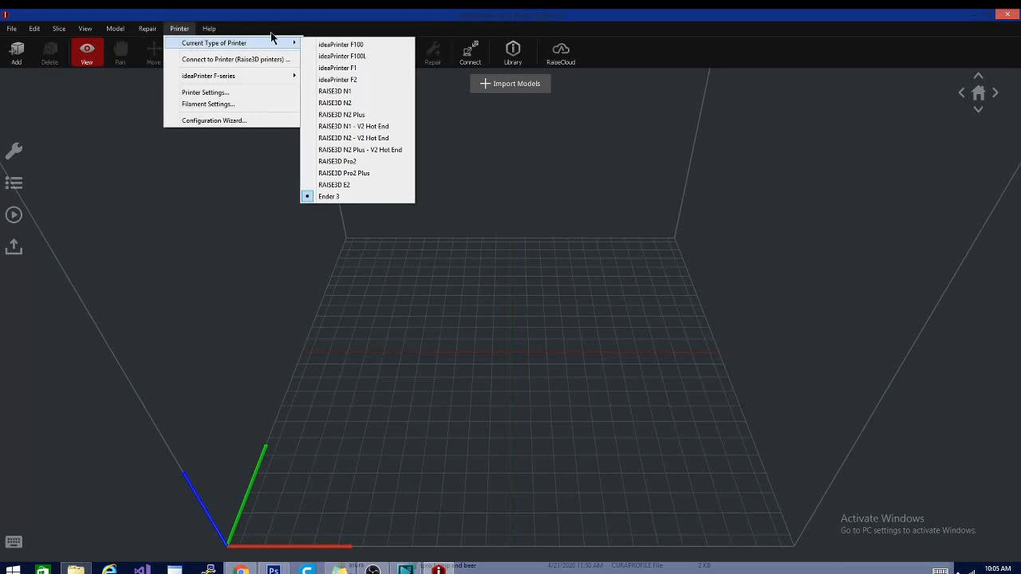
mouse_move(241, 47)
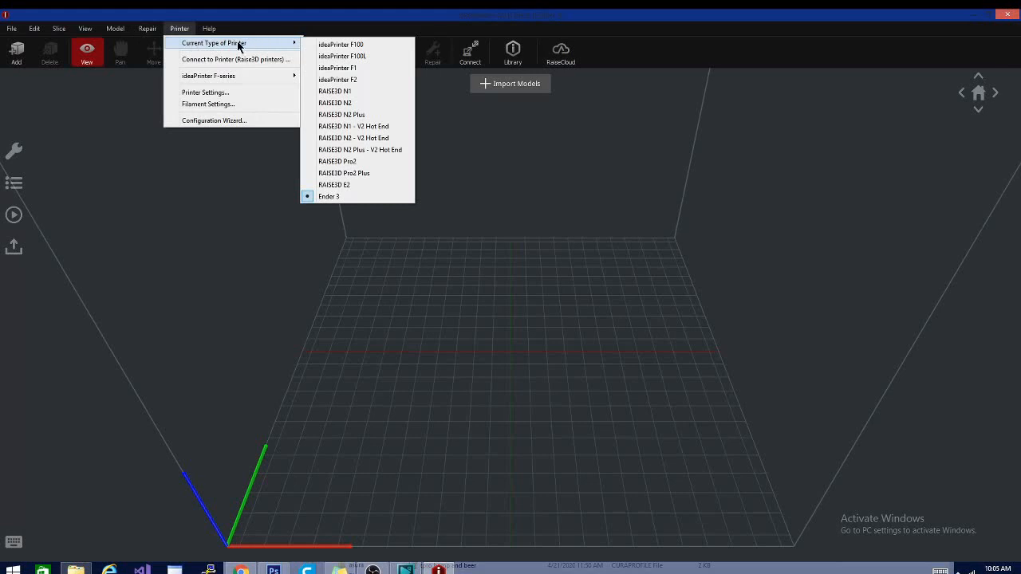
Start adding a new third-party printer profile from Printer Settings
click(205, 92)
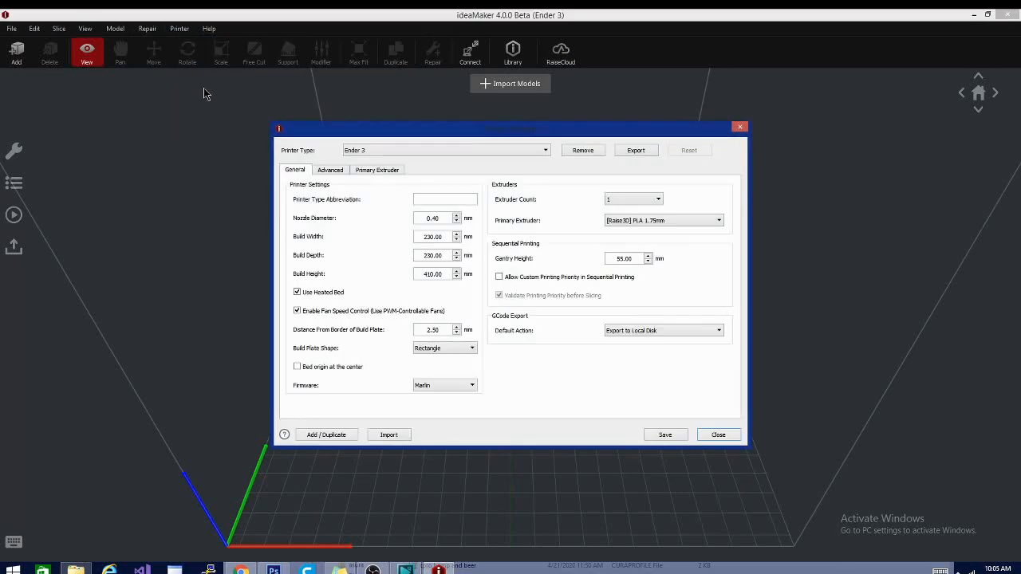
mouse_move(326, 447)
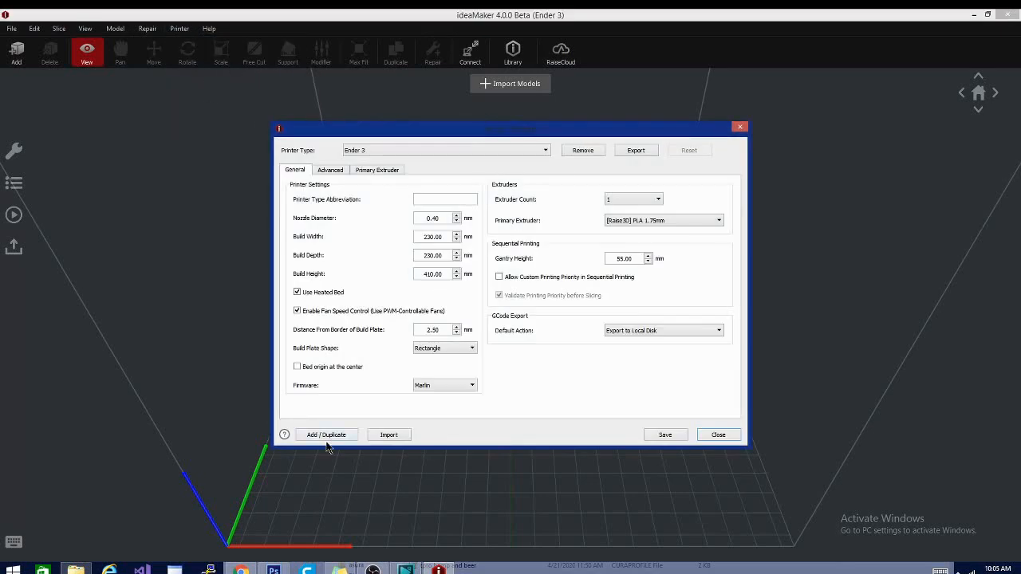
click(326, 435)
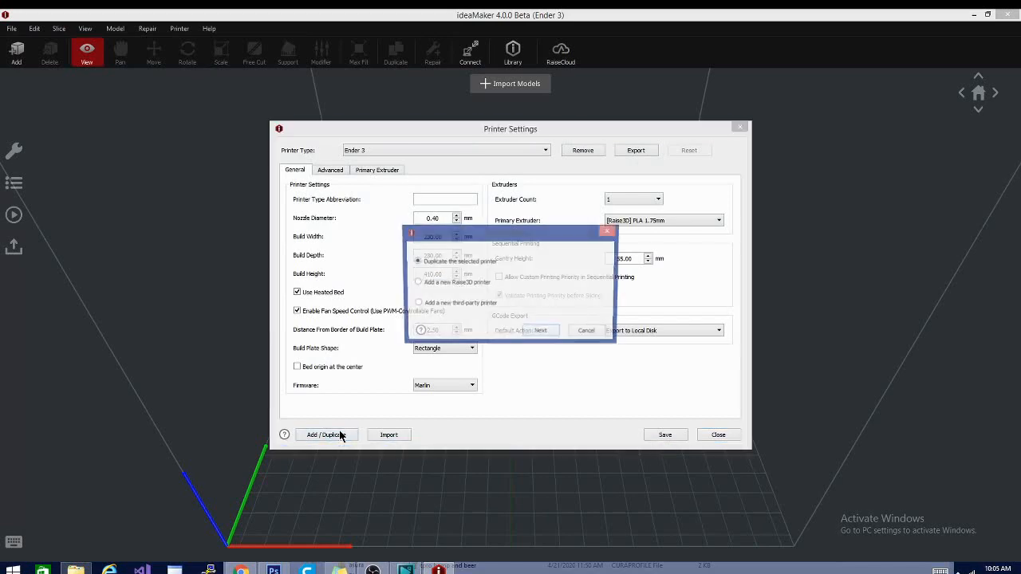
click(415, 303)
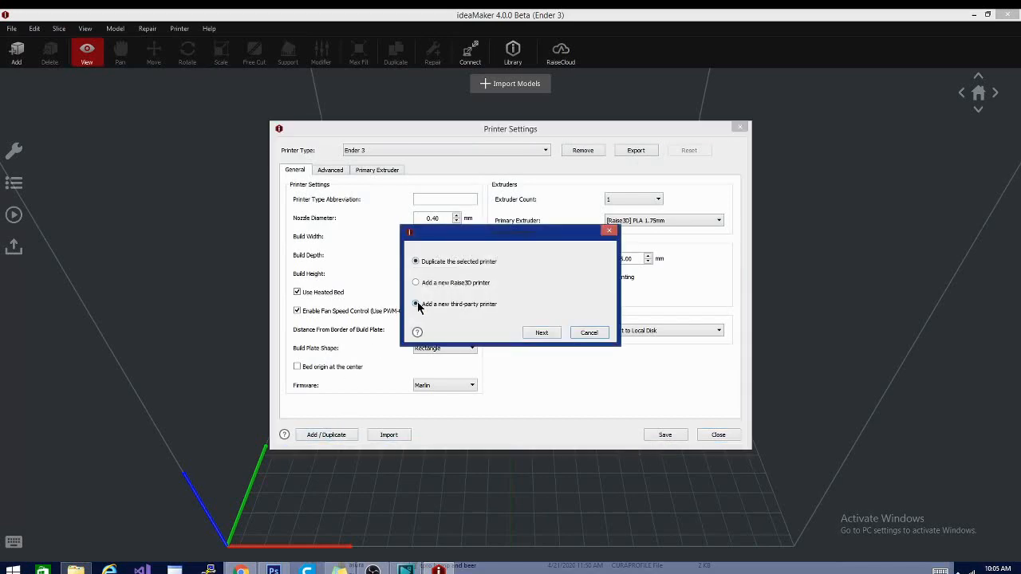
click(541, 333)
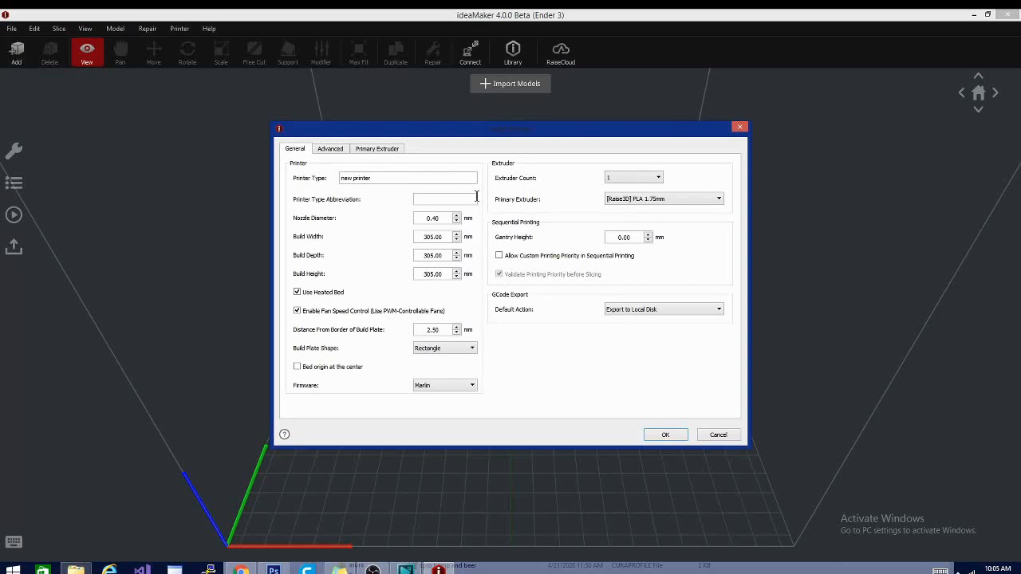
Name the printer 'Anet et5' with build width 360 and height 400
triple_click(407, 178)
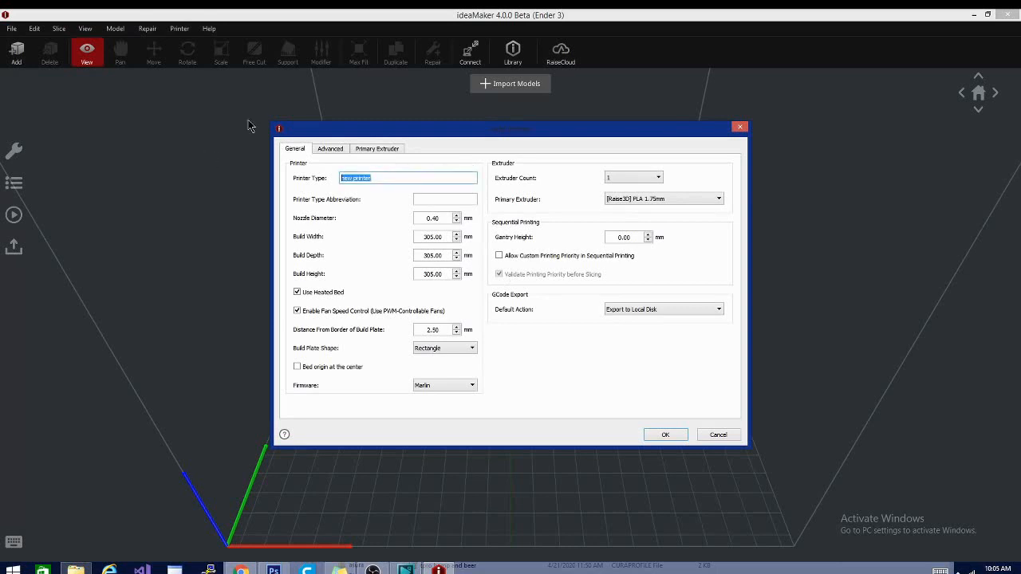
text(Anet)
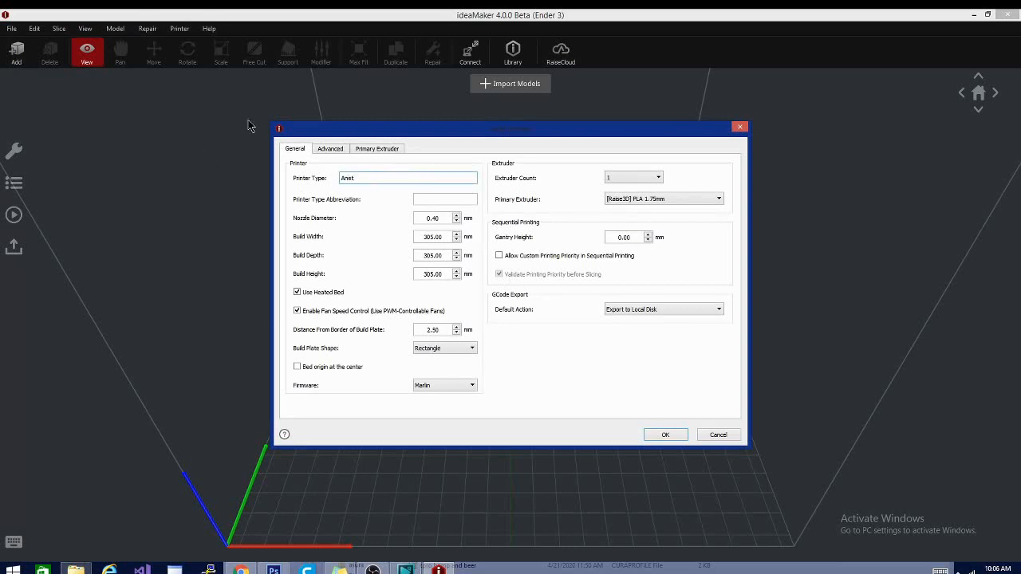
text(et5)
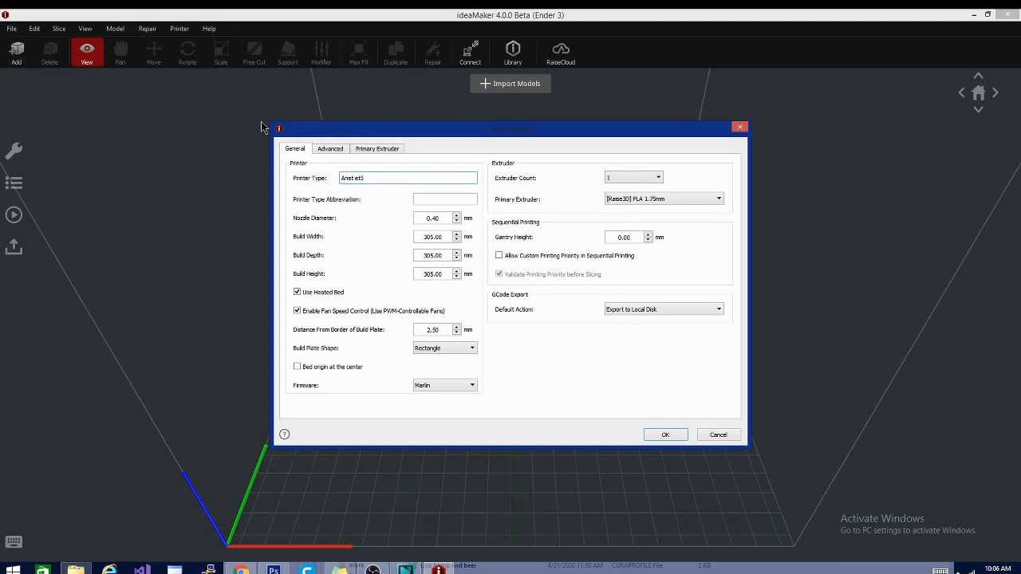
click(435, 236)
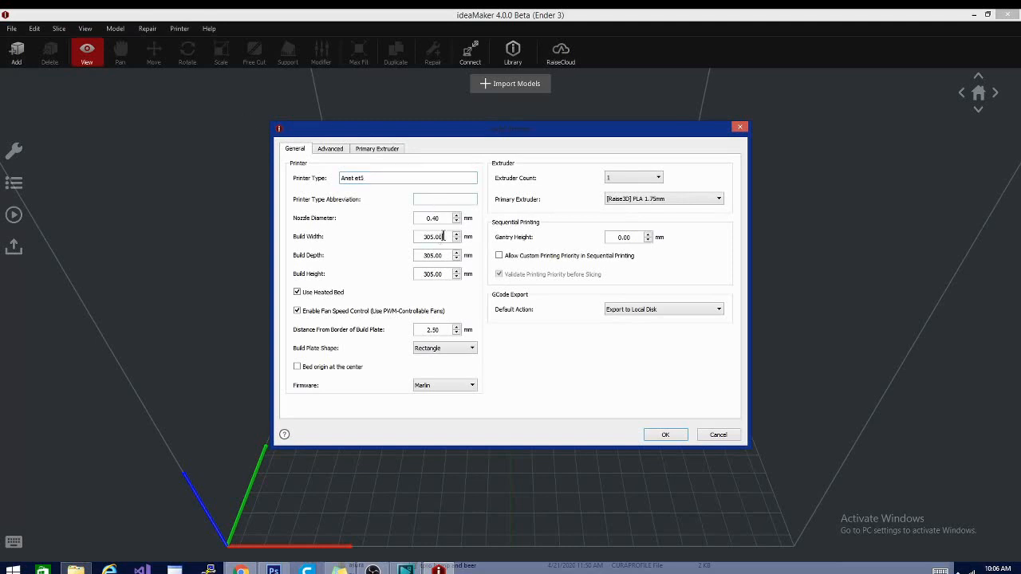
triple_click(432, 236)
text(360)
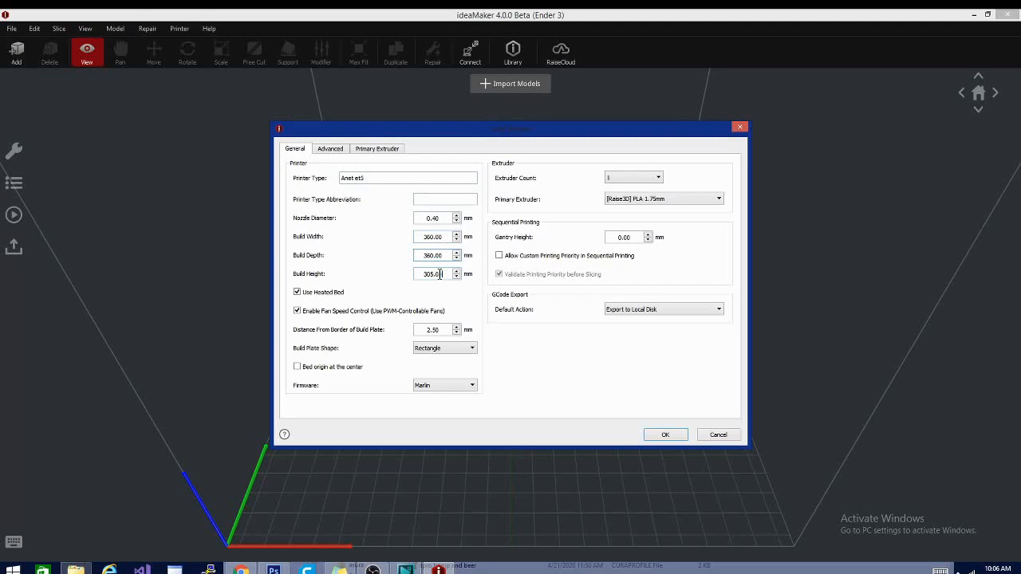
triple_click(433, 274)
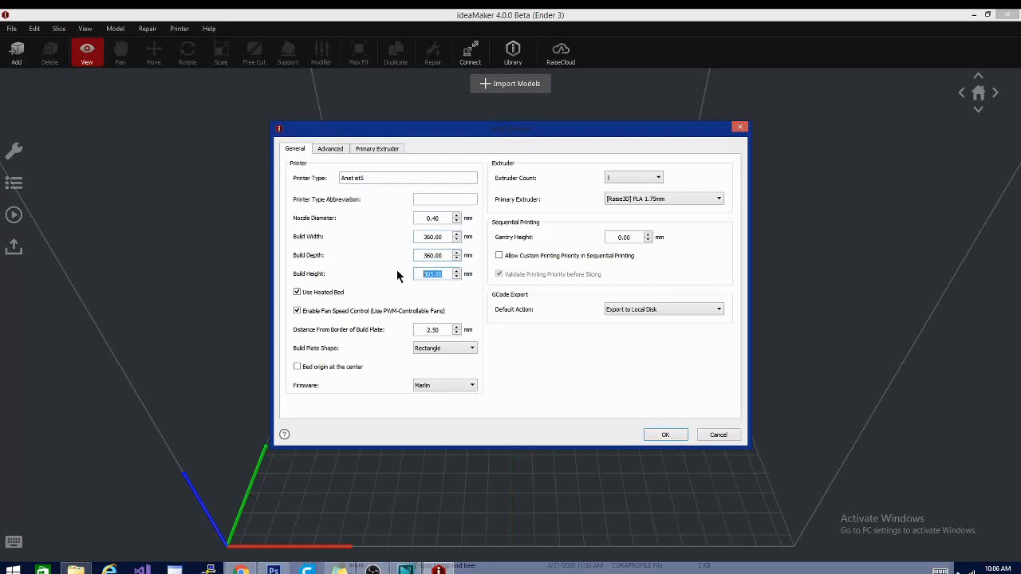
text(400)
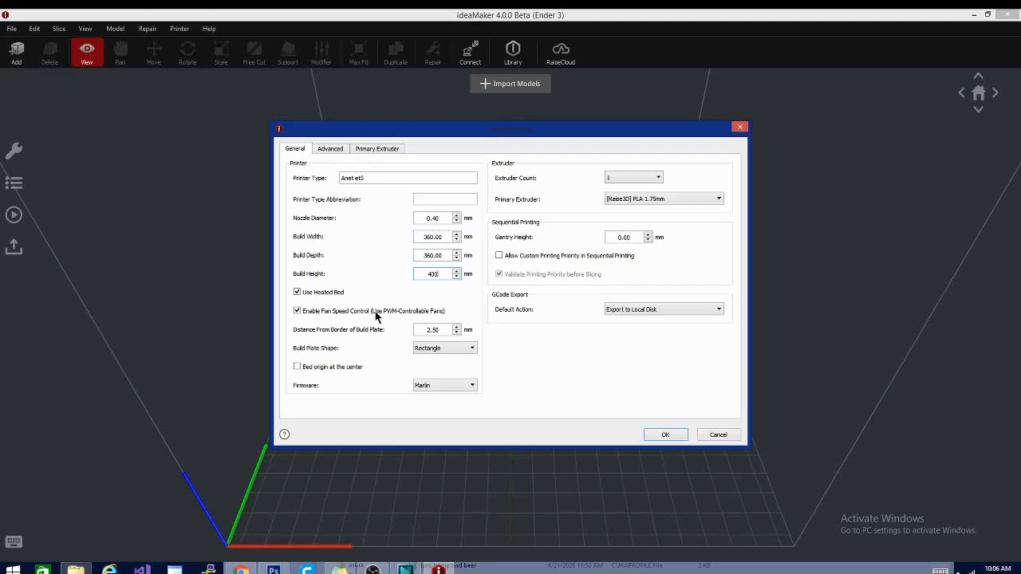
mouse_move(518, 348)
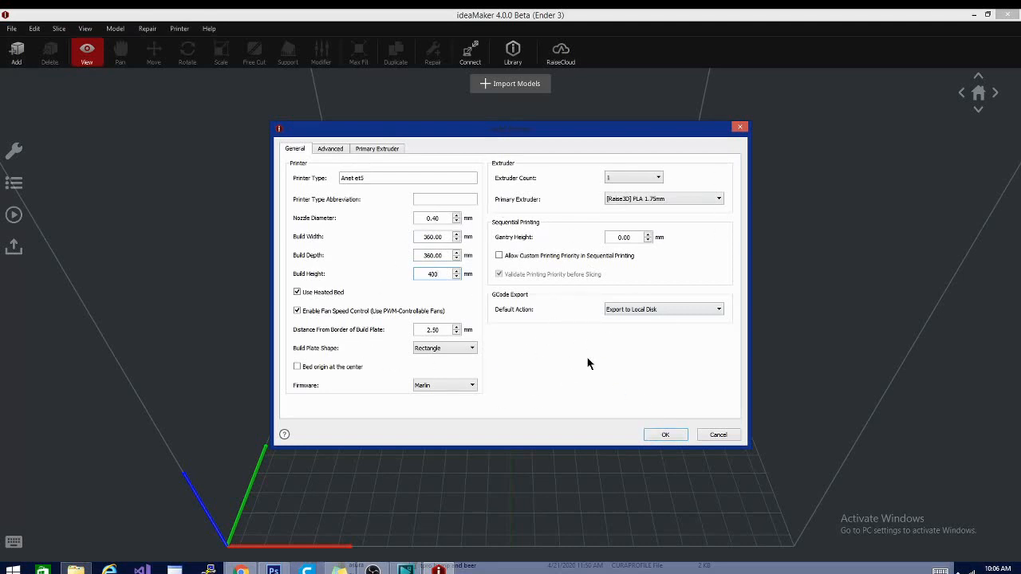
mouse_move(636, 307)
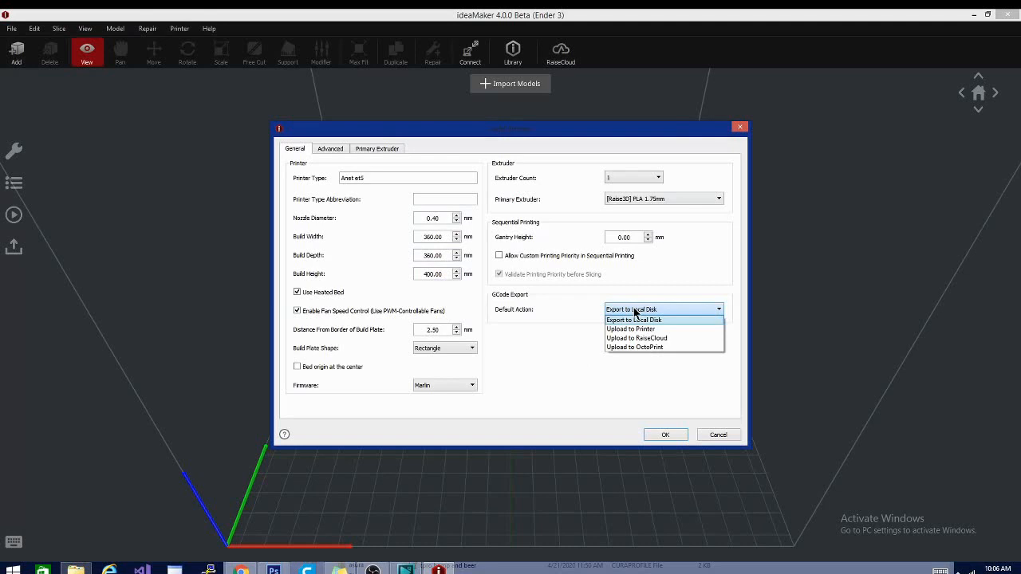
mouse_move(530, 356)
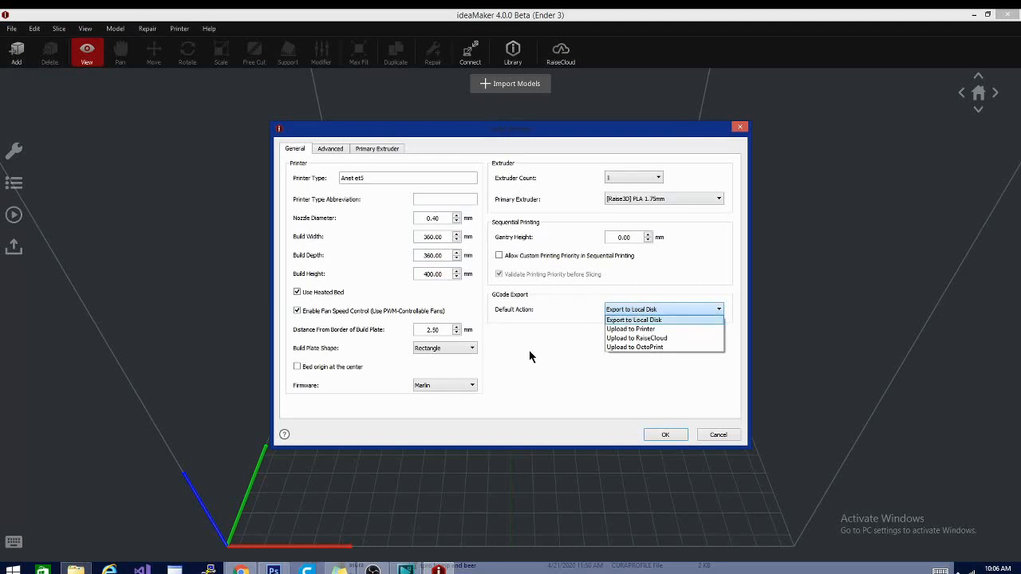
mouse_move(645, 347)
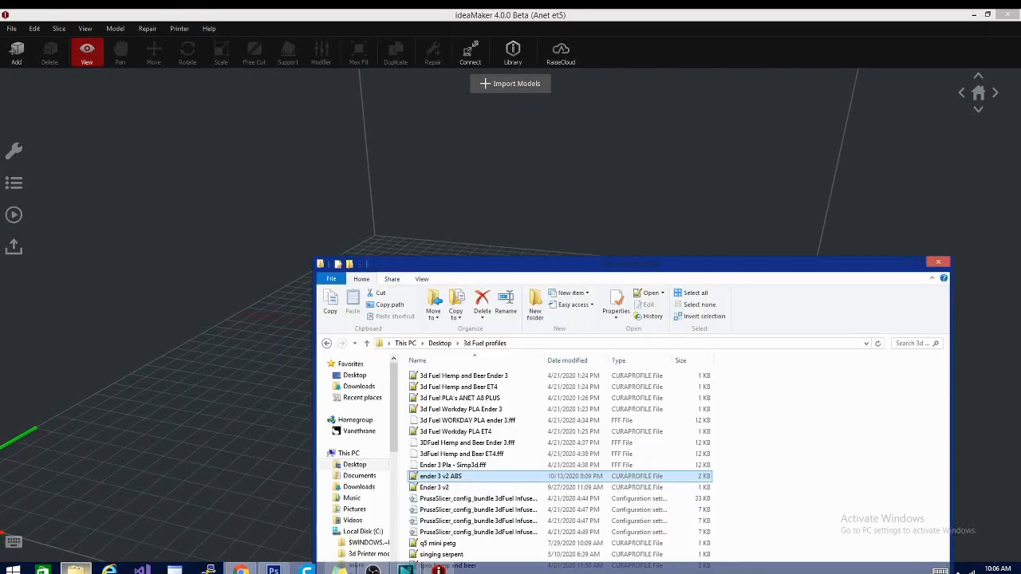
Reposition File Explorer, go to the Desktop folder, and select dmon_SubTool1
click(433, 486)
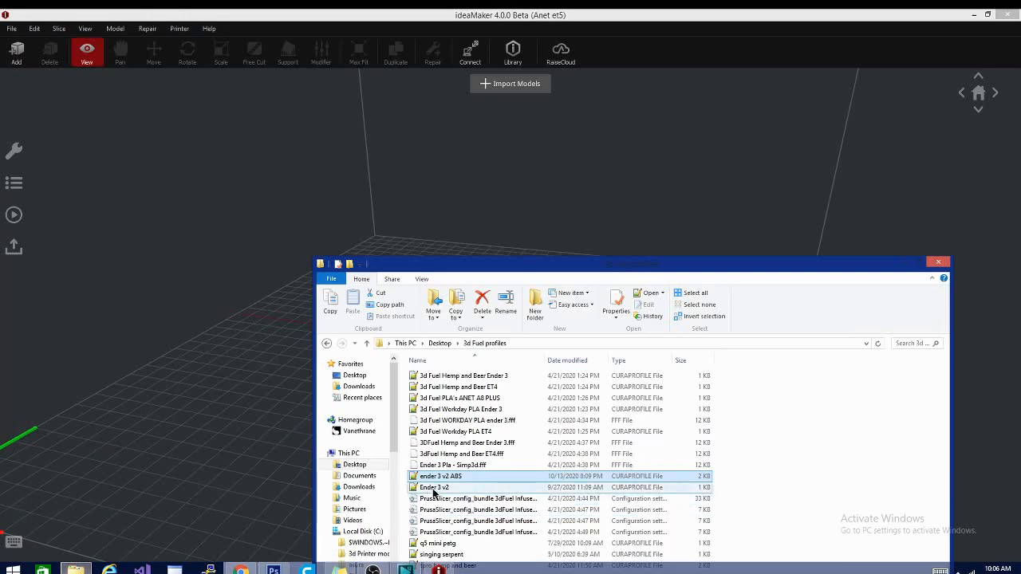
drag(630, 263, 478, 53)
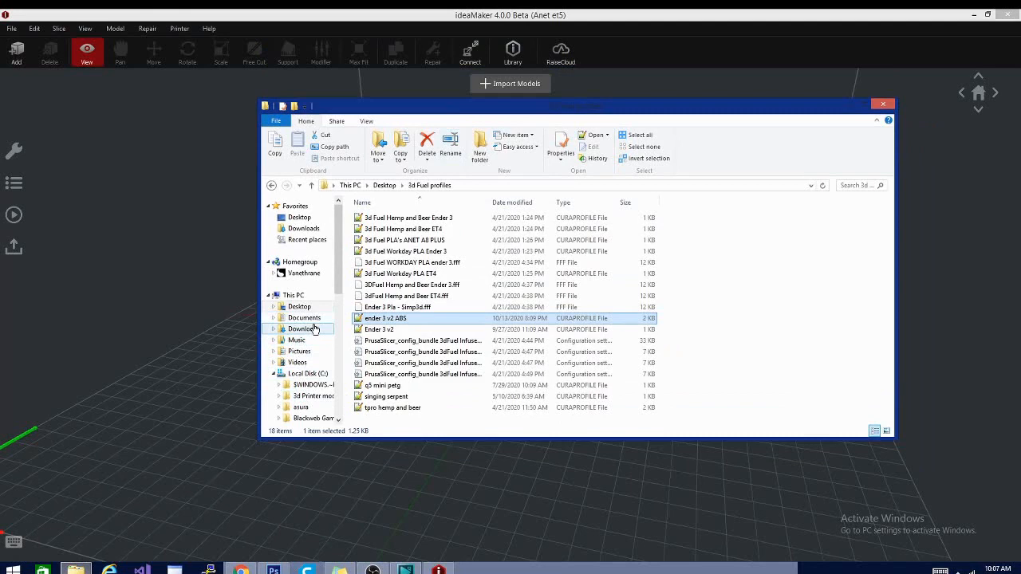
click(303, 329)
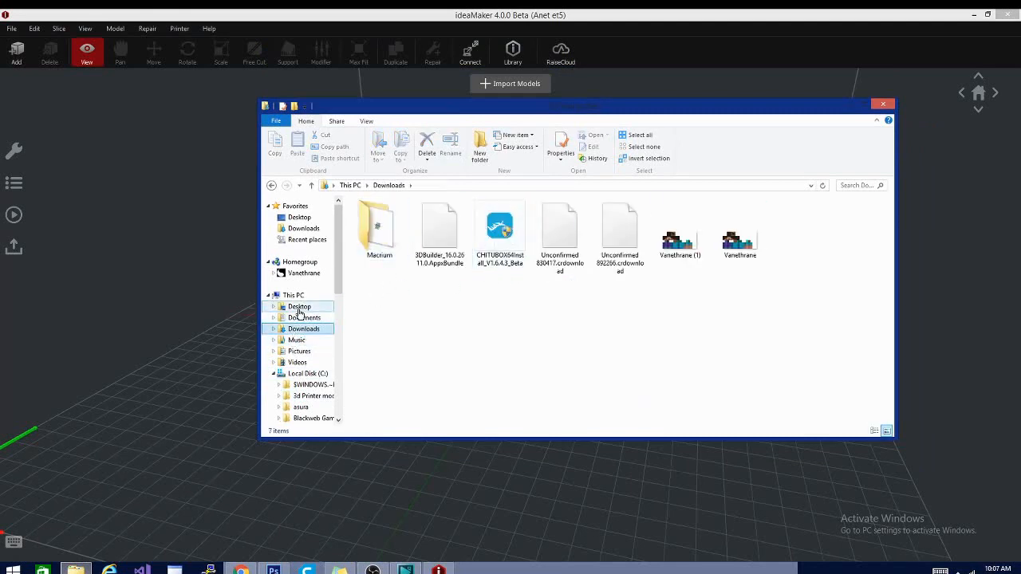
click(299, 306)
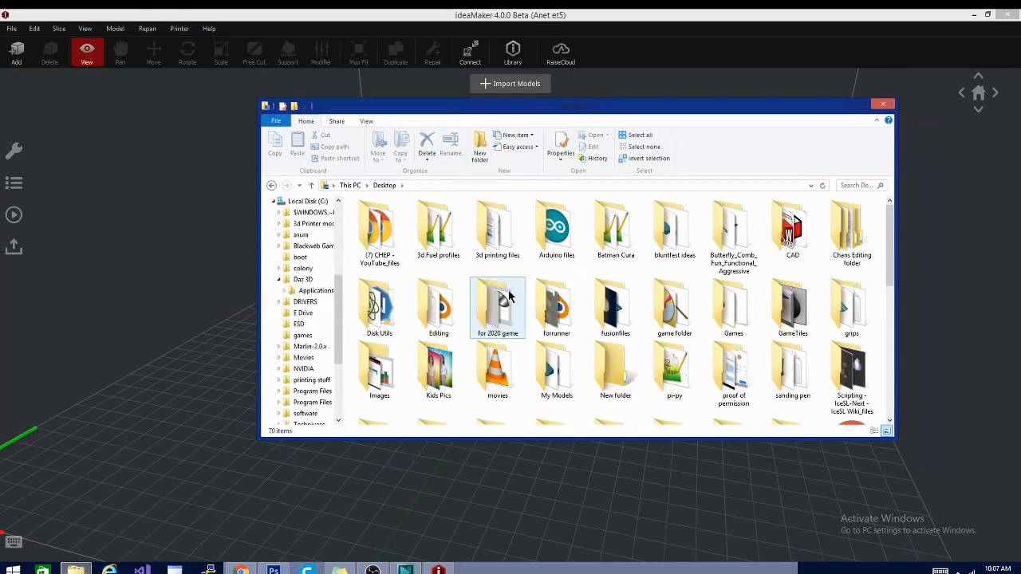
scroll(down, 3)
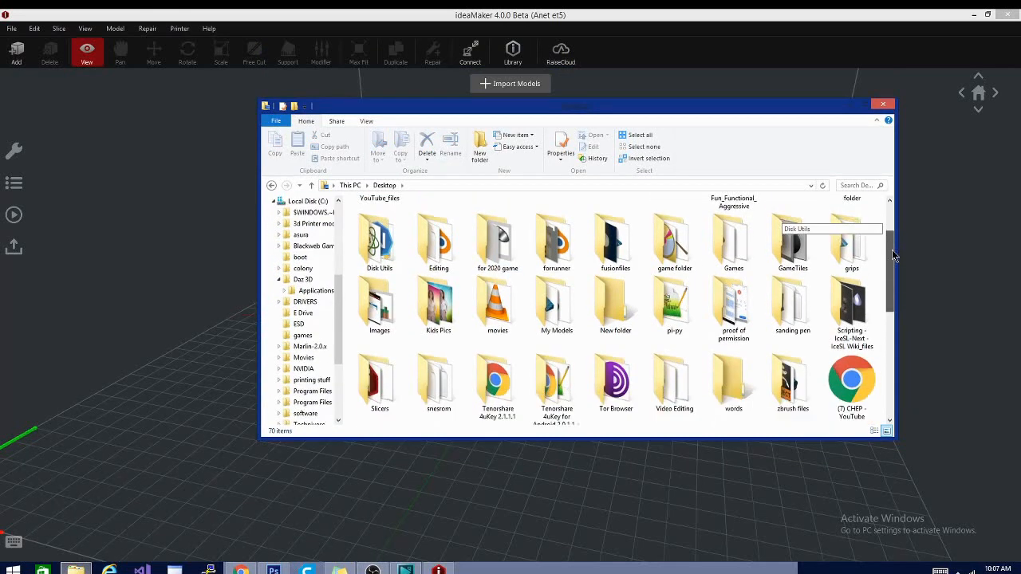
scroll(down, 3)
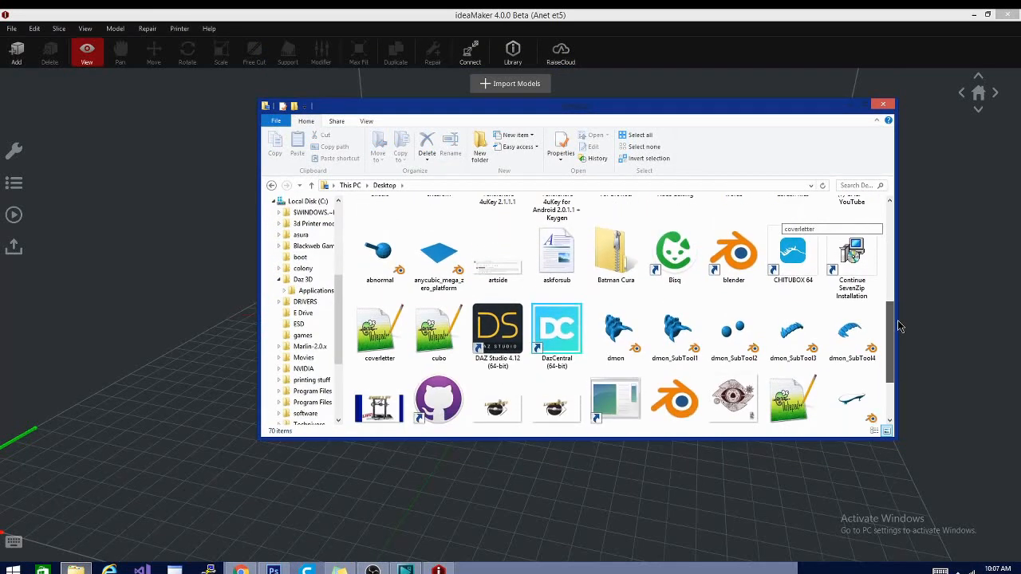
click(674, 327)
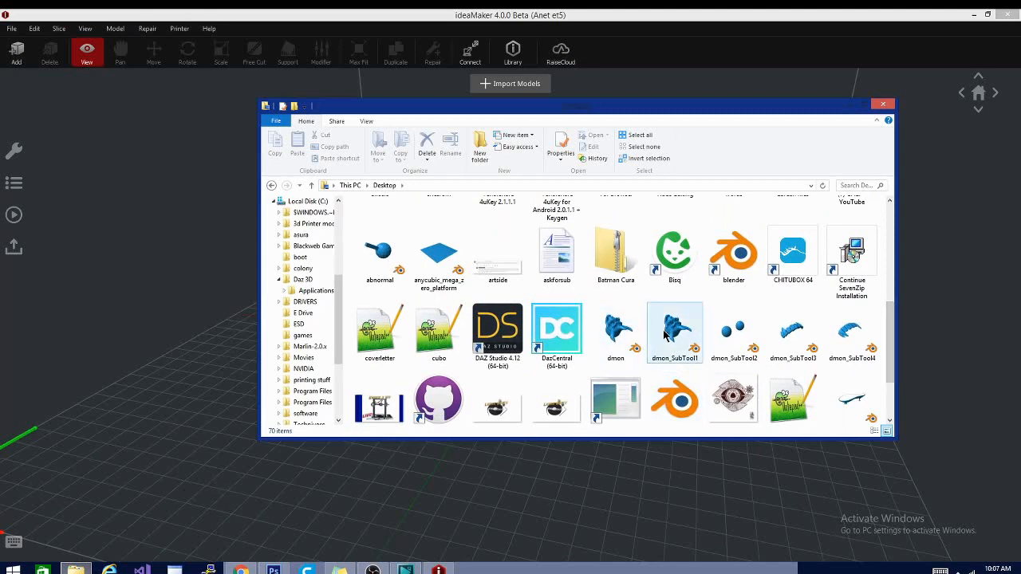
click(674, 327)
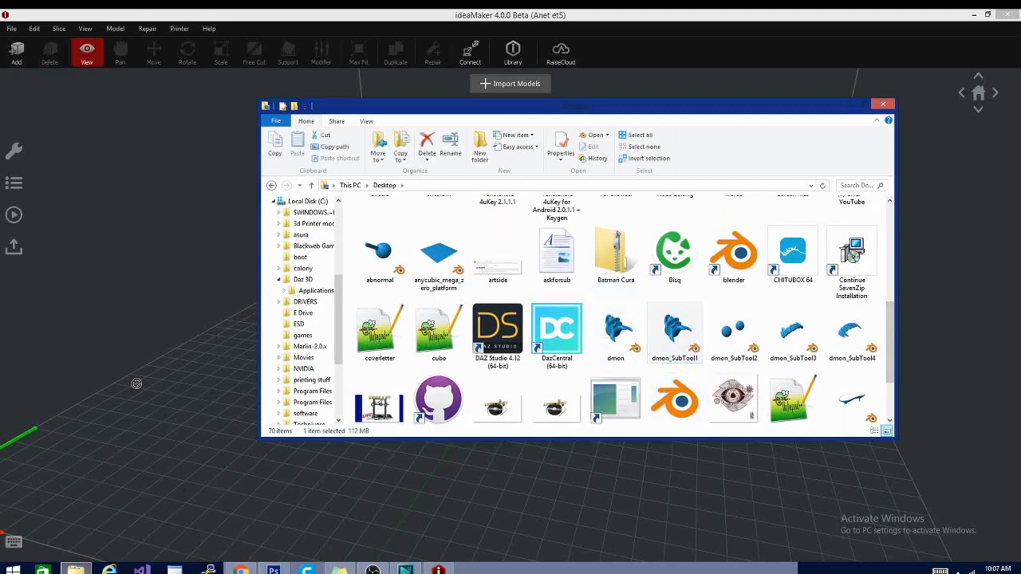
mouse_move(200, 150)
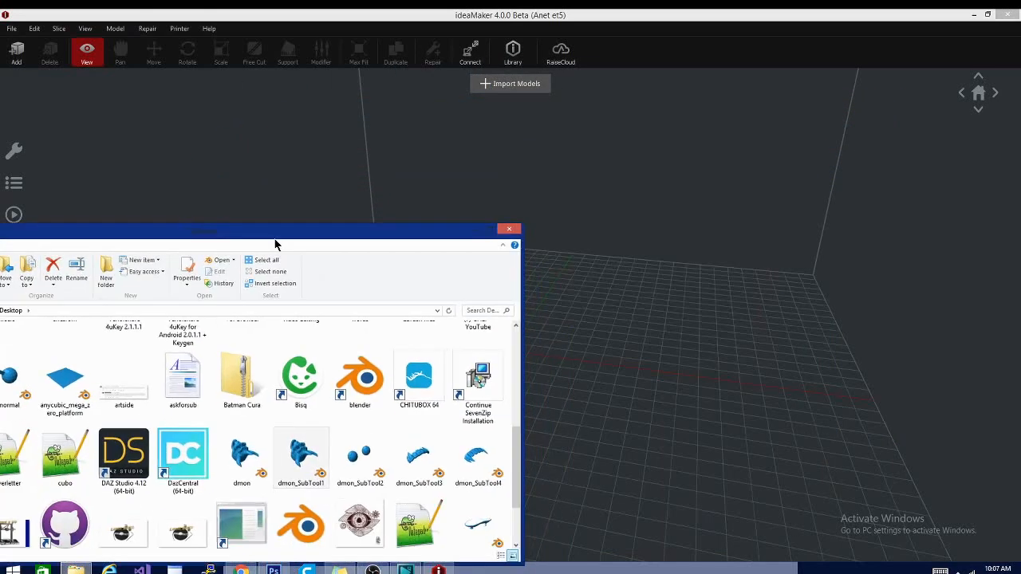
mouse_move(490, 254)
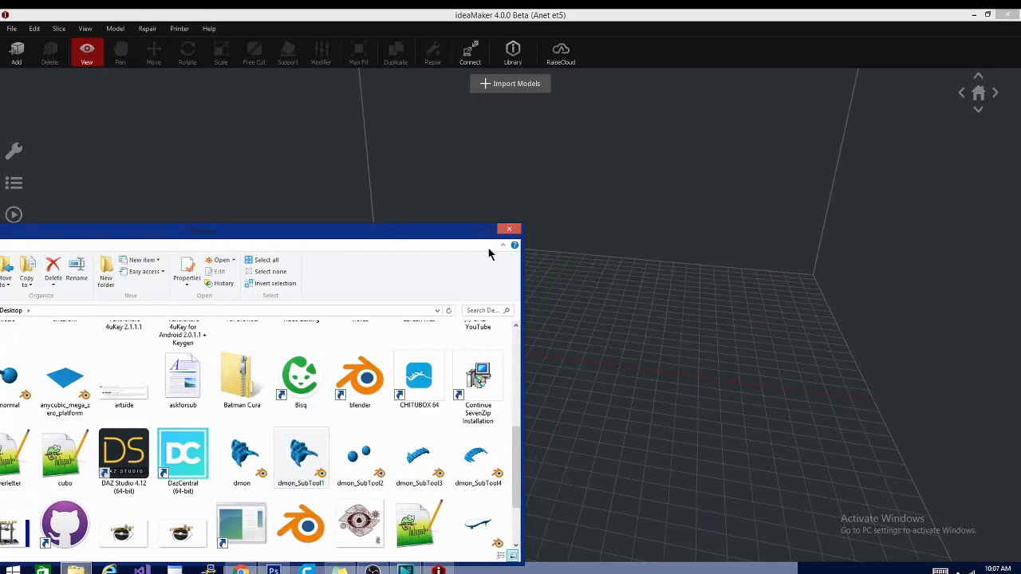
Import EP6_Luke_Midsection_Solid.stl from the 3d Printer models folder
click(509, 228)
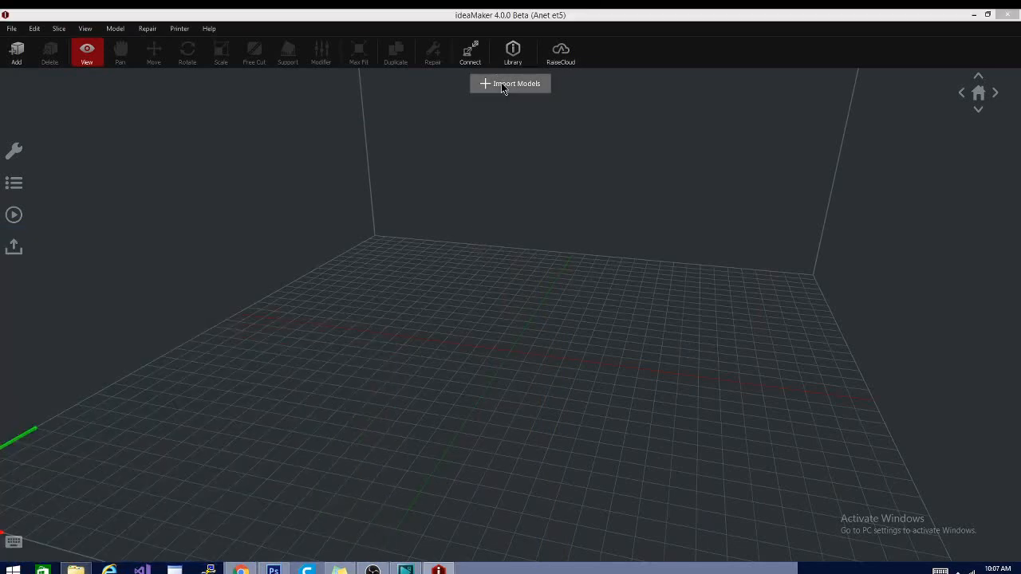
click(510, 83)
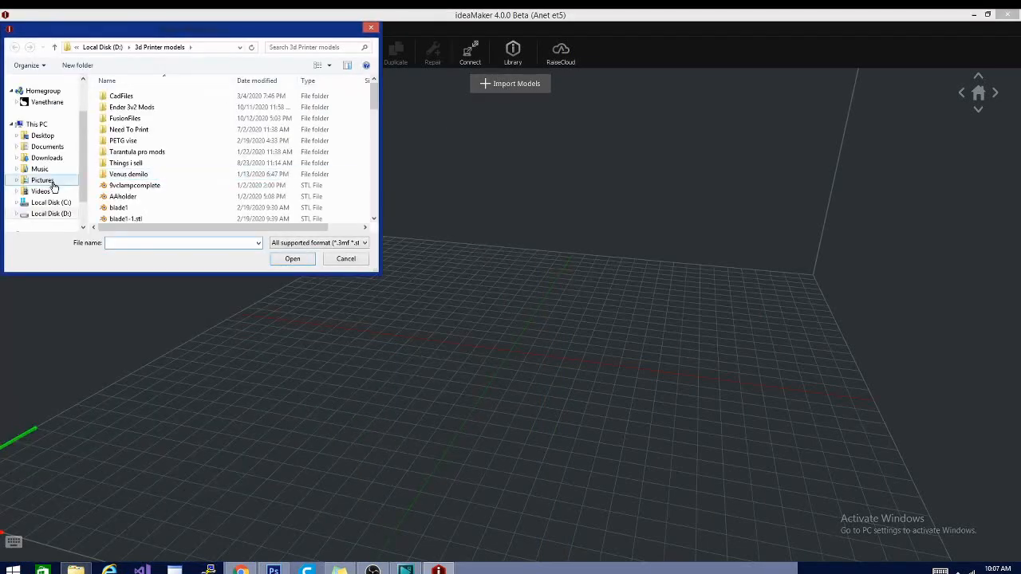
click(125, 218)
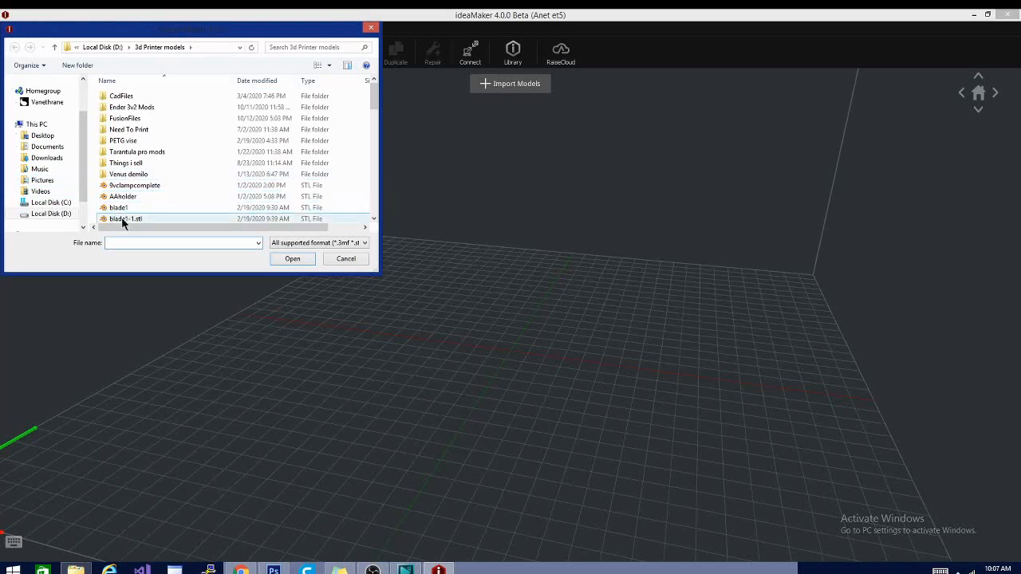
click(125, 219)
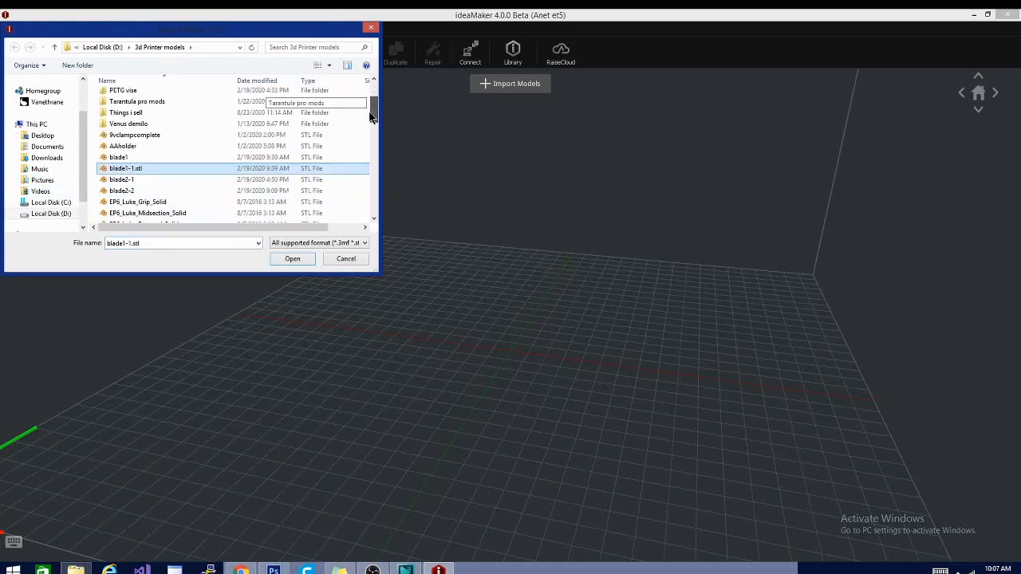
scroll(down, 3)
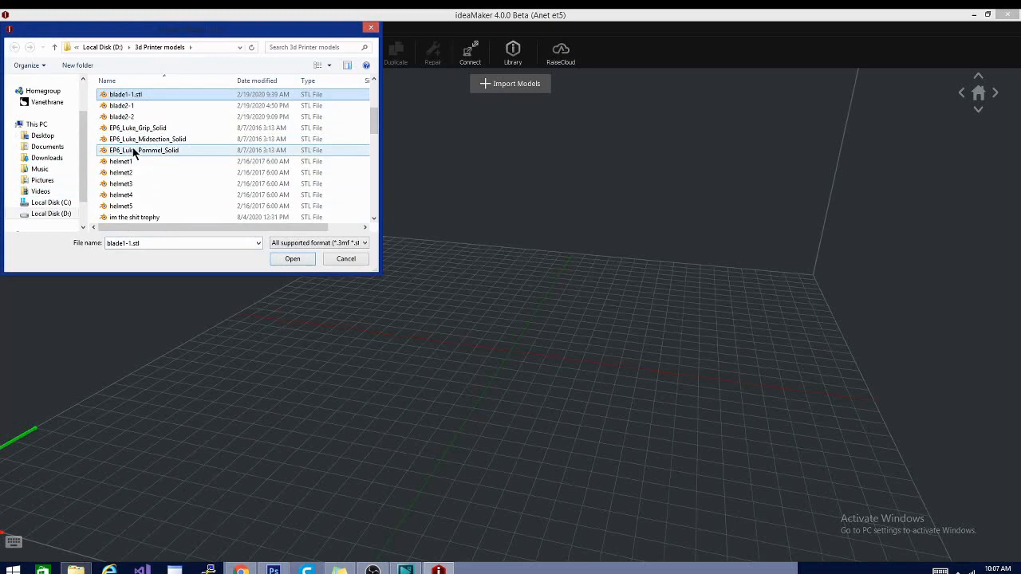
click(292, 259)
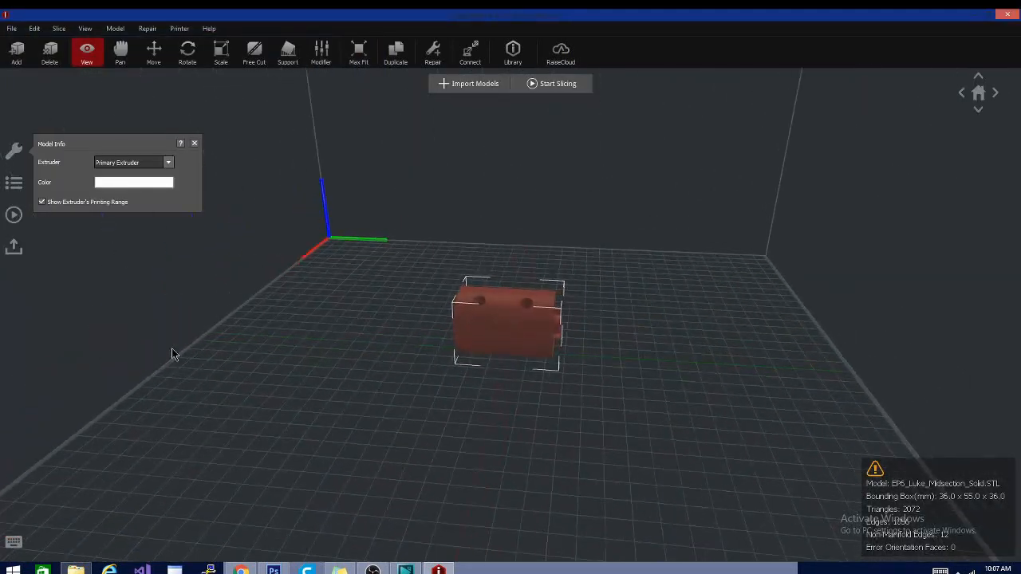
drag(176, 354, 439, 367)
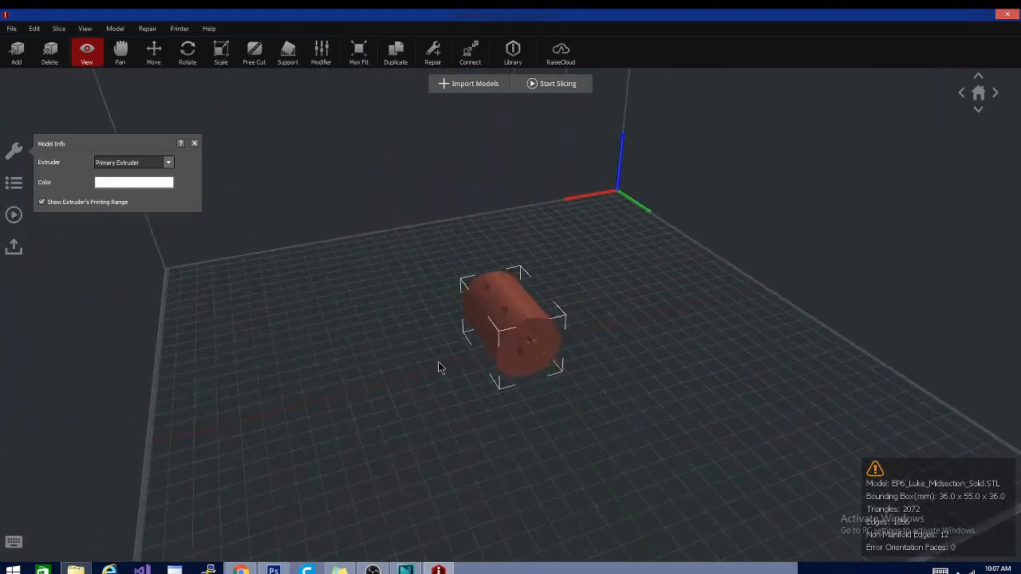
drag(437, 367, 323, 322)
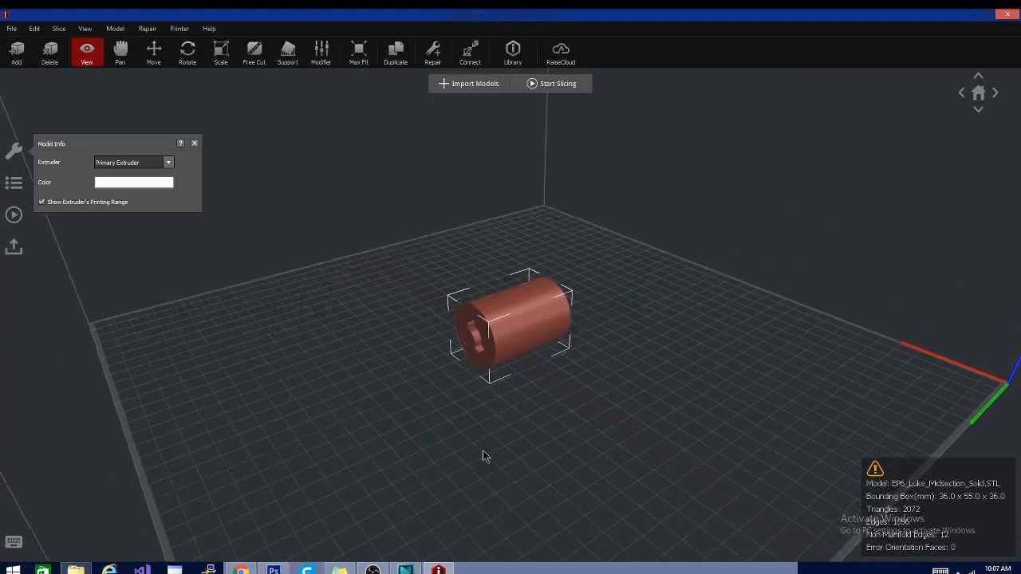
drag(486, 455, 967, 373)
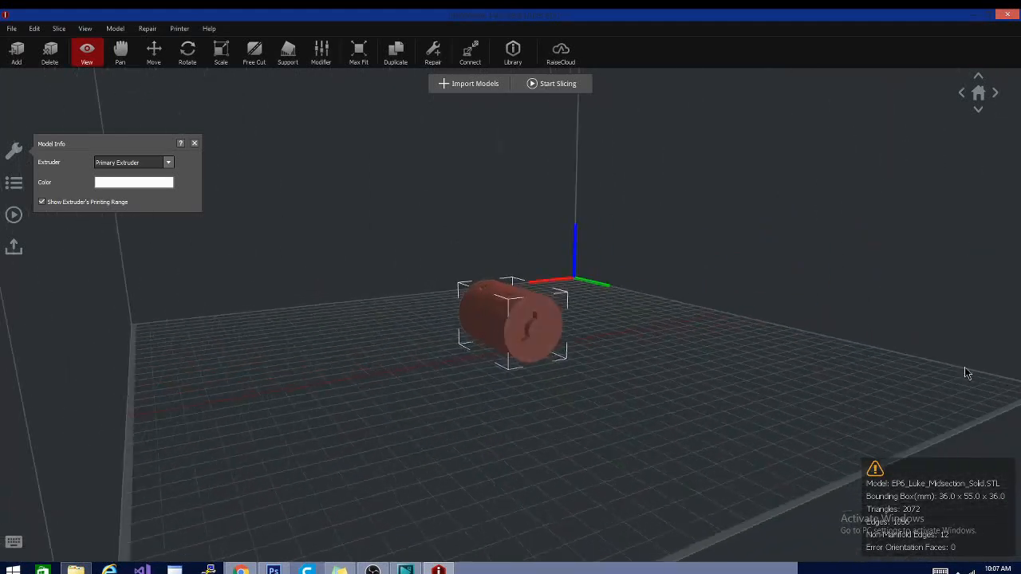
drag(968, 372, 673, 464)
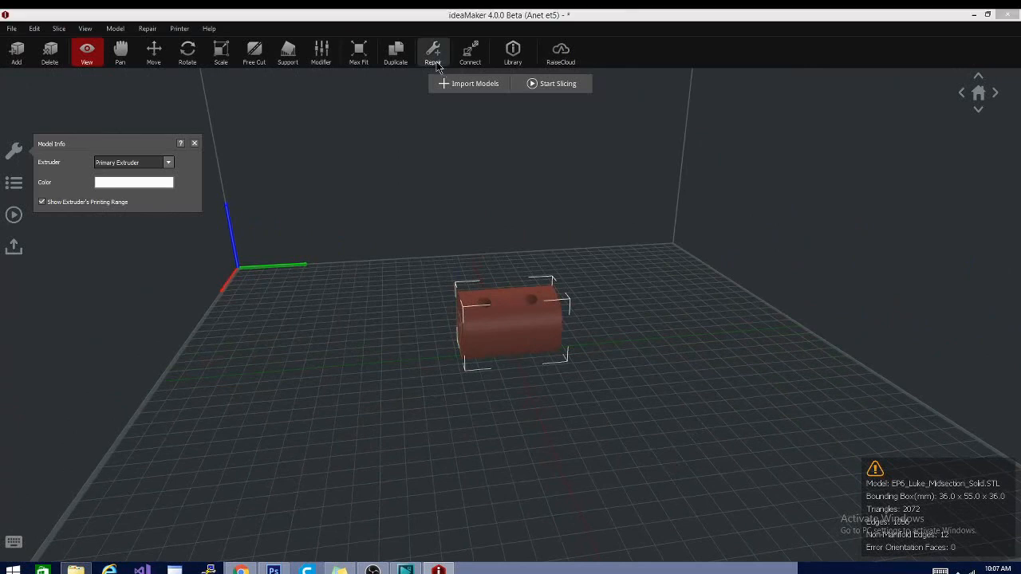
Auto-repair the midsection mesh, leaving 2080 triangles and no non-manifold edges
click(433, 51)
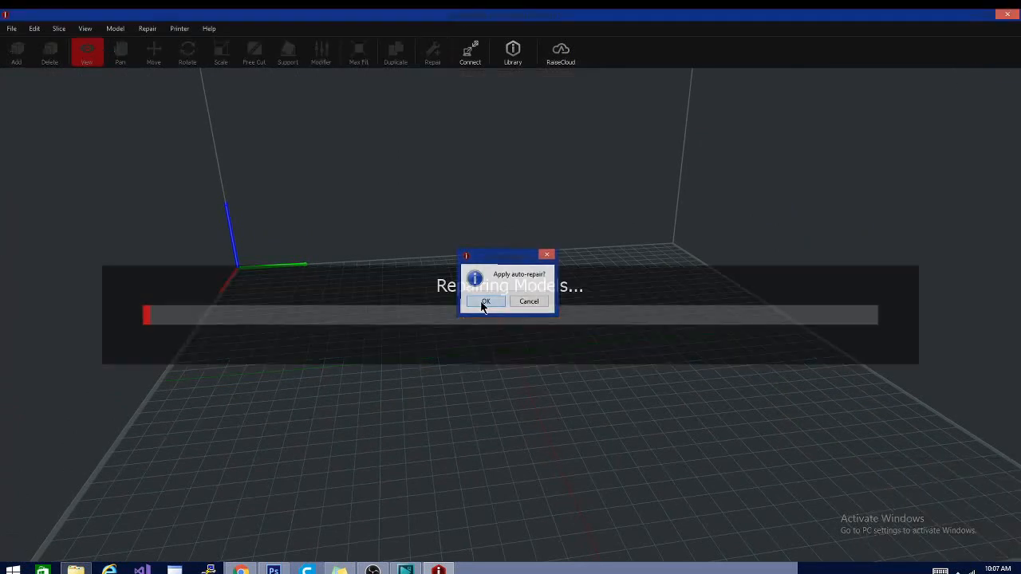
click(484, 300)
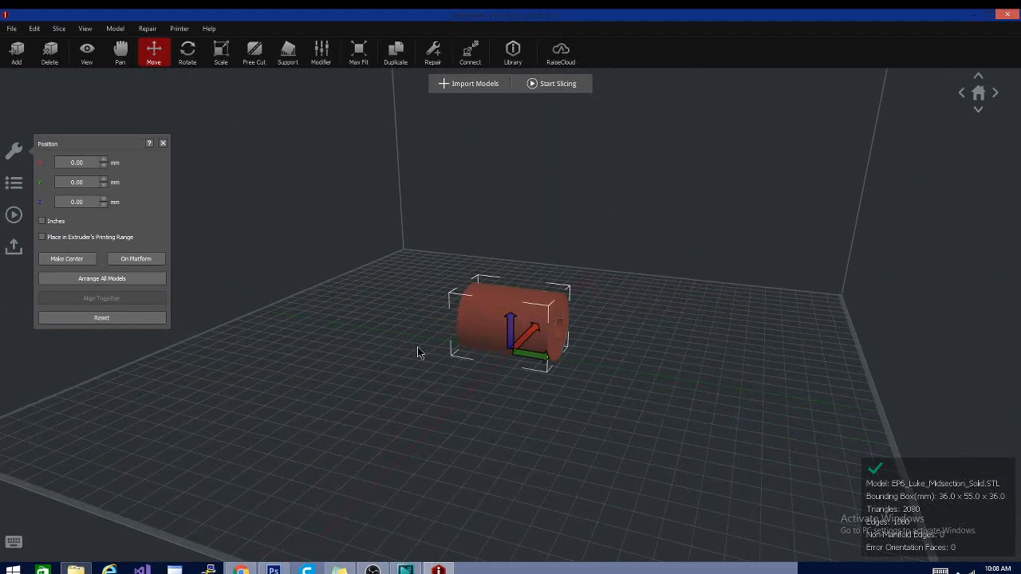
Free-cut the midsection into two halves, pull them apart, restore the whole model, then open Help
click(254, 49)
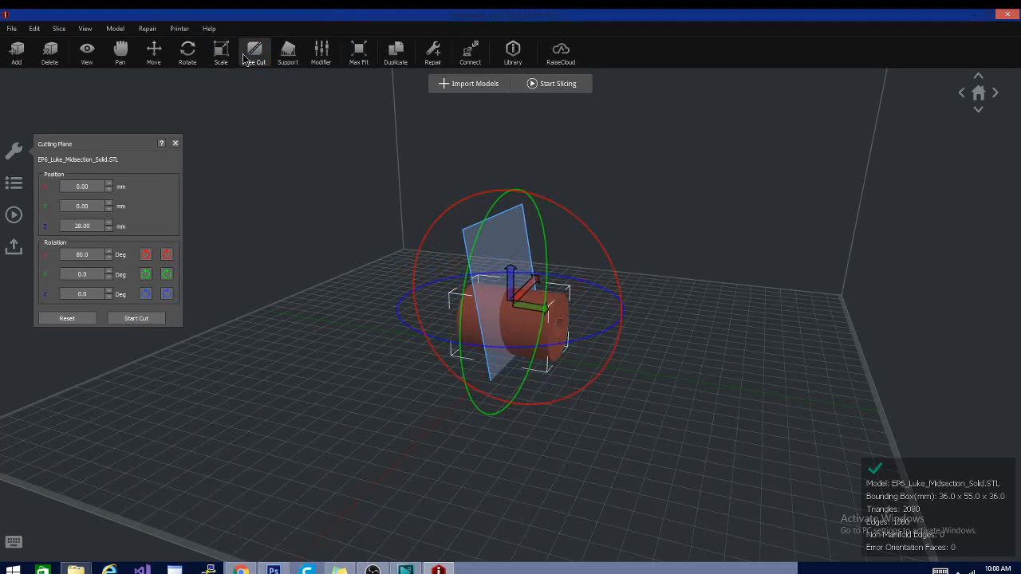
click(136, 317)
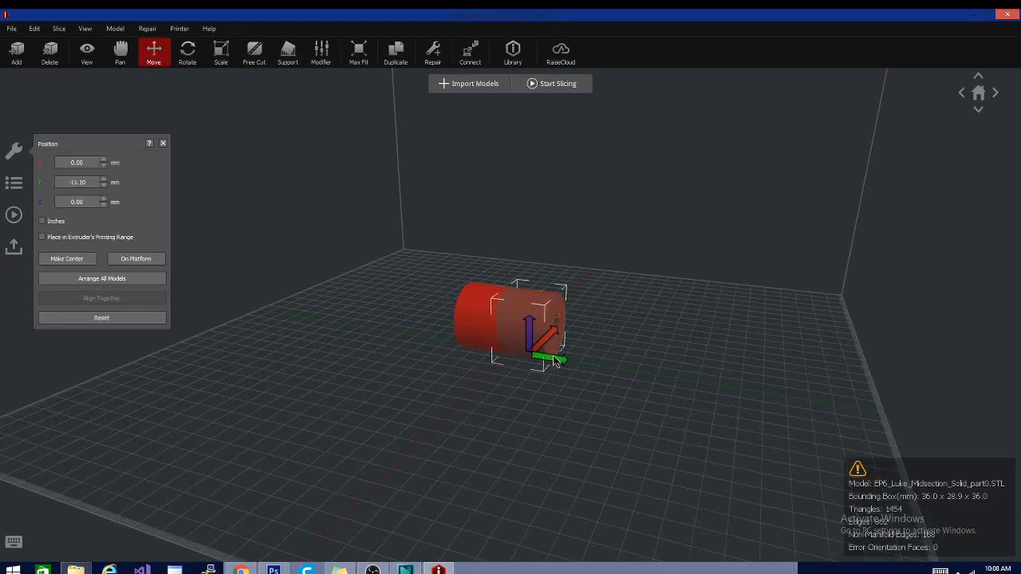
drag(510, 327, 642, 319)
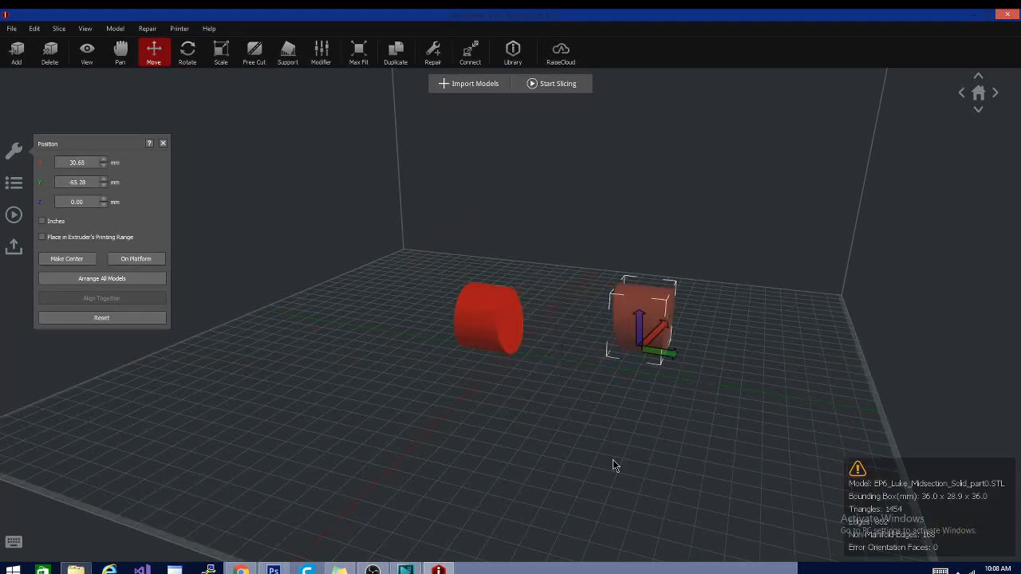
drag(614, 465, 458, 399)
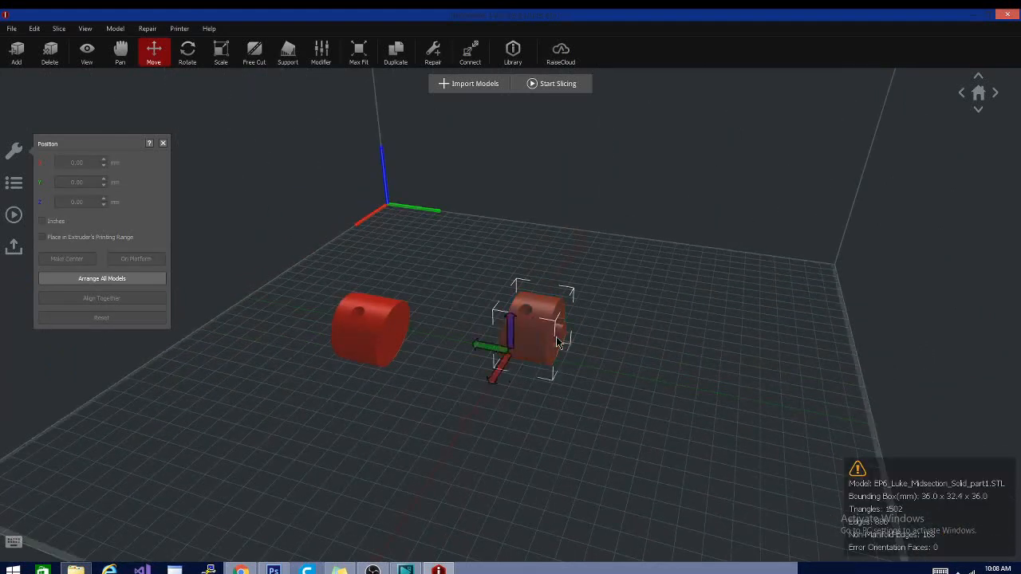
drag(502, 350, 518, 339)
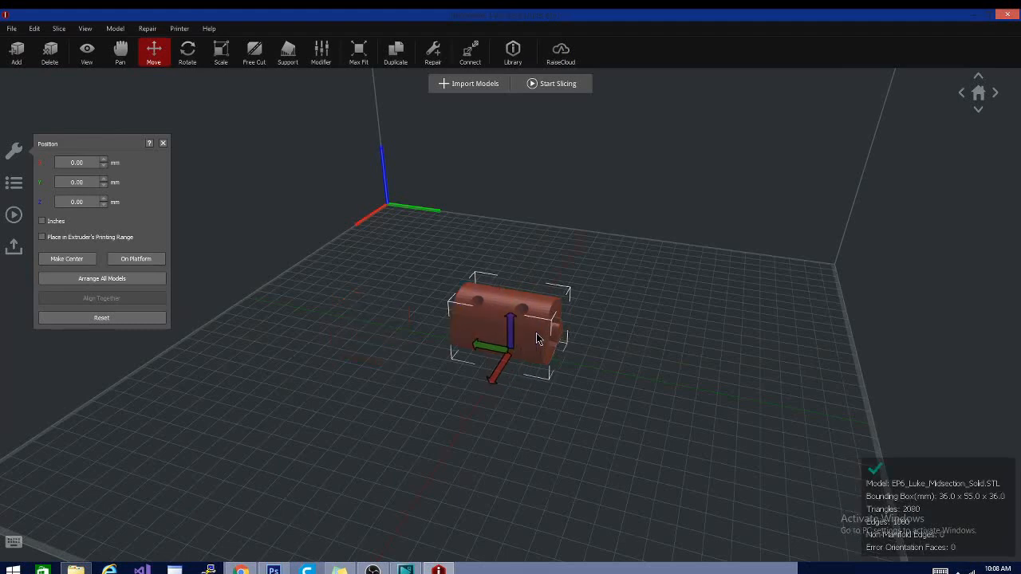
drag(538, 338, 701, 425)
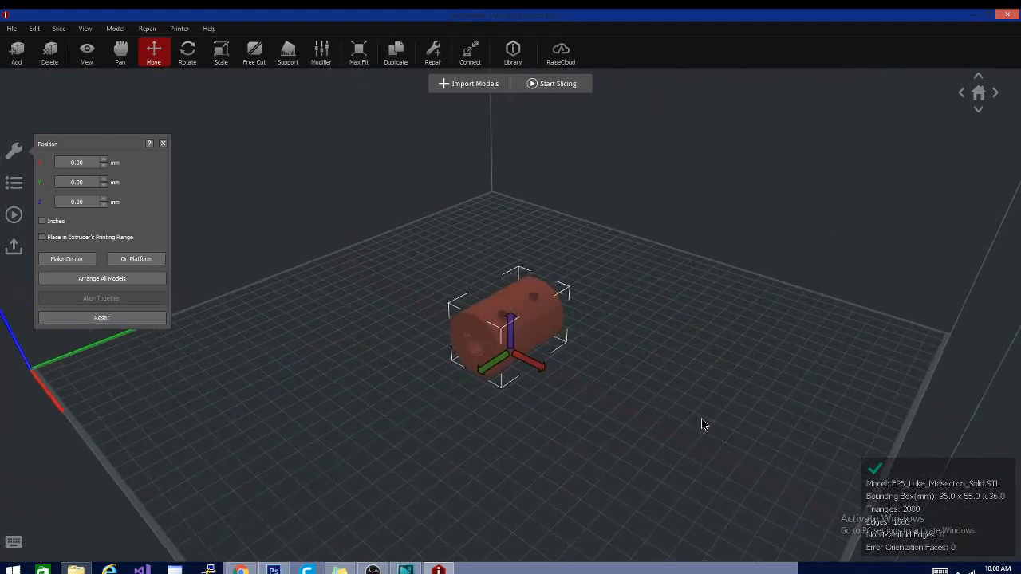
click(208, 28)
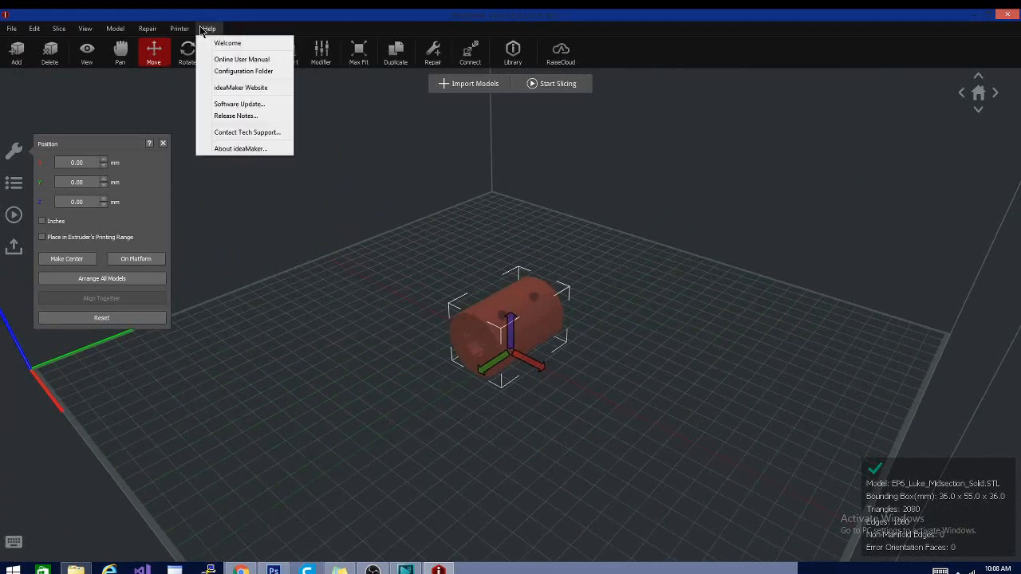
mouse_move(242, 59)
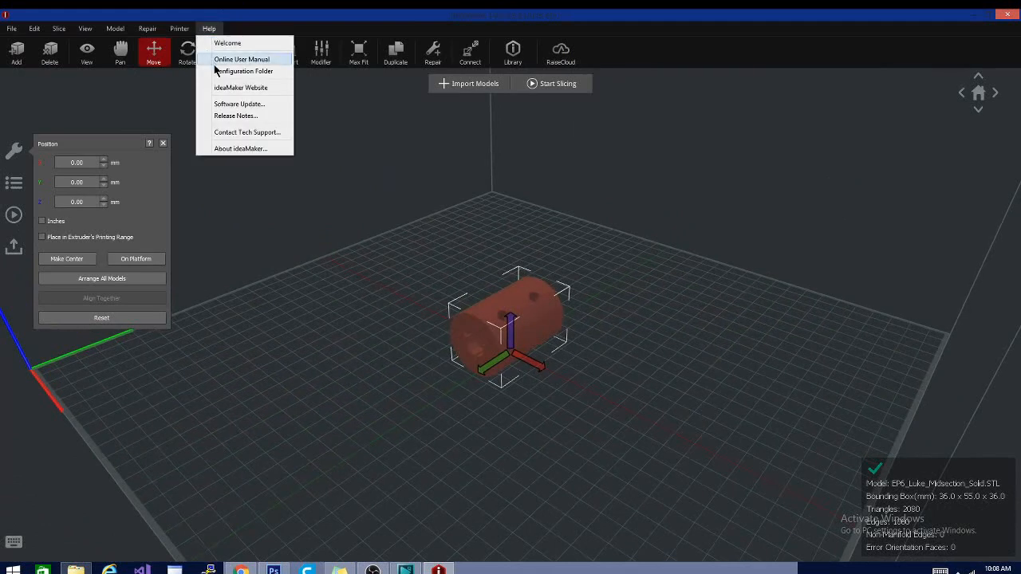
mouse_move(259, 91)
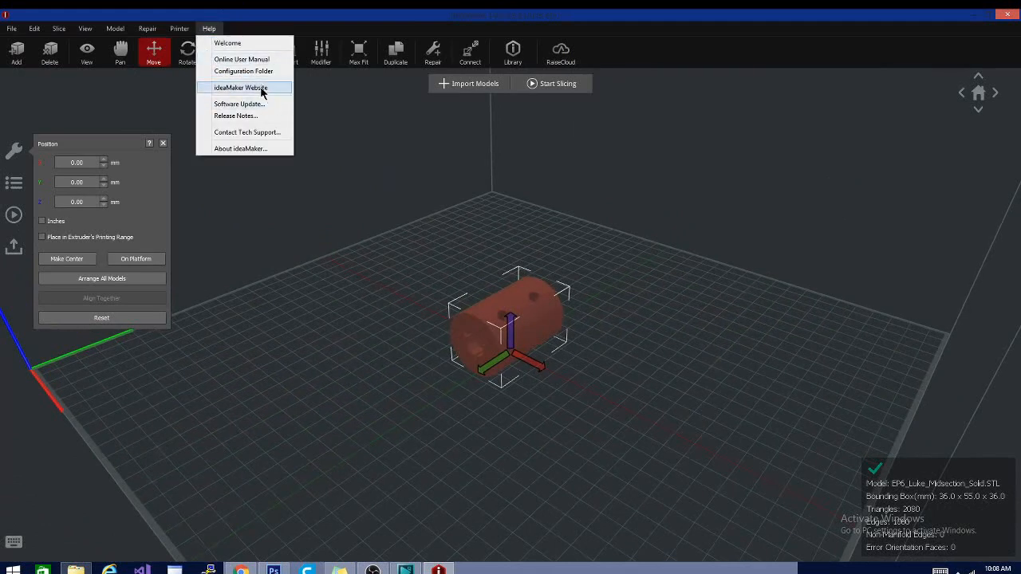
mouse_move(249, 121)
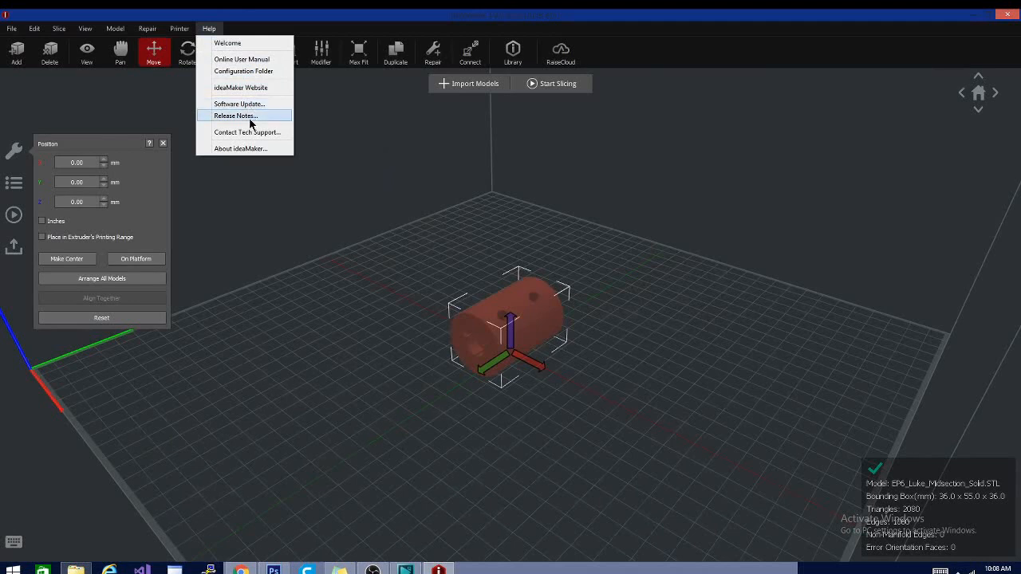
Open the Release Notes for ideaMaker version 4.0.0.4755
click(235, 116)
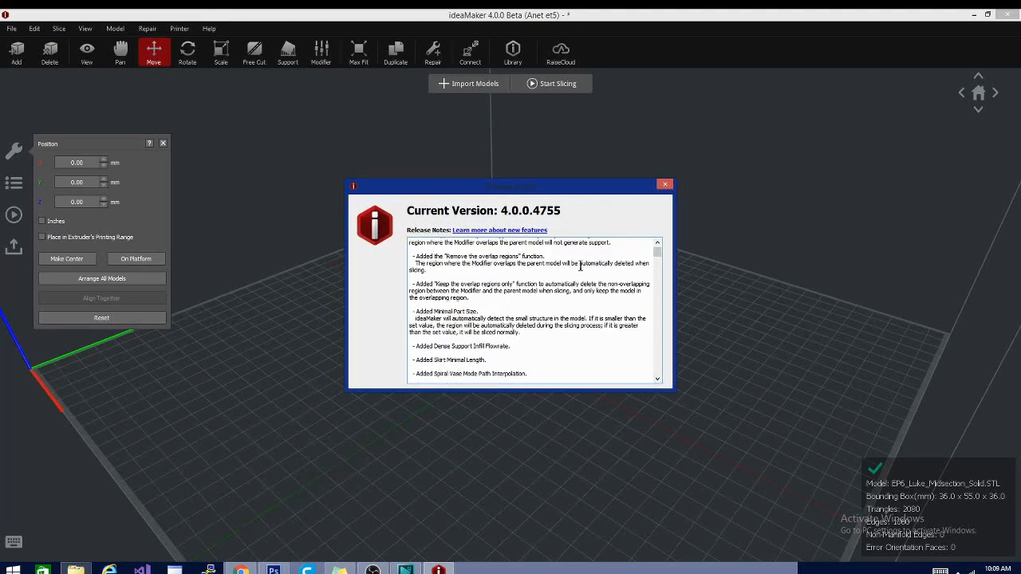
mouse_move(628, 269)
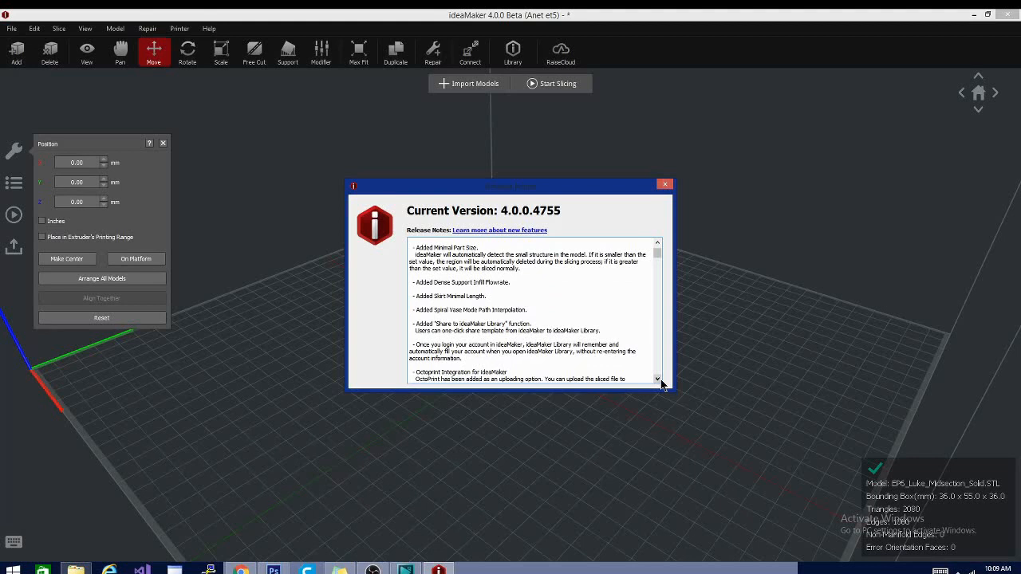
mouse_move(674, 346)
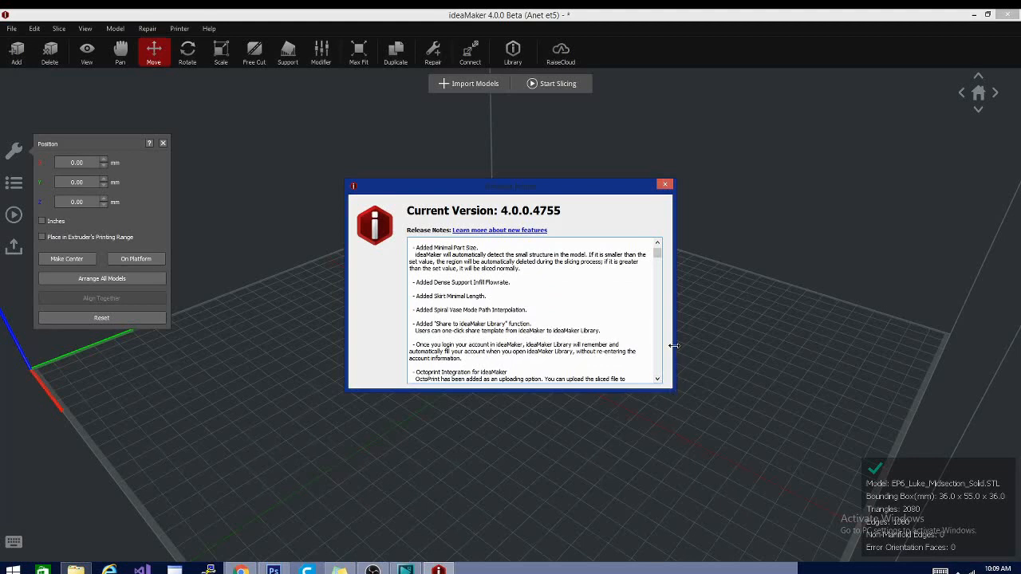
mouse_move(684, 399)
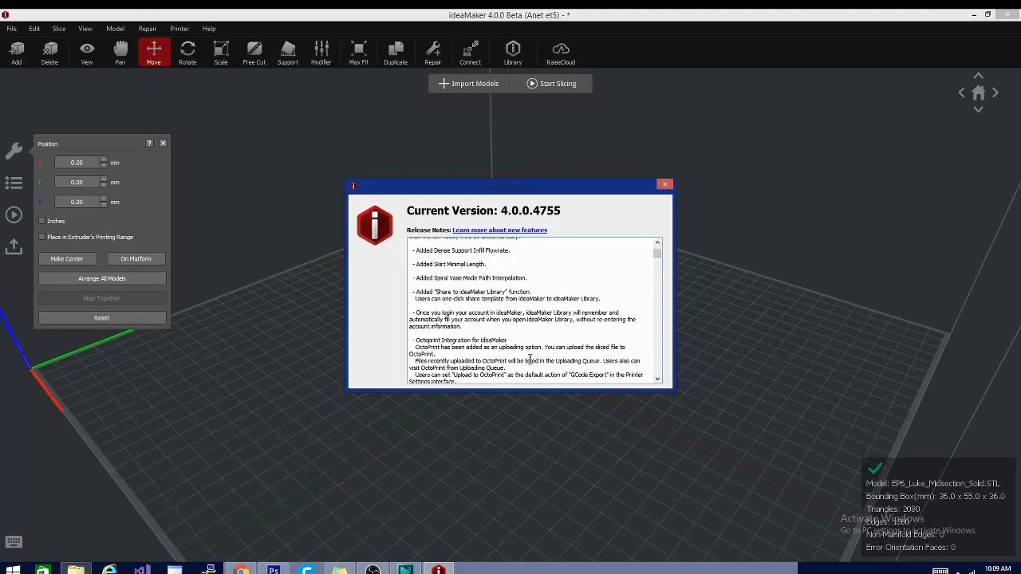
mouse_move(548, 219)
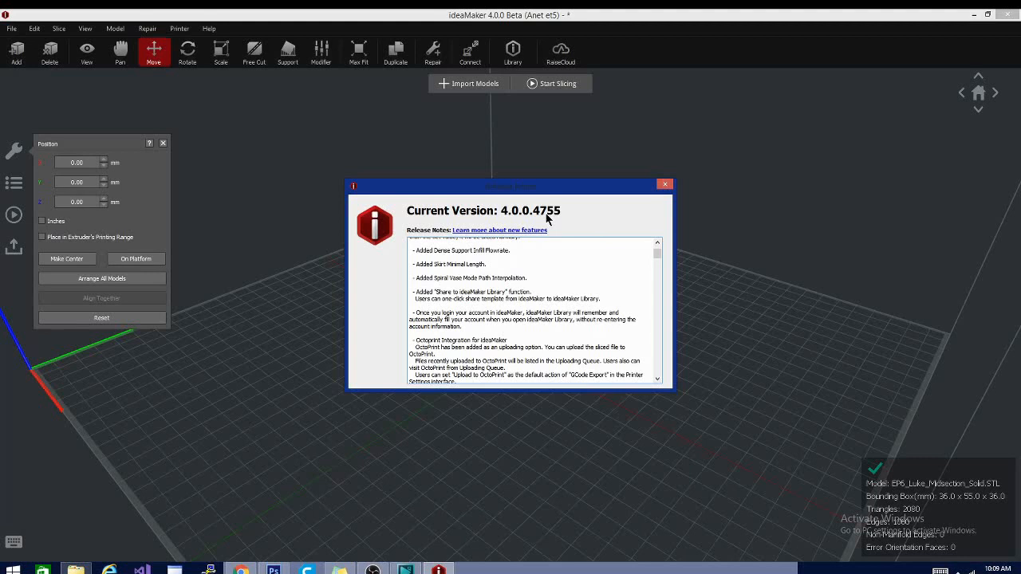
mouse_move(588, 341)
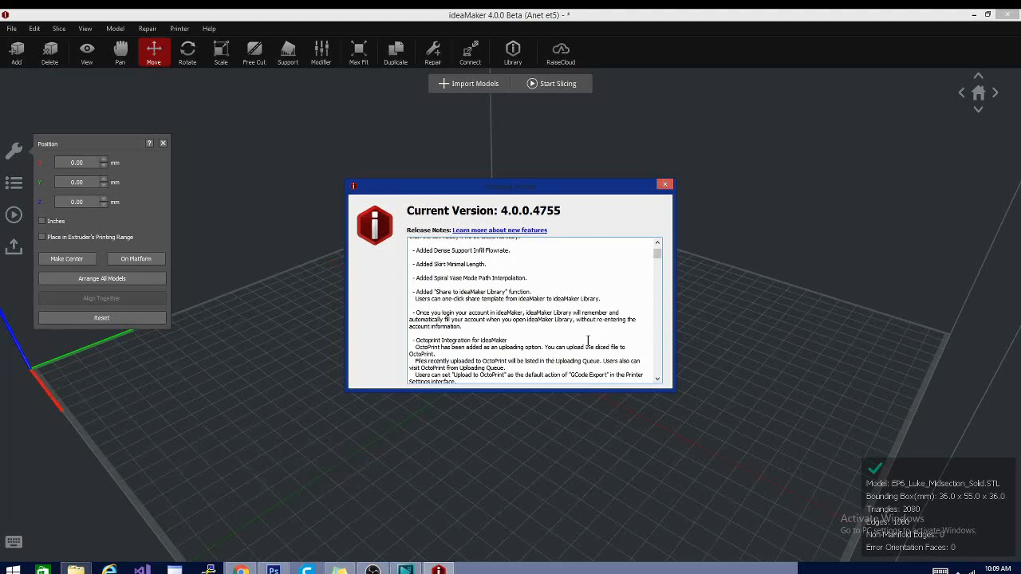
Scroll to the end of the 4.0.0.4755 release notes and close the dialog
scroll(down, 3)
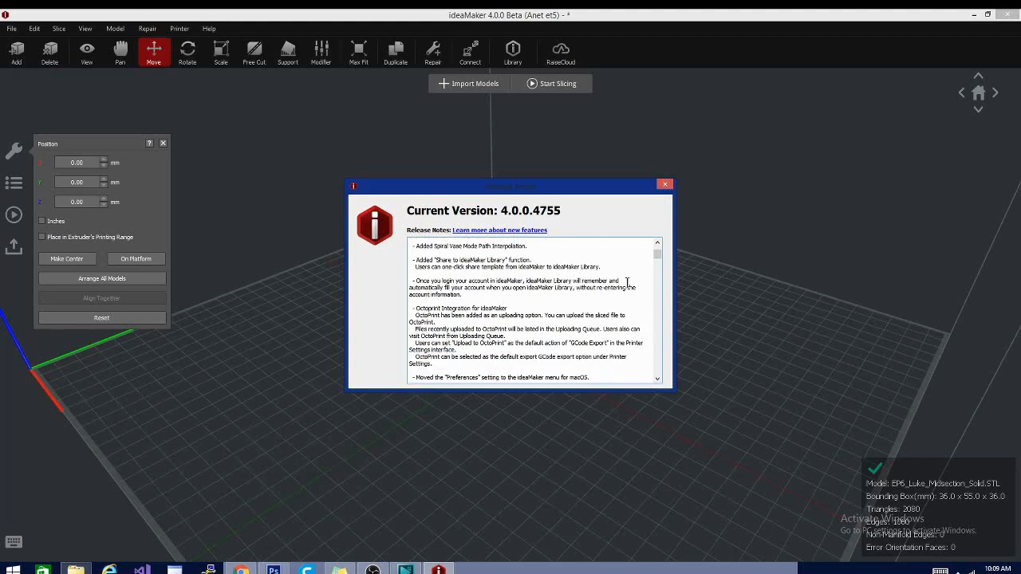
scroll(down, 3)
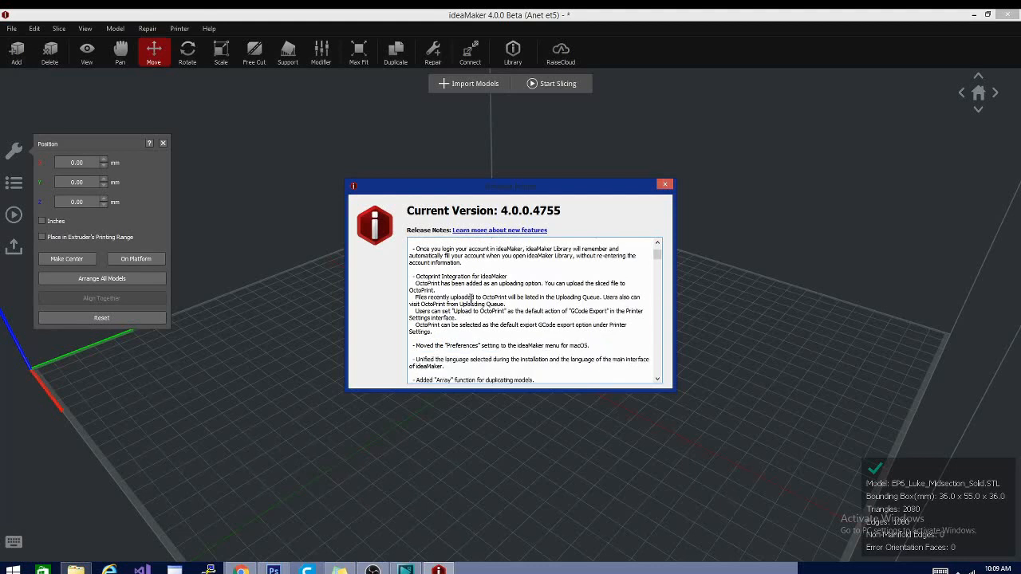
mouse_move(610, 313)
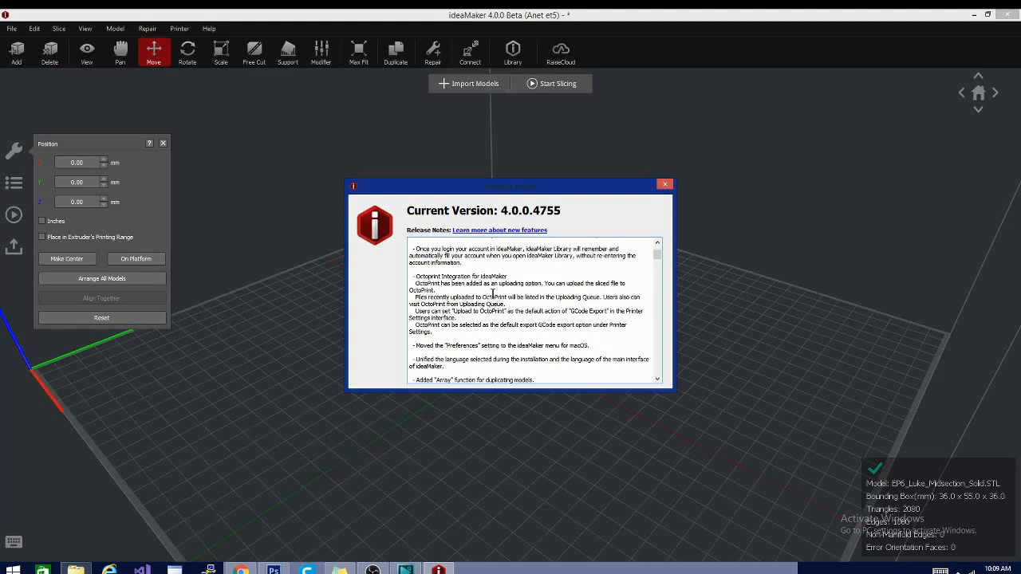
scroll(down, 3)
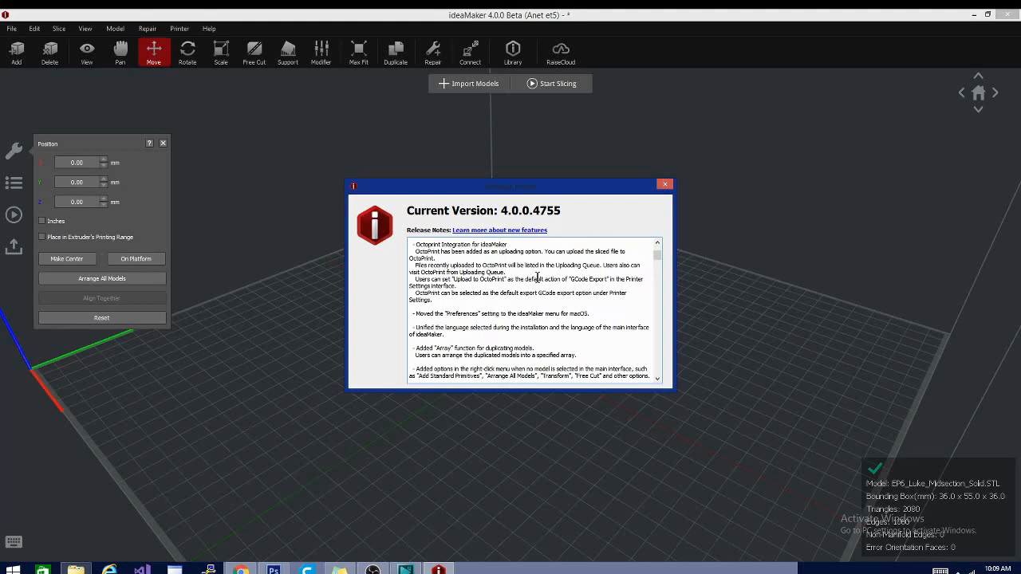
scroll(down, 3)
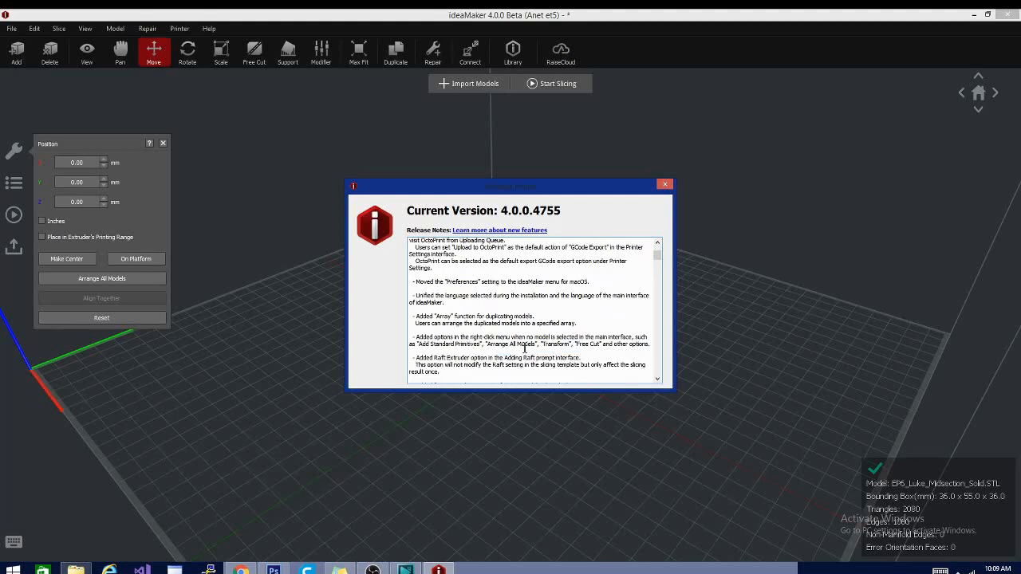
scroll(down, 3)
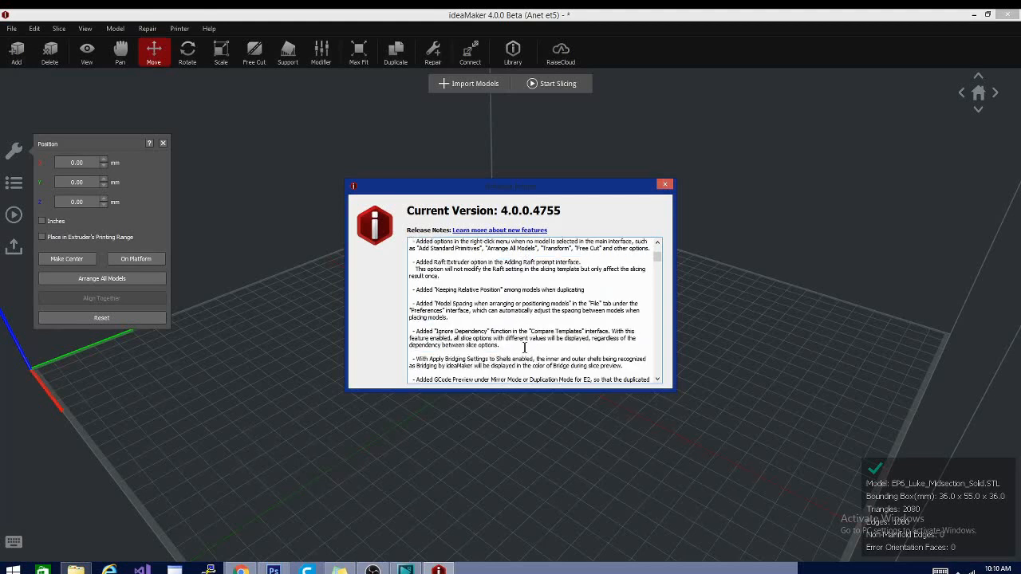
scroll(down, 3)
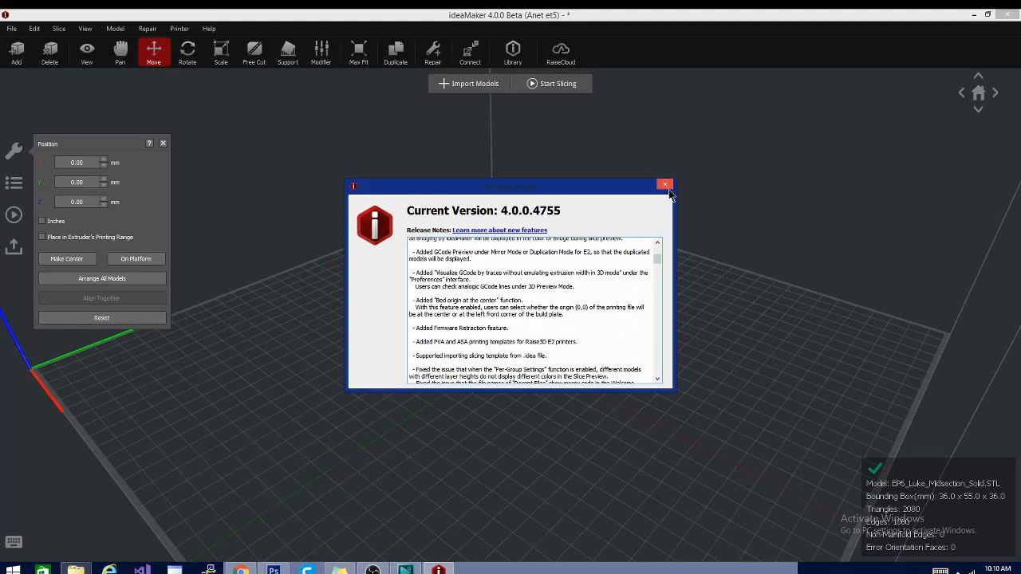
click(664, 185)
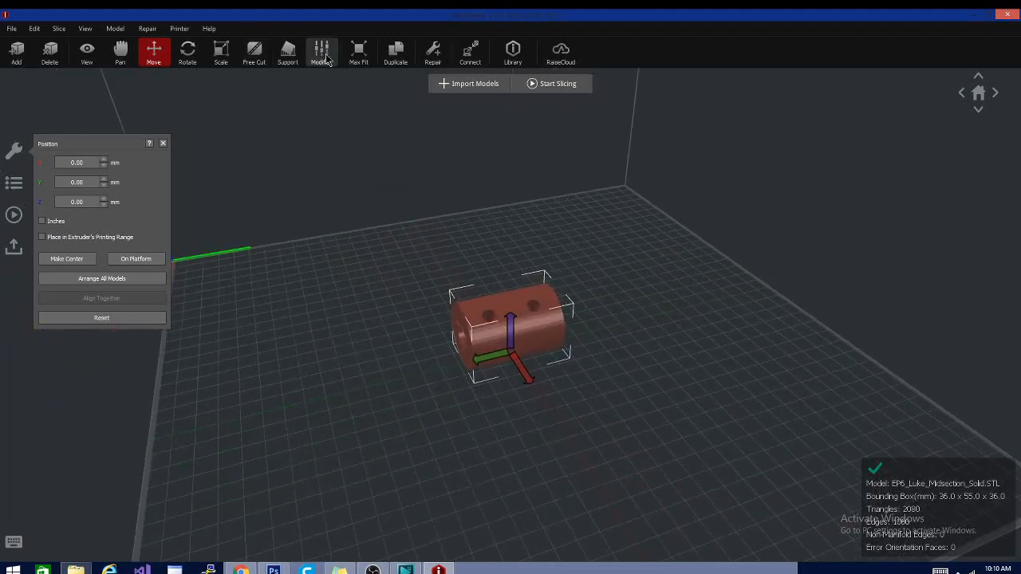
Add a default 10 mm box modifier to the midsection part
click(321, 52)
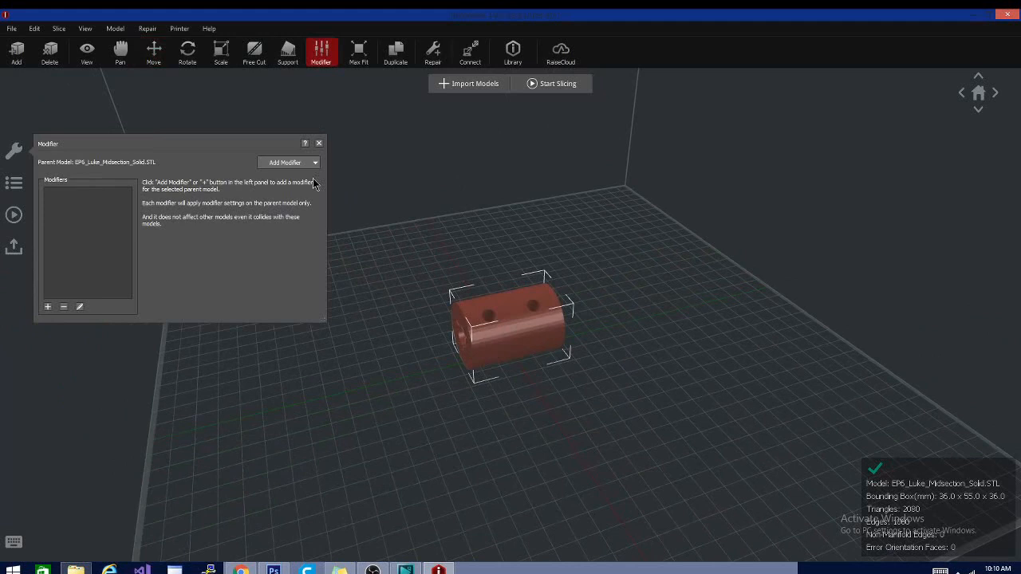
click(290, 162)
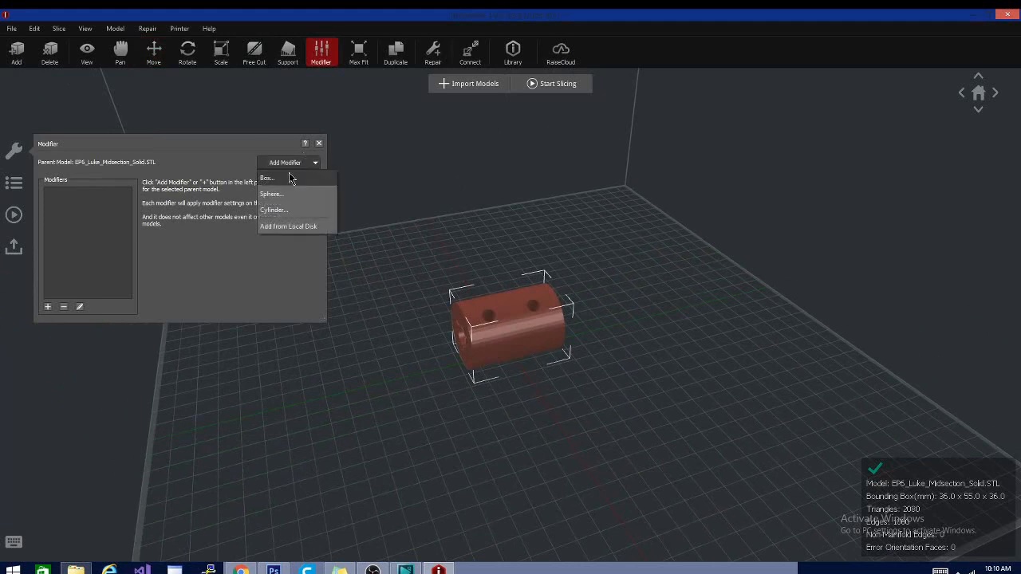
click(267, 177)
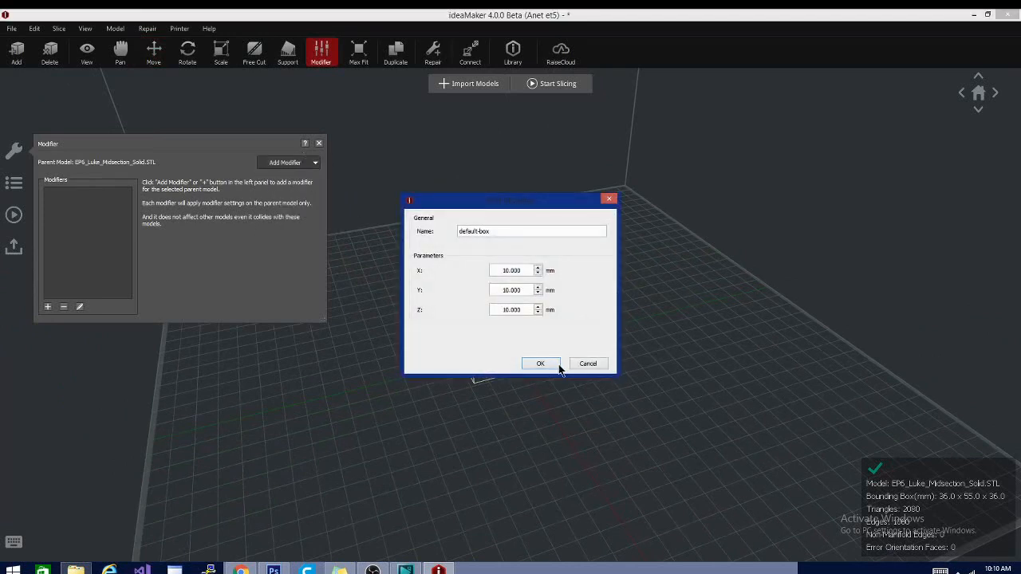
click(540, 364)
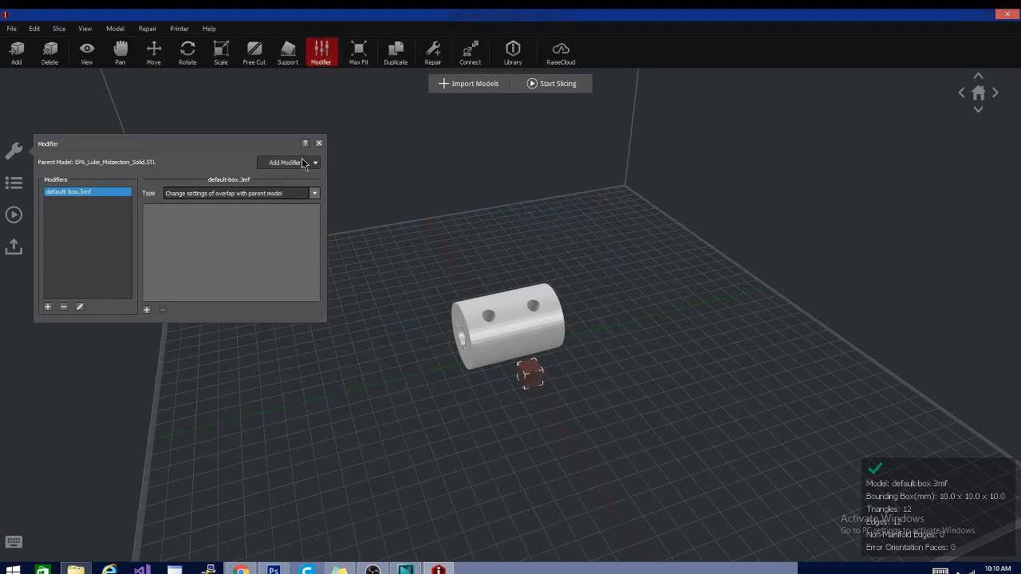
mouse_move(315, 150)
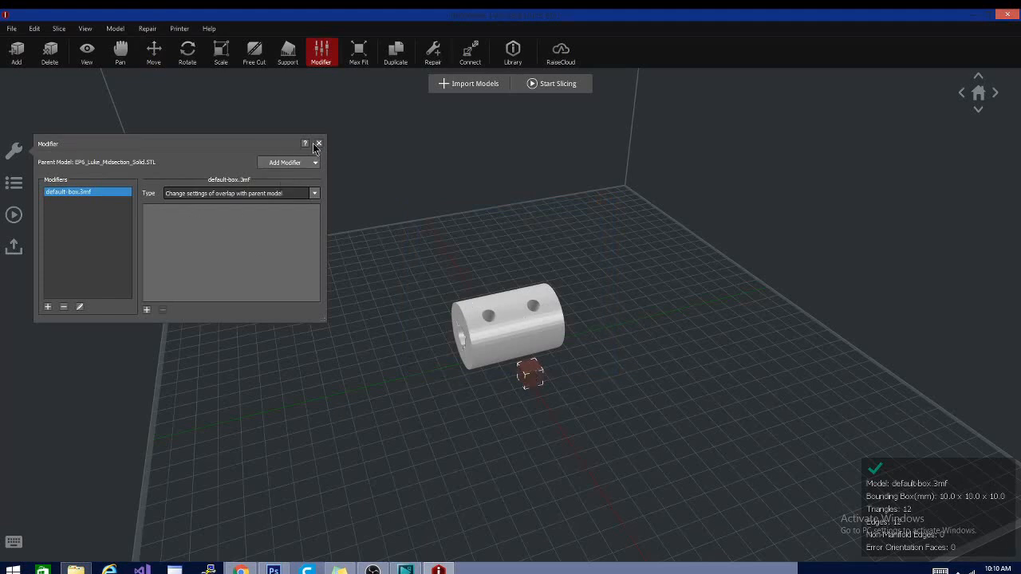
mouse_move(312, 216)
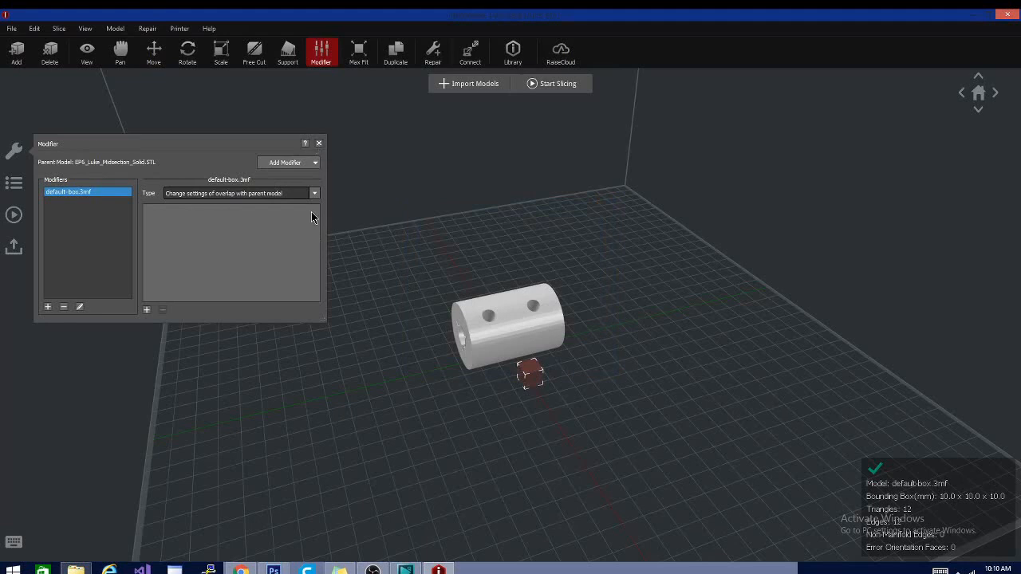
Review the modifier Type choices, close the Modifier panel, and select the box modifier
click(314, 193)
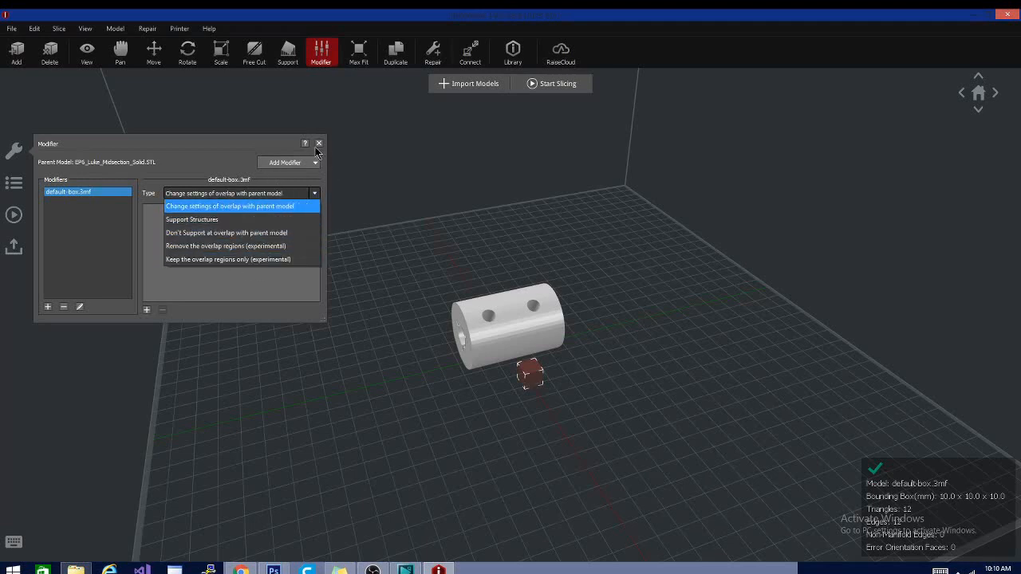
click(318, 144)
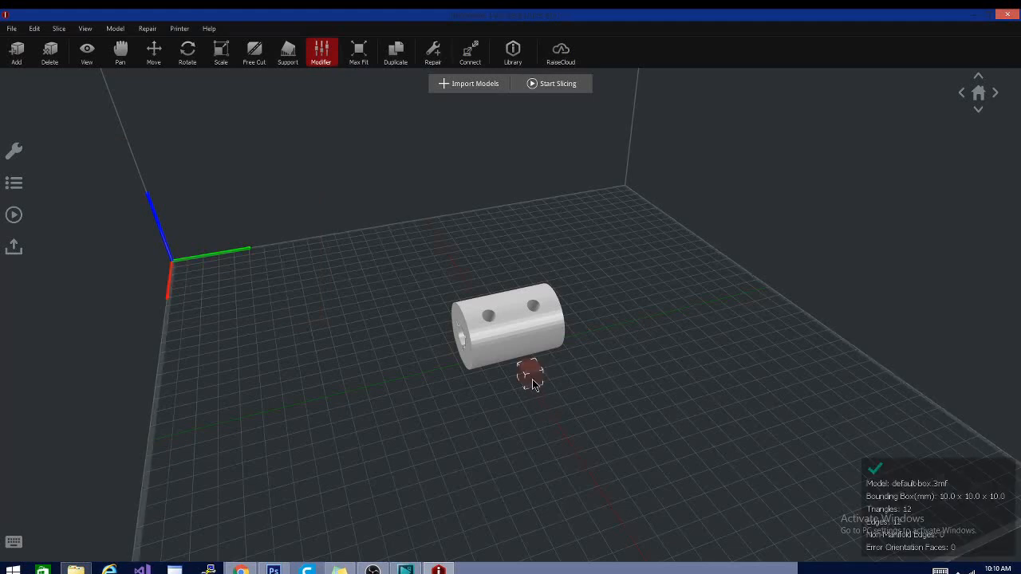
click(49, 51)
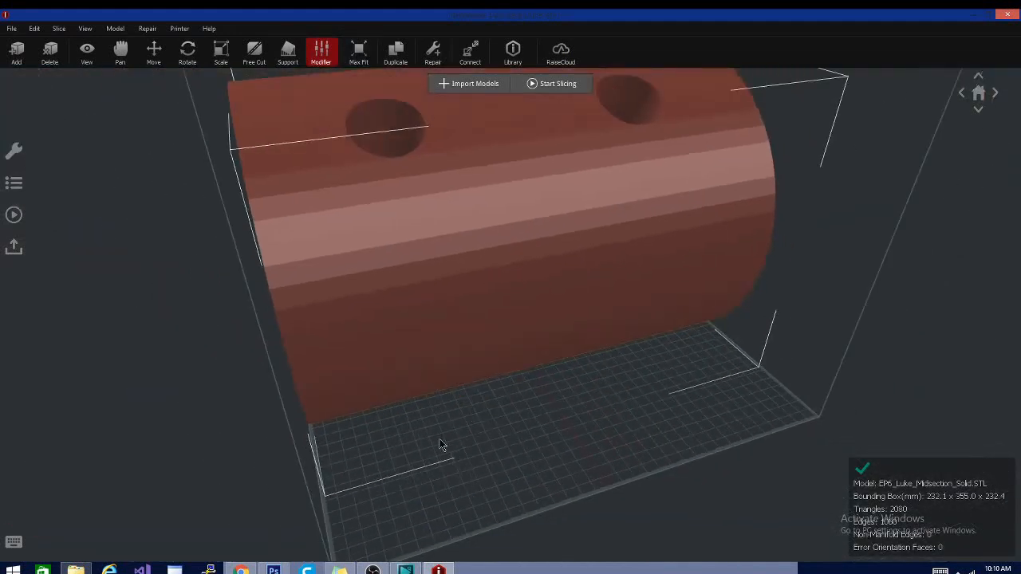
Orbit around the enlarged part, check Scale, then show Model Info with extruder and colour options
drag(442, 445, 71, 380)
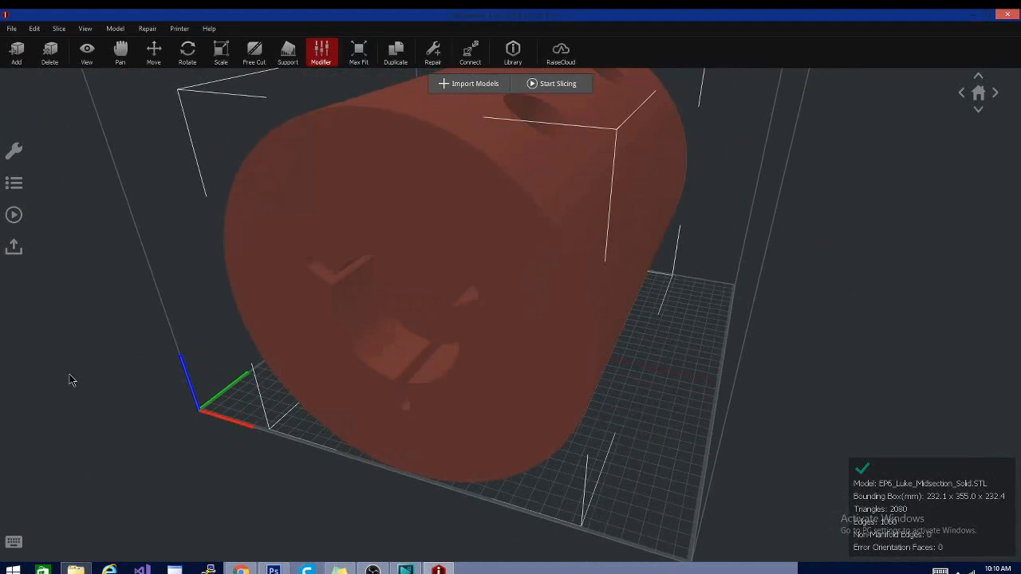
drag(72, 380, 434, 415)
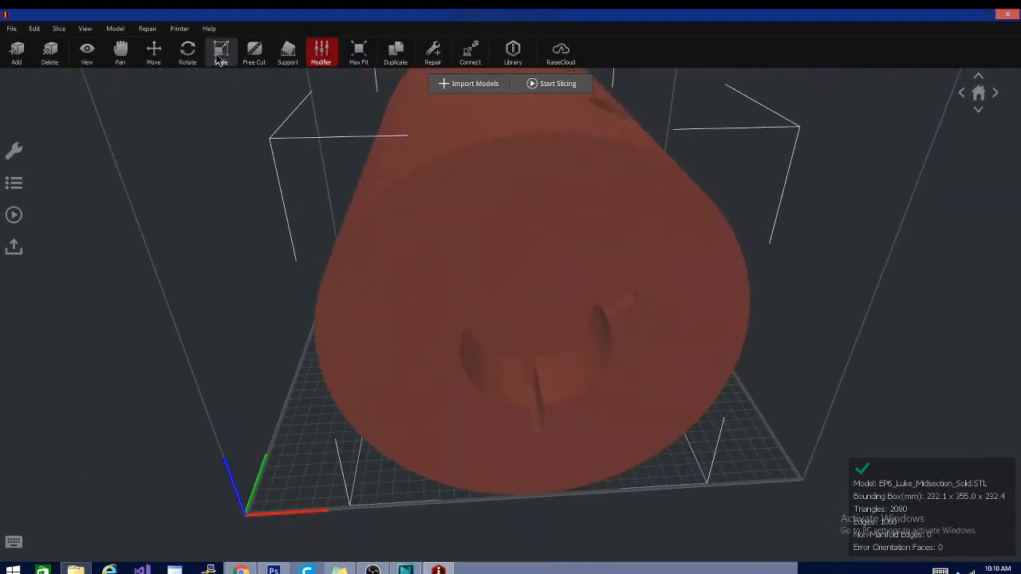
click(221, 51)
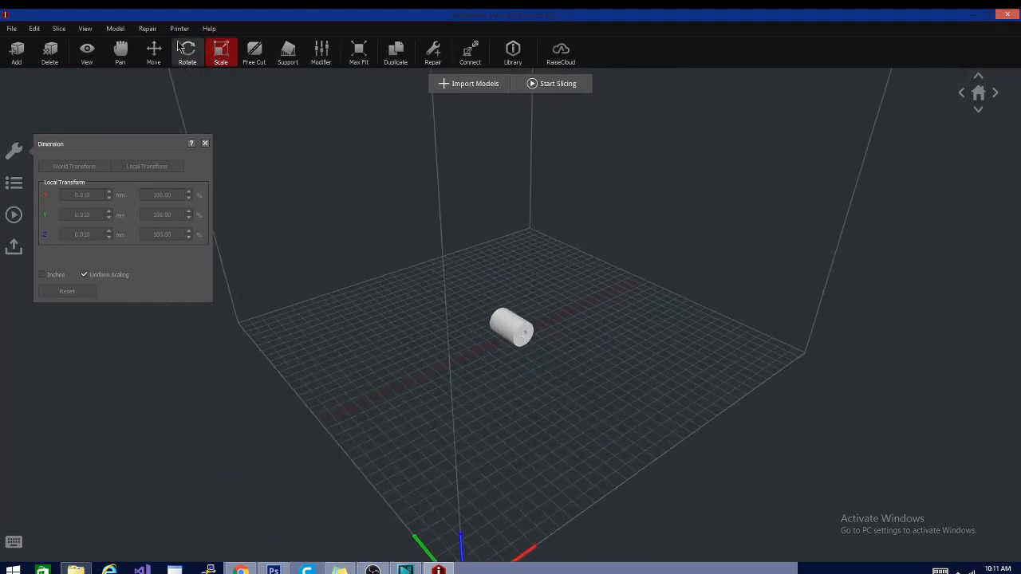
mouse_move(50, 51)
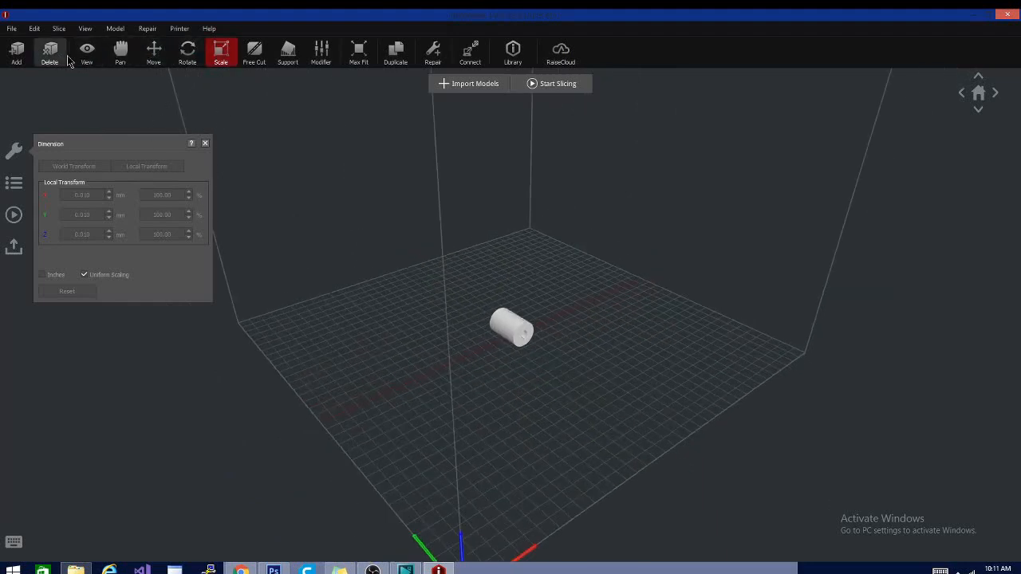
click(86, 50)
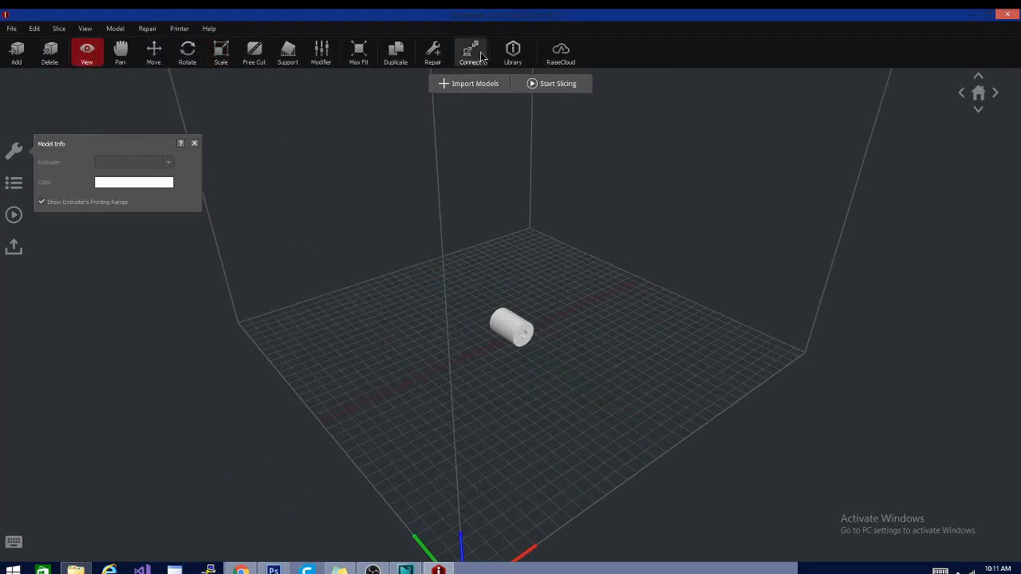
mouse_move(562, 83)
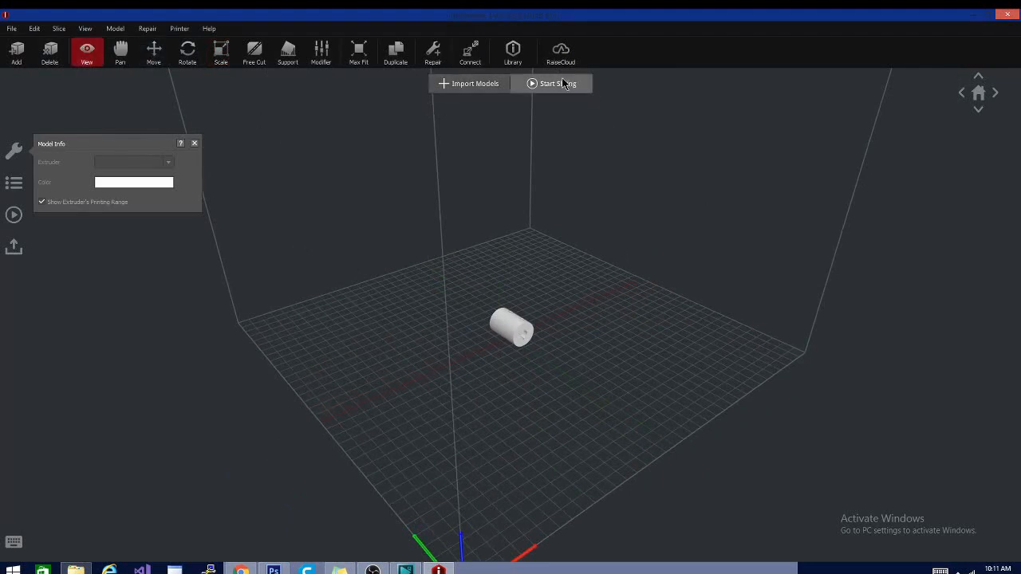
Start slicing for the Anet et5 and bring up the new-template form
click(558, 83)
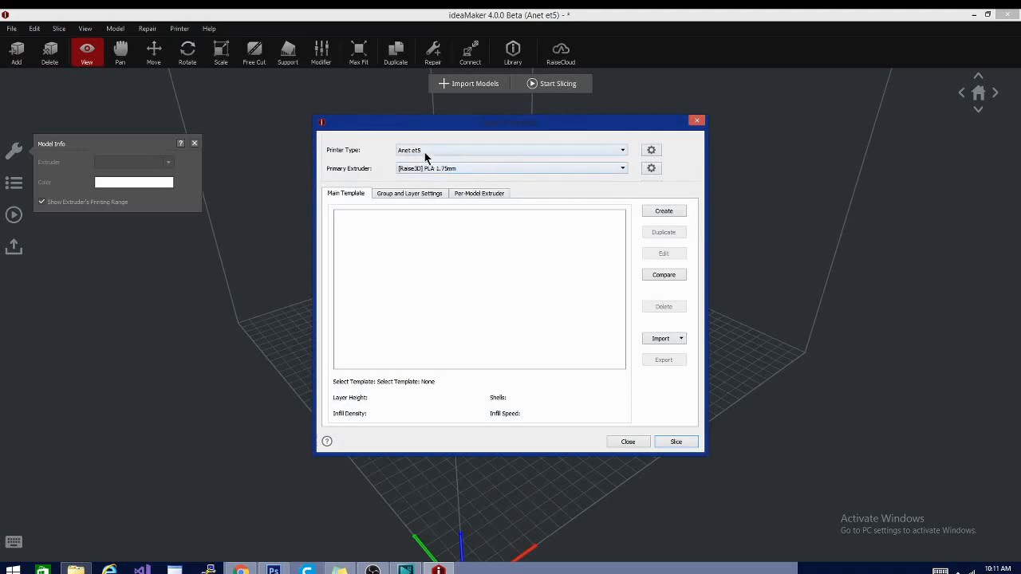
mouse_move(467, 171)
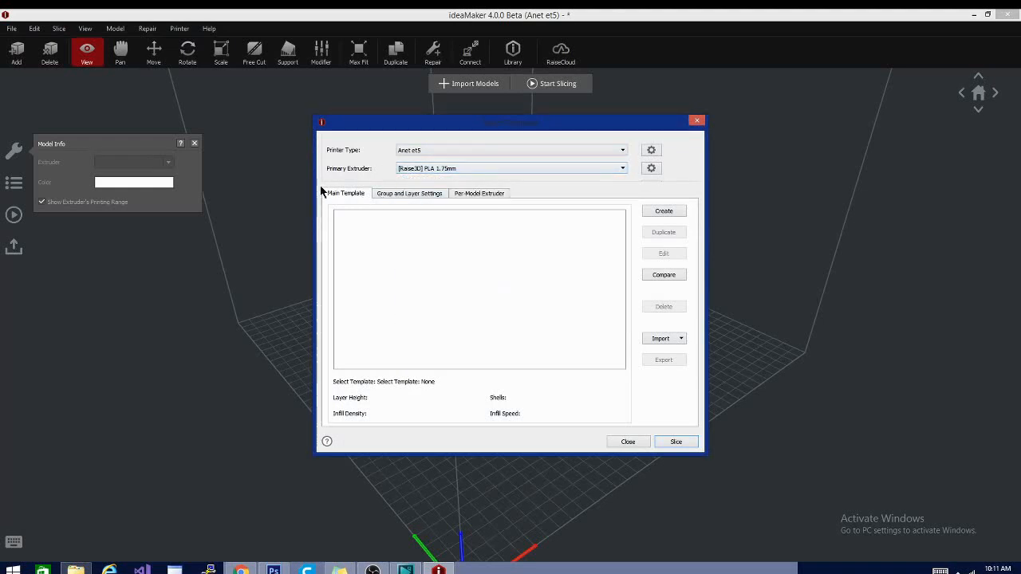
mouse_move(405, 256)
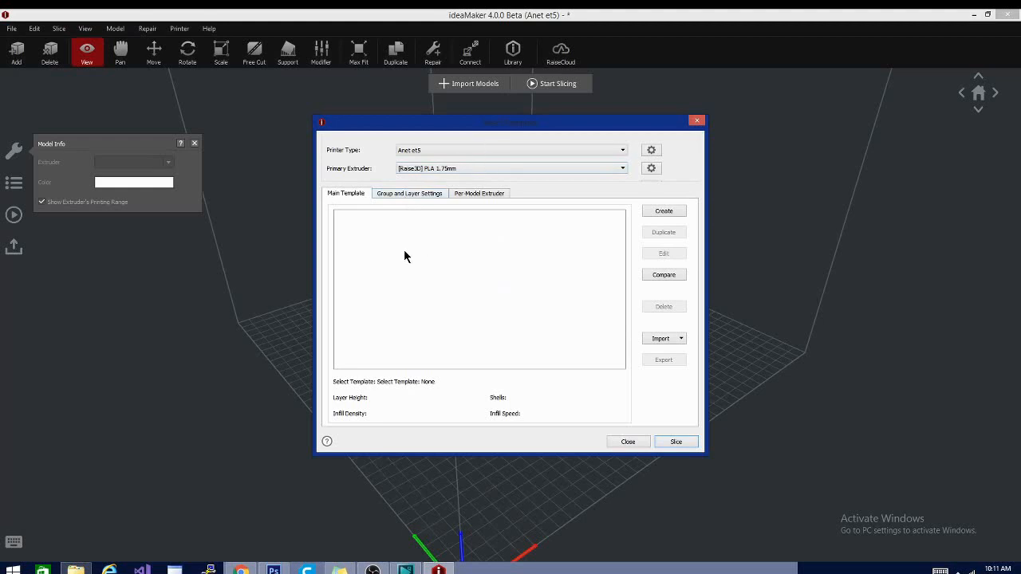
mouse_move(663, 210)
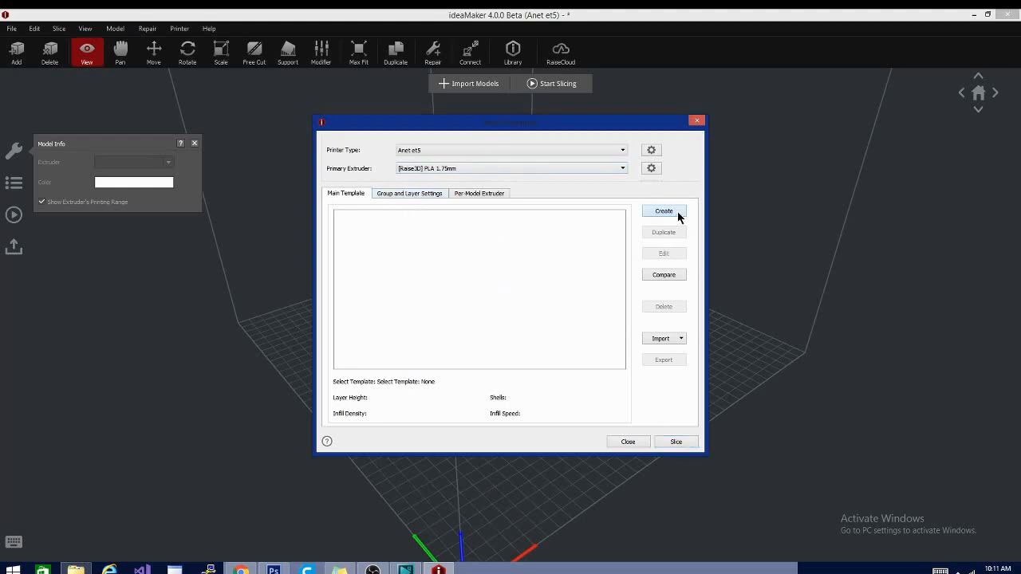
click(663, 211)
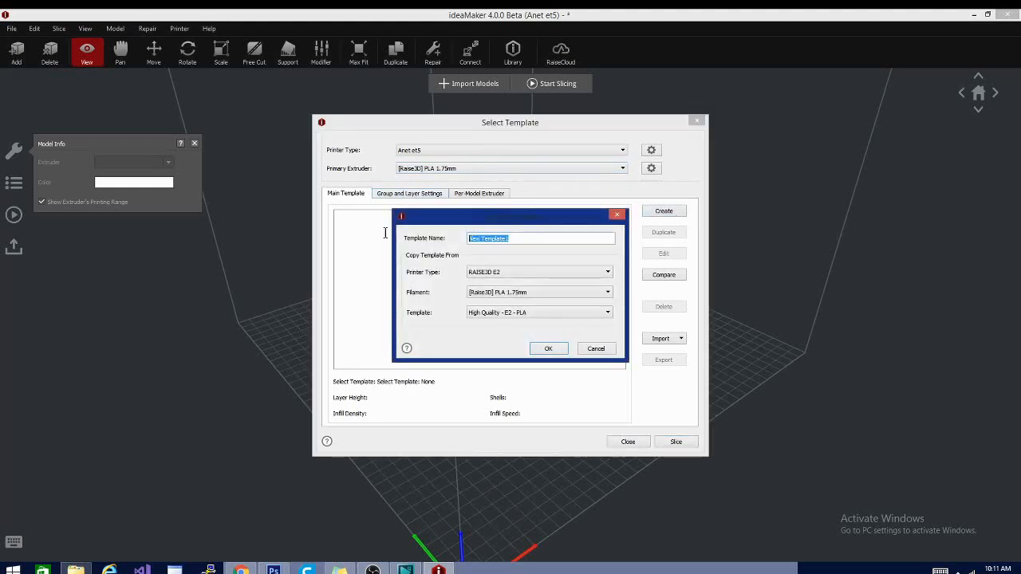
Name the template et5 with 15% infill, 3.5 shells, Skirt Only and no support
text(et4)
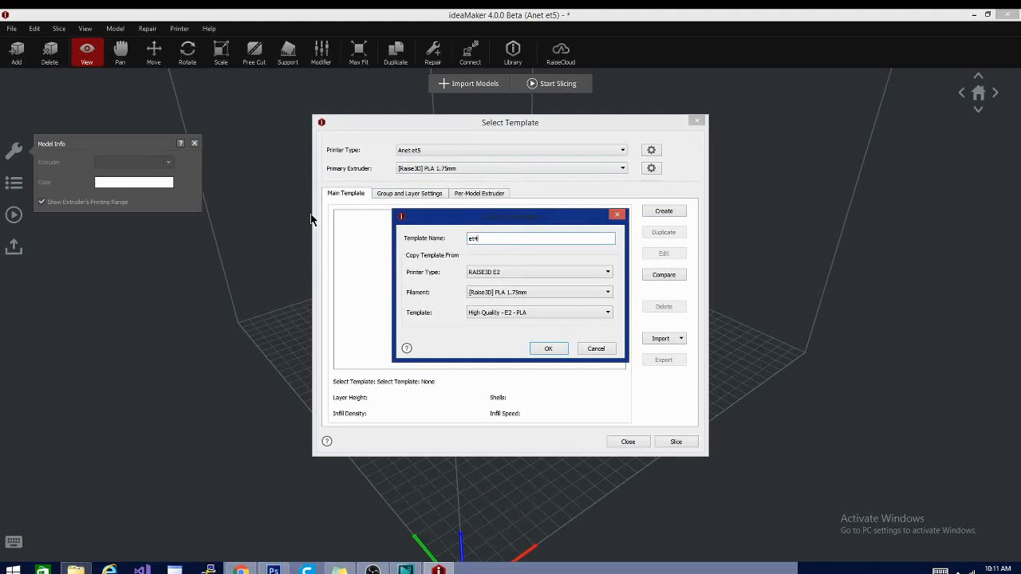
click(548, 349)
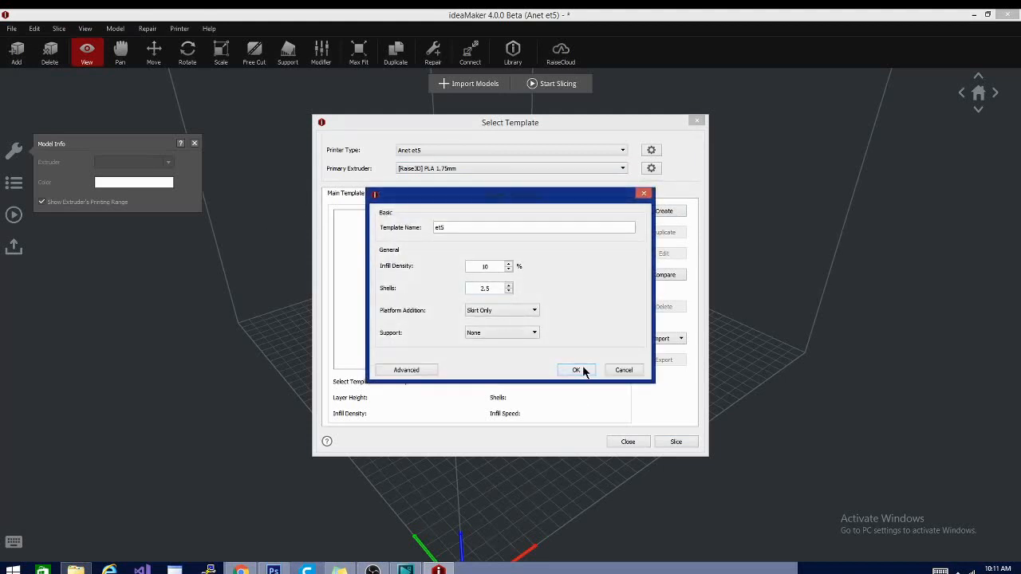
click(500, 310)
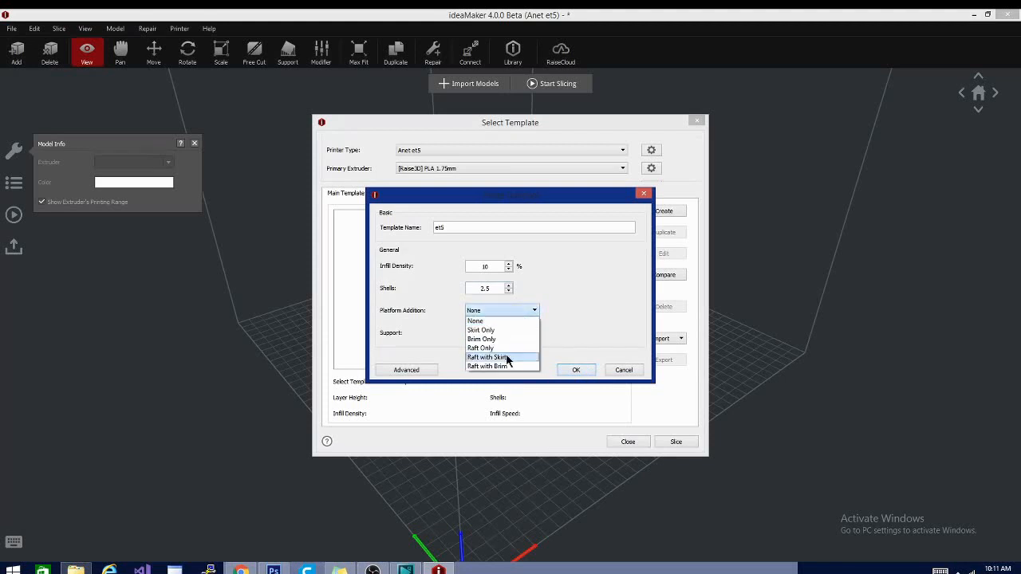
click(480, 329)
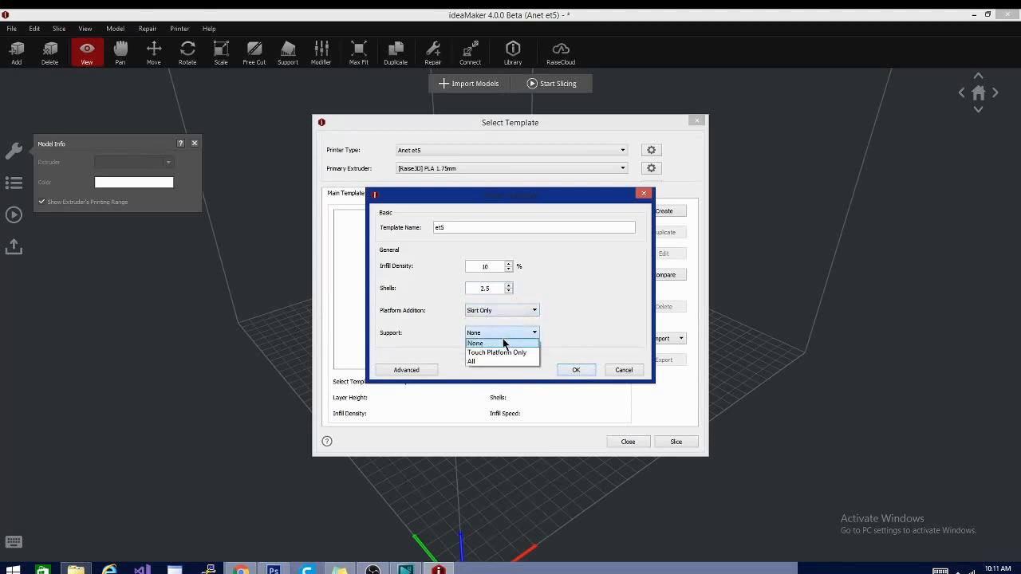
mouse_move(498, 353)
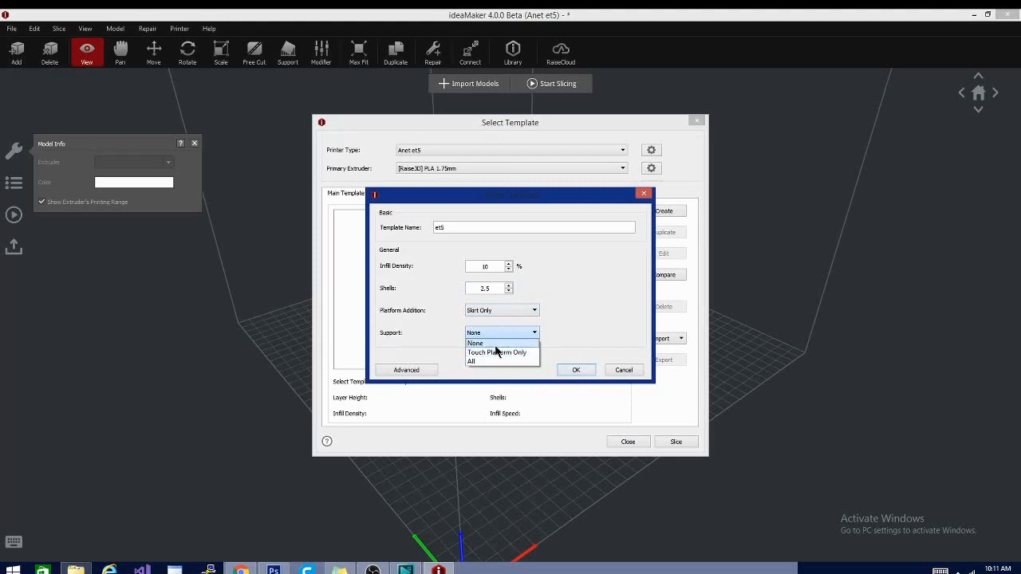
click(475, 343)
text(3.5)
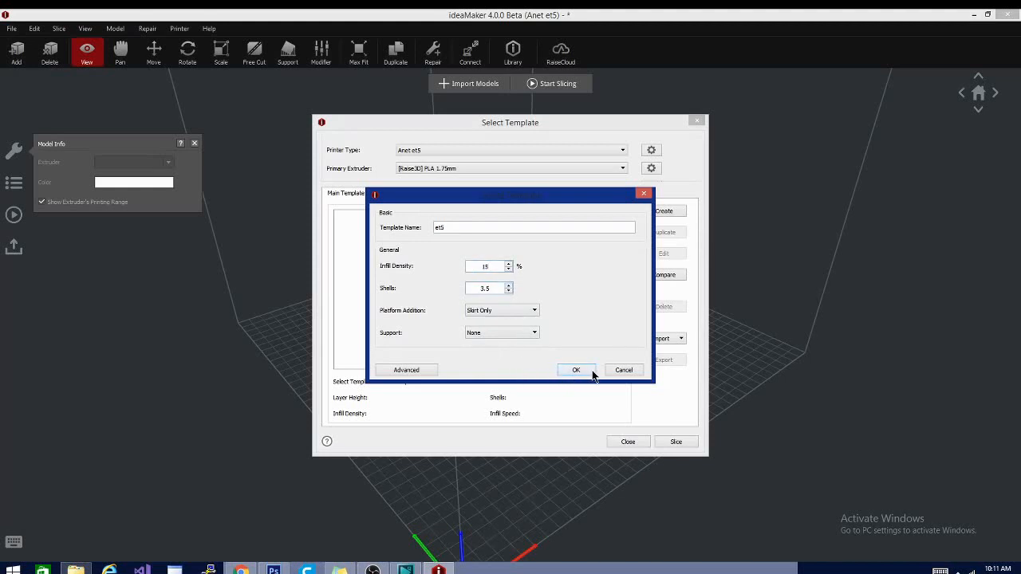
Save the et5 template and slice the midsection: 1 h 32 min, 8.1 g, $0.24
click(576, 369)
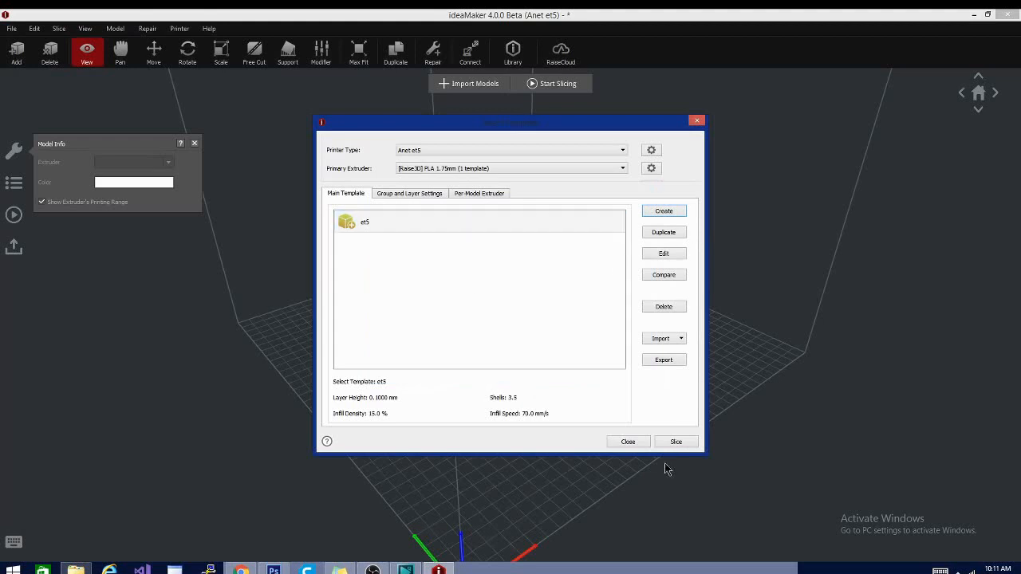
click(675, 441)
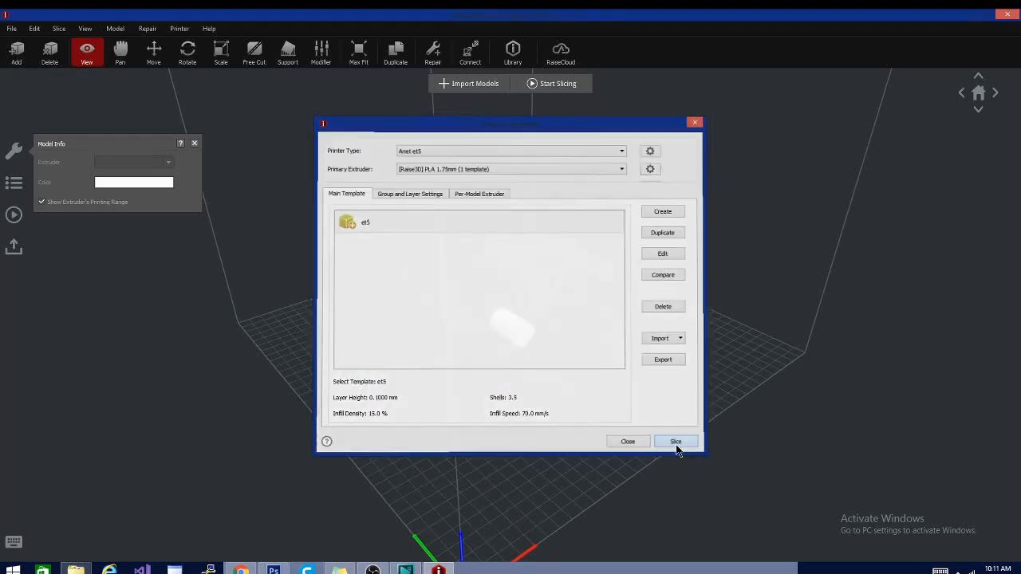
click(675, 441)
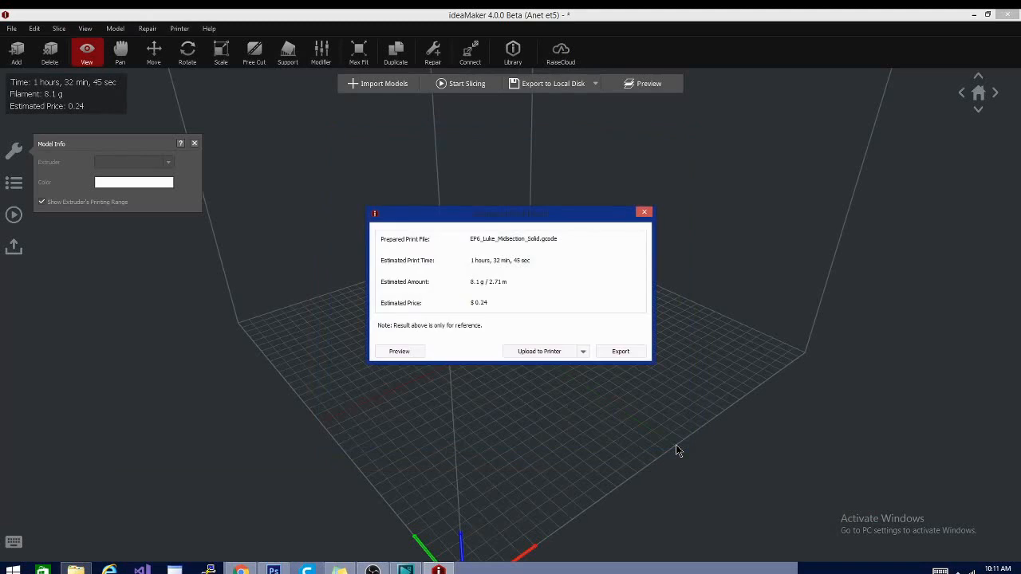
mouse_move(491, 267)
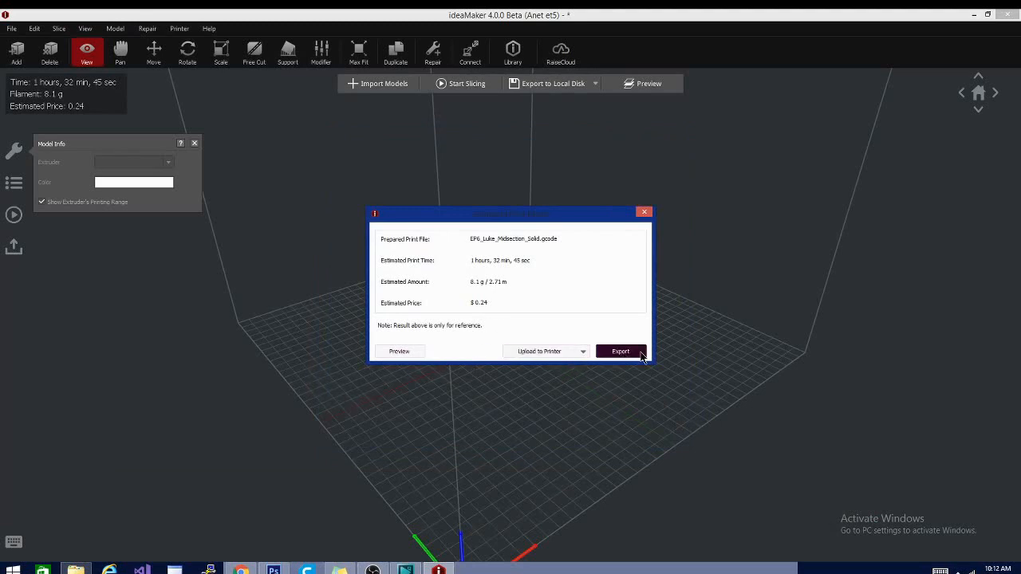
mouse_move(496, 327)
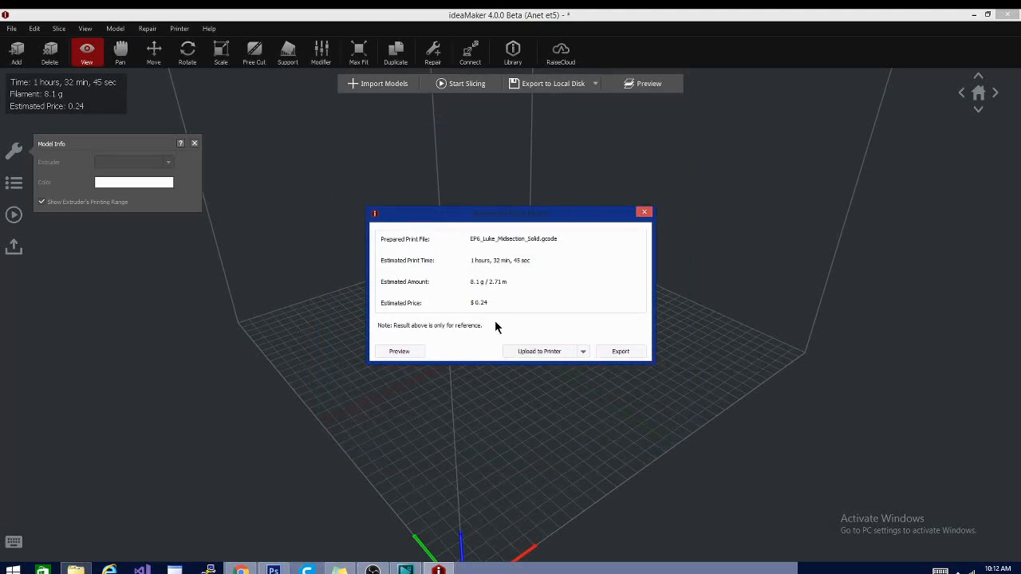
Open the layer preview and move the Layers slider down and back up
click(399, 351)
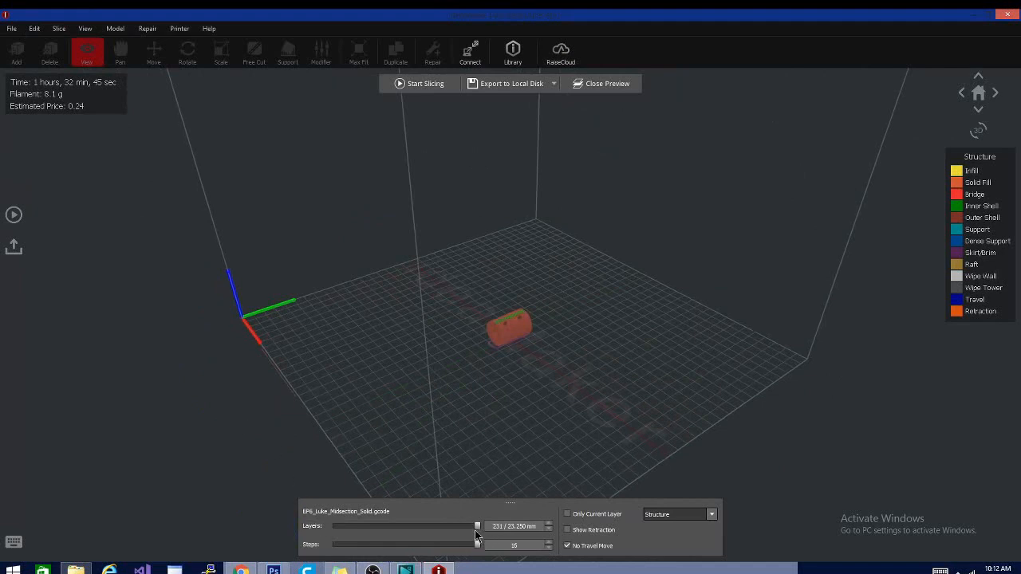
drag(477, 526, 403, 525)
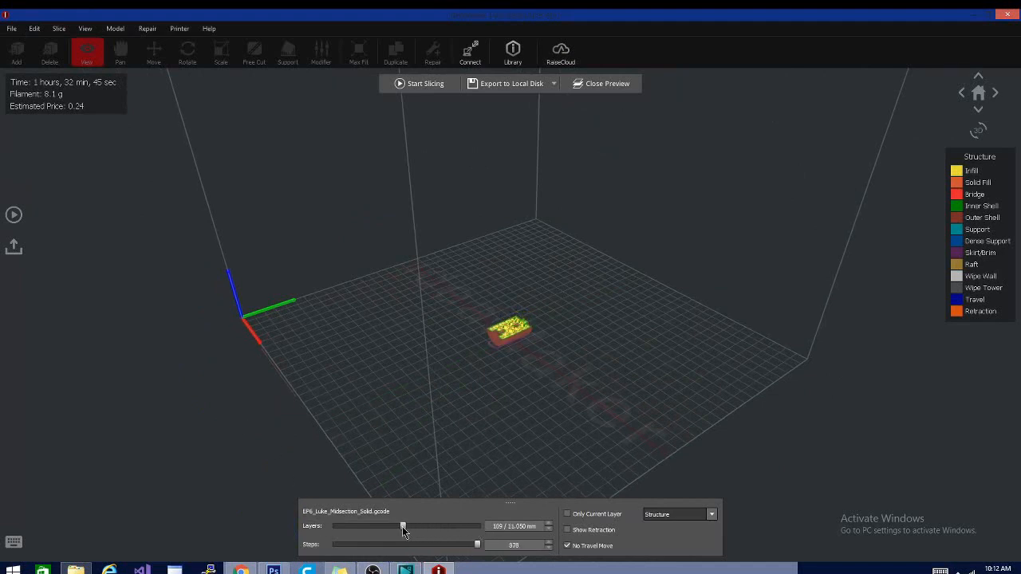
drag(402, 526, 421, 525)
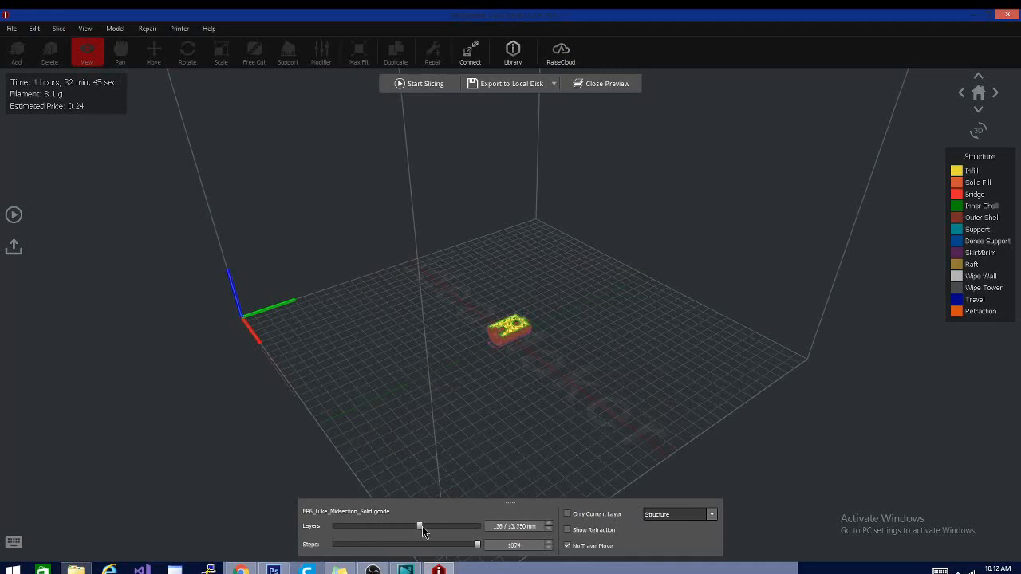
drag(420, 525, 338, 526)
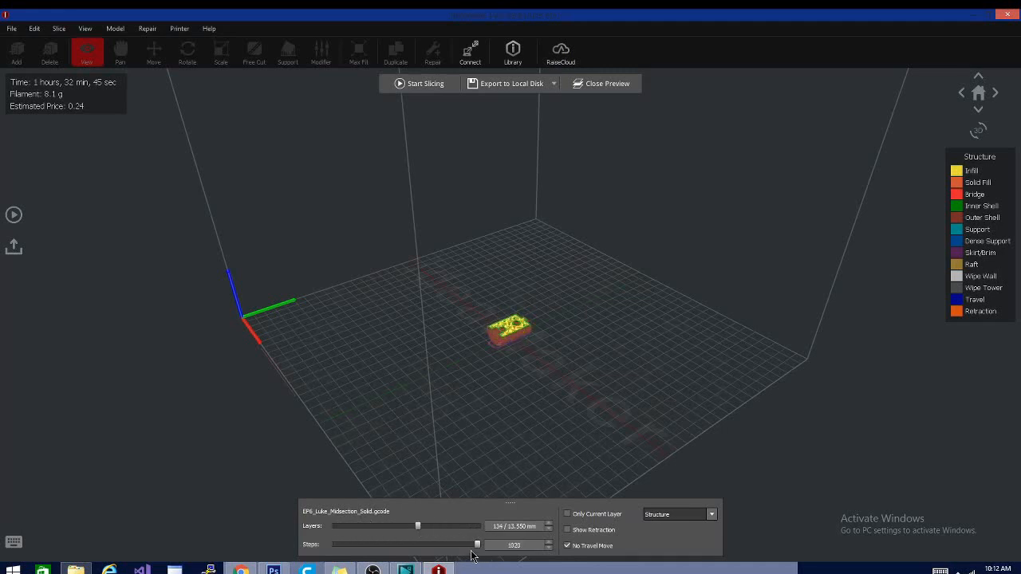
Replay the current layer's print moves with the Steps slider until fully printed
drag(477, 544, 435, 544)
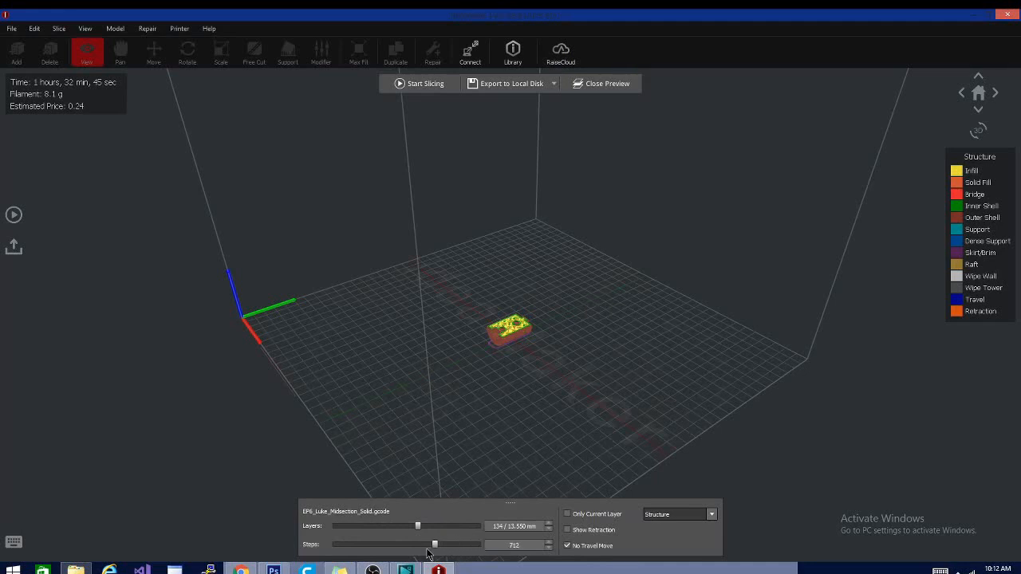
drag(434, 544, 335, 543)
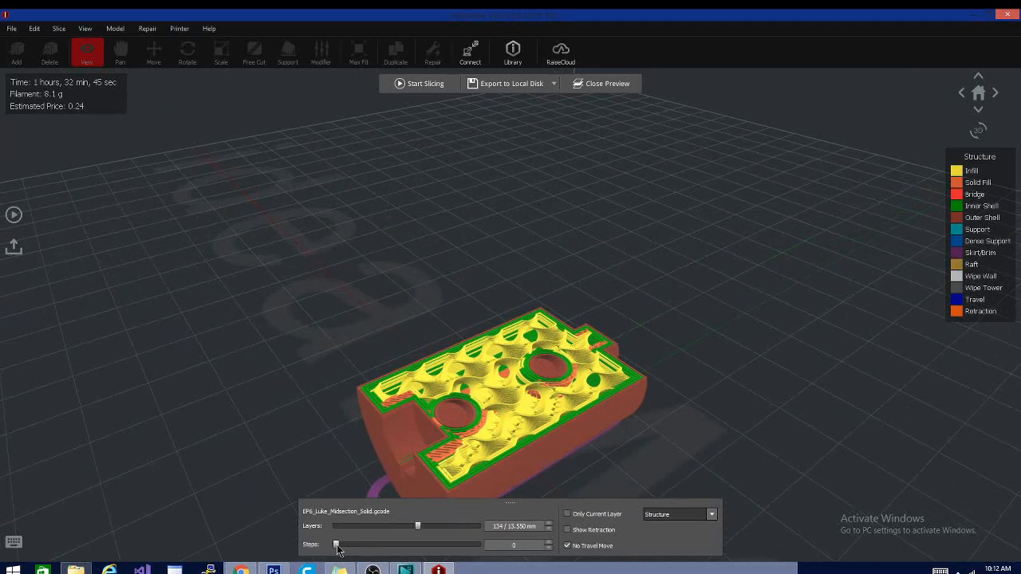
drag(337, 544, 388, 544)
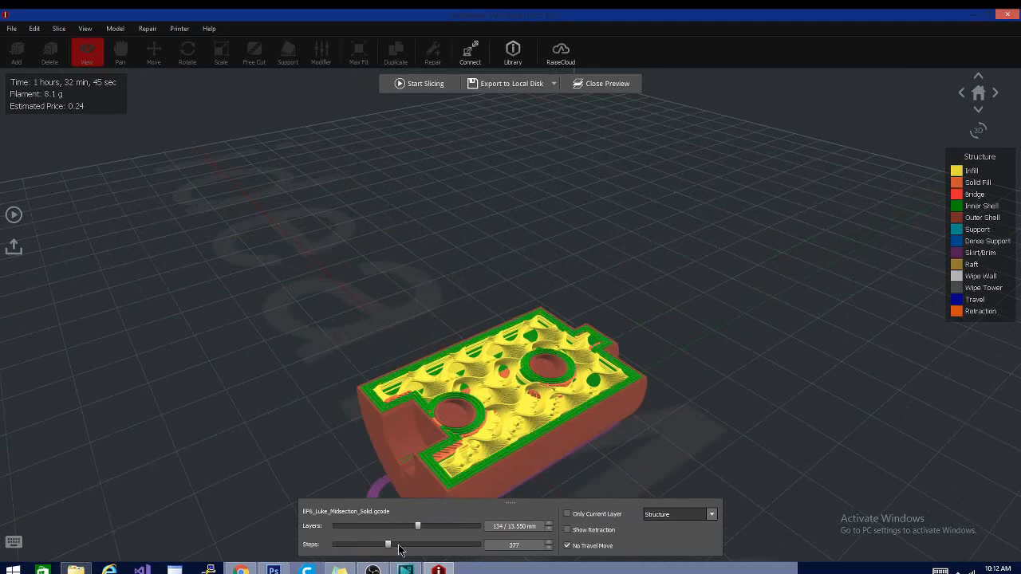
drag(388, 544, 477, 543)
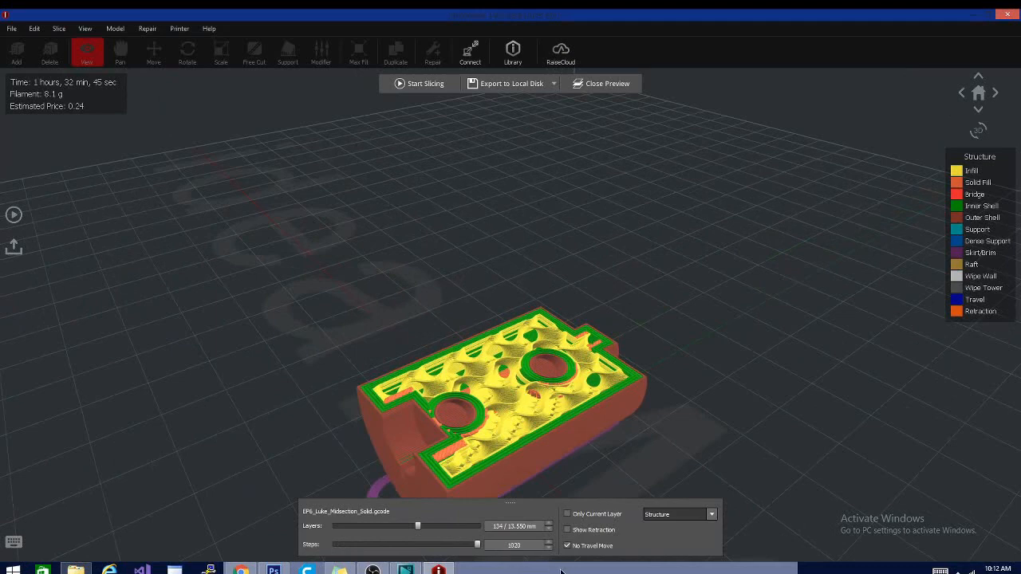
View layers 170 and 140, show only the current layer, then layers 40 and 221 in Structure mode
drag(418, 526, 439, 525)
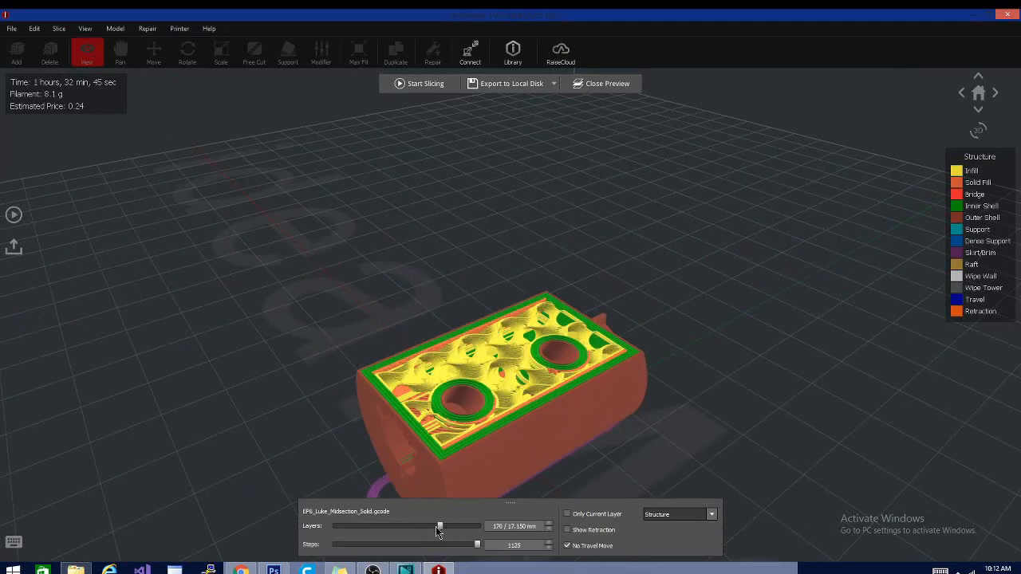
drag(439, 526, 421, 526)
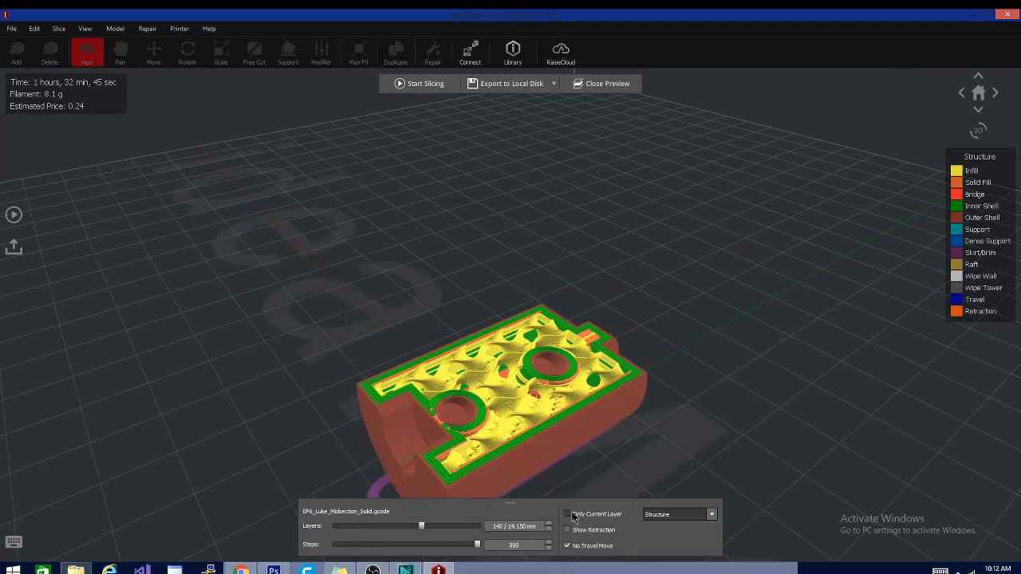
click(567, 513)
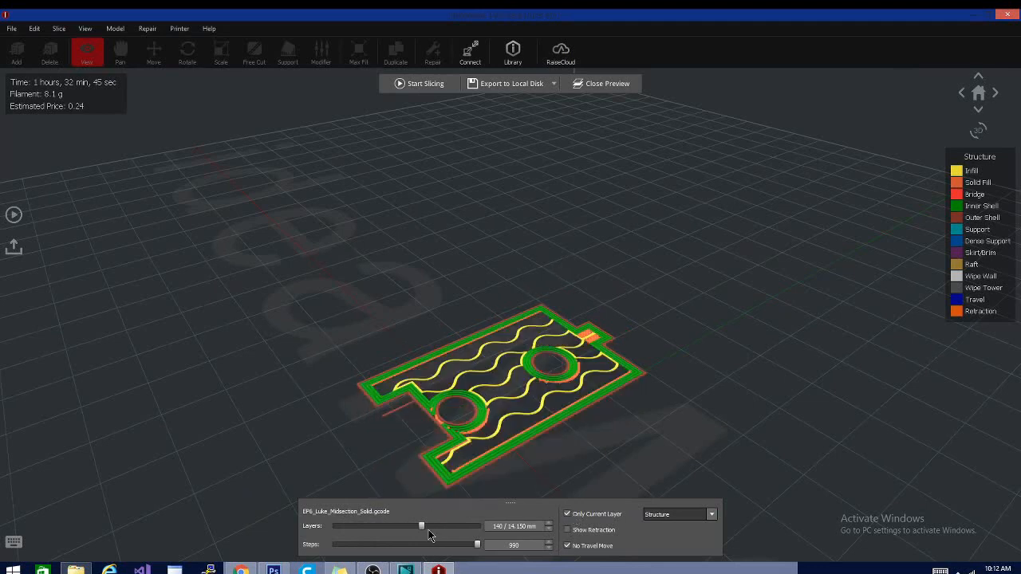
drag(421, 525, 350, 525)
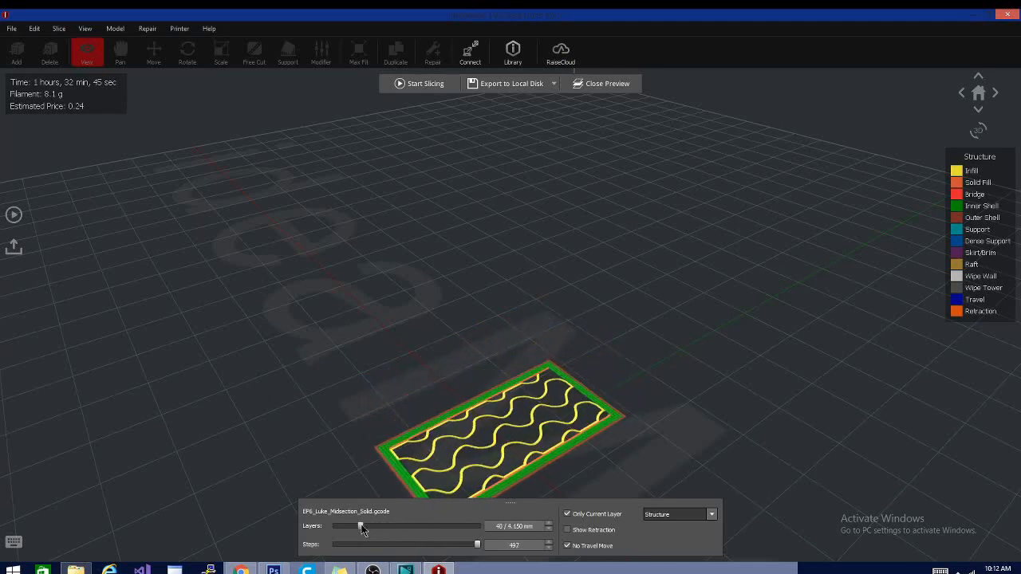
drag(357, 525, 470, 526)
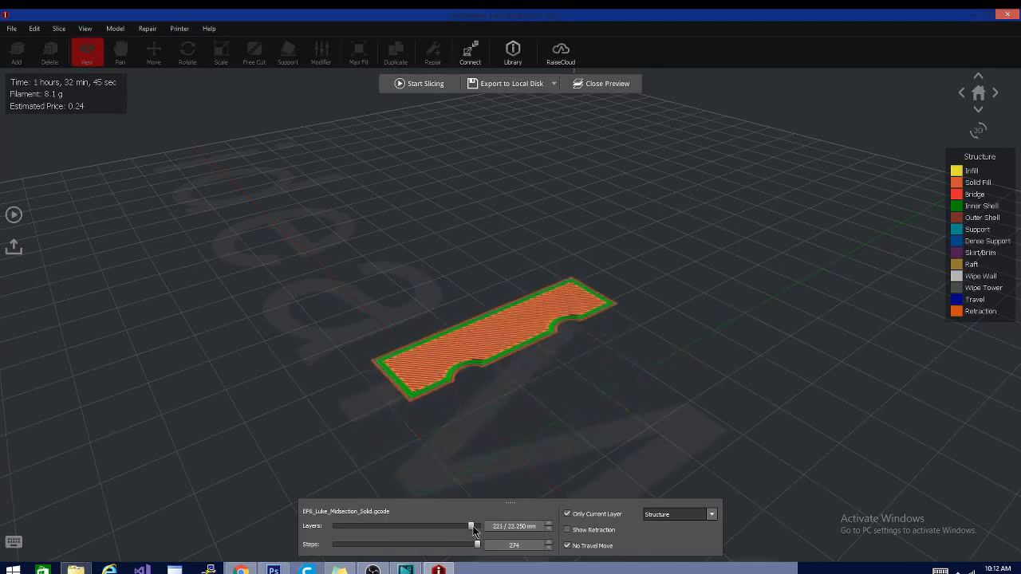
click(710, 513)
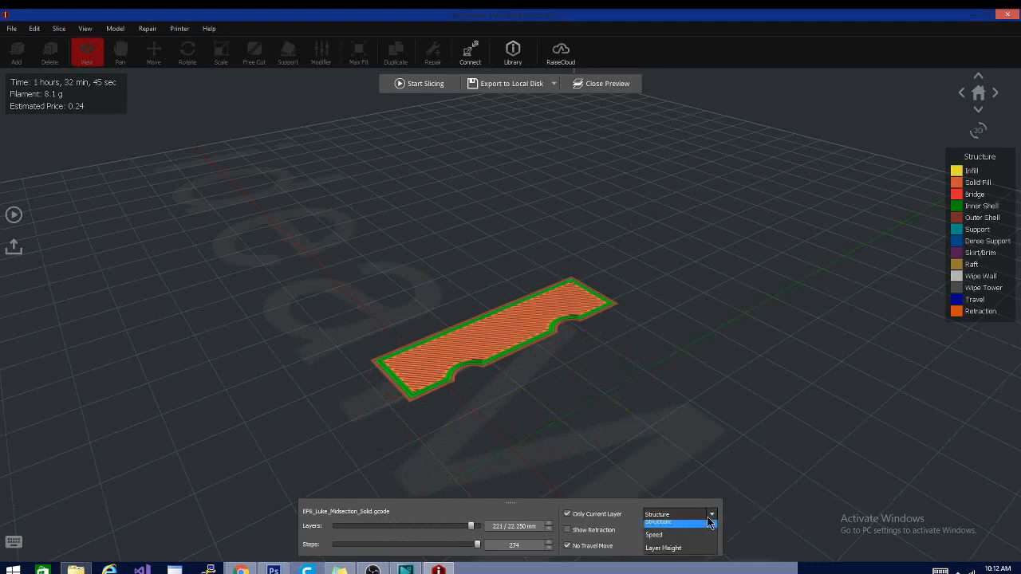
click(657, 522)
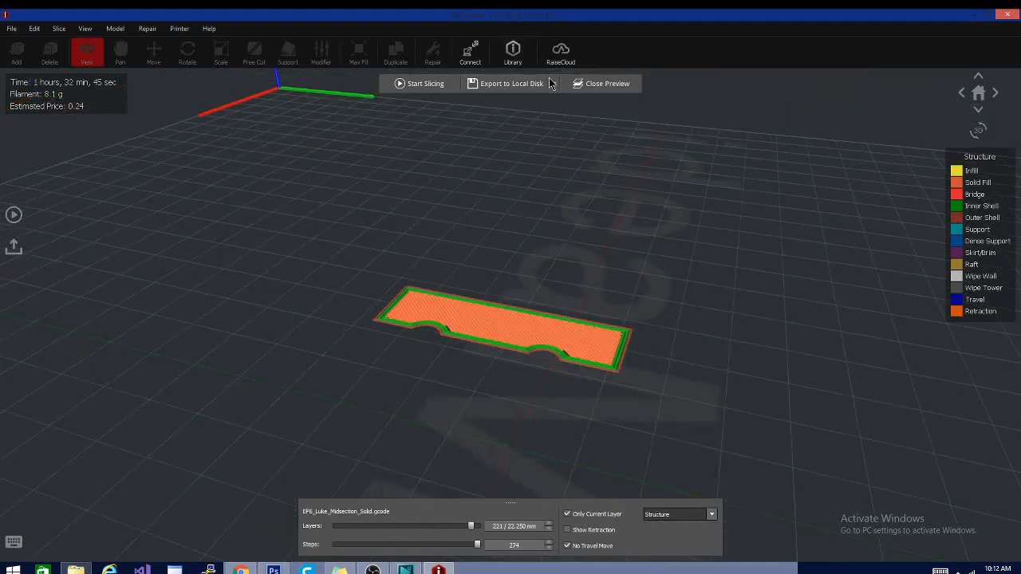
List the local disk, printer, RaiseCloud and OctoPrint export options and orbit around layer 221
click(551, 83)
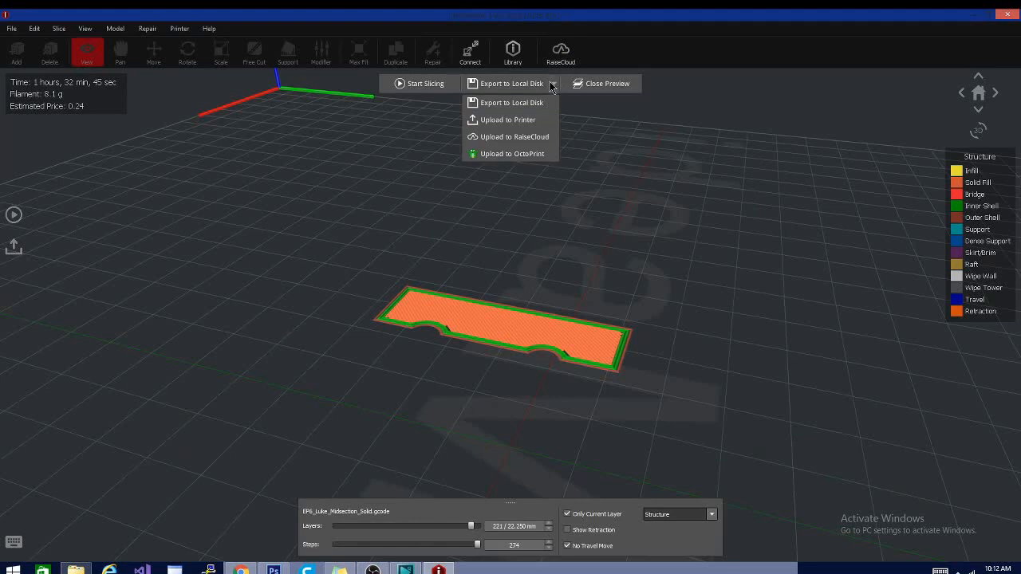
mouse_move(685, 264)
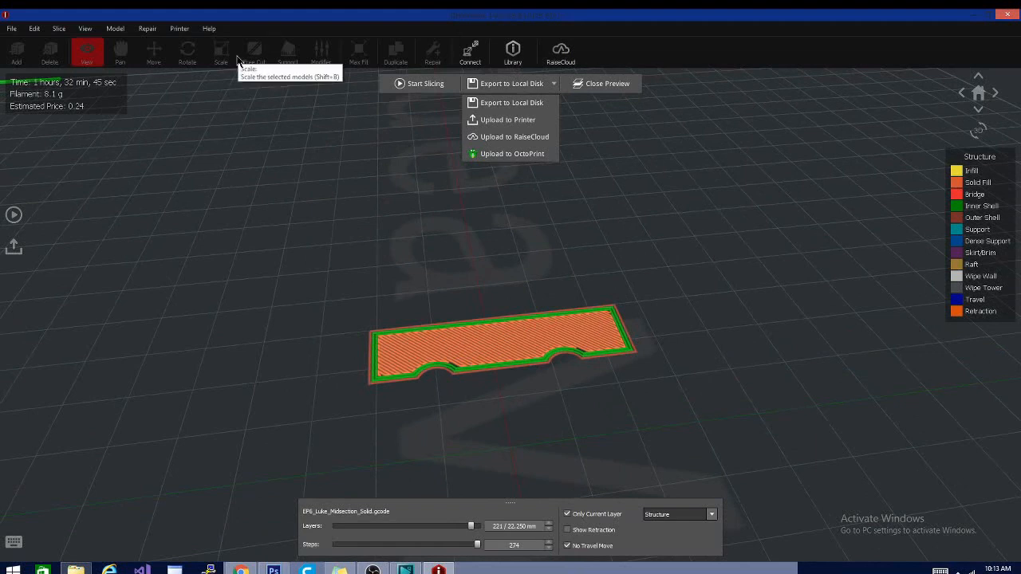
mouse_move(773, 360)
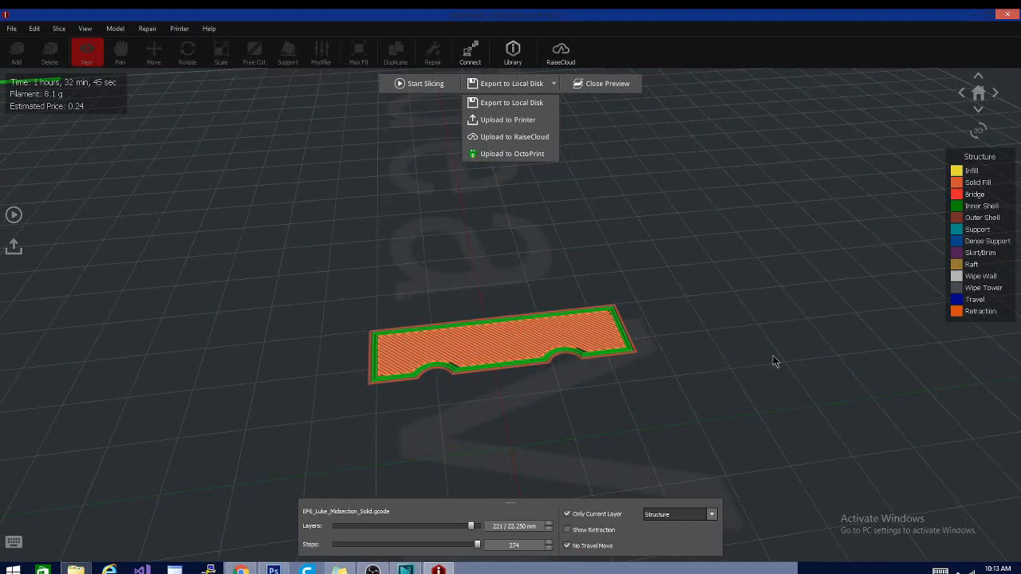
mouse_move(763, 395)
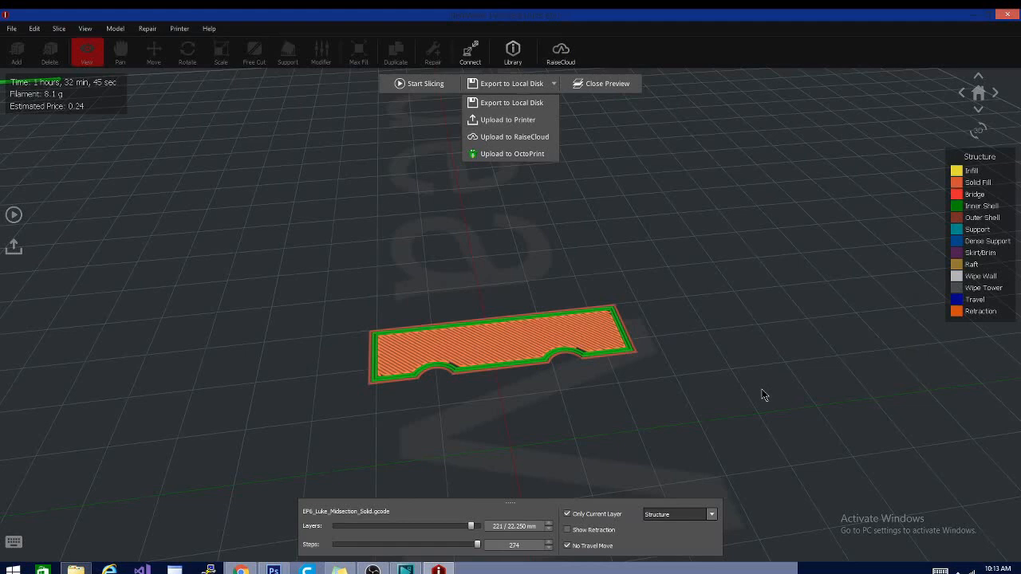
mouse_move(764, 402)
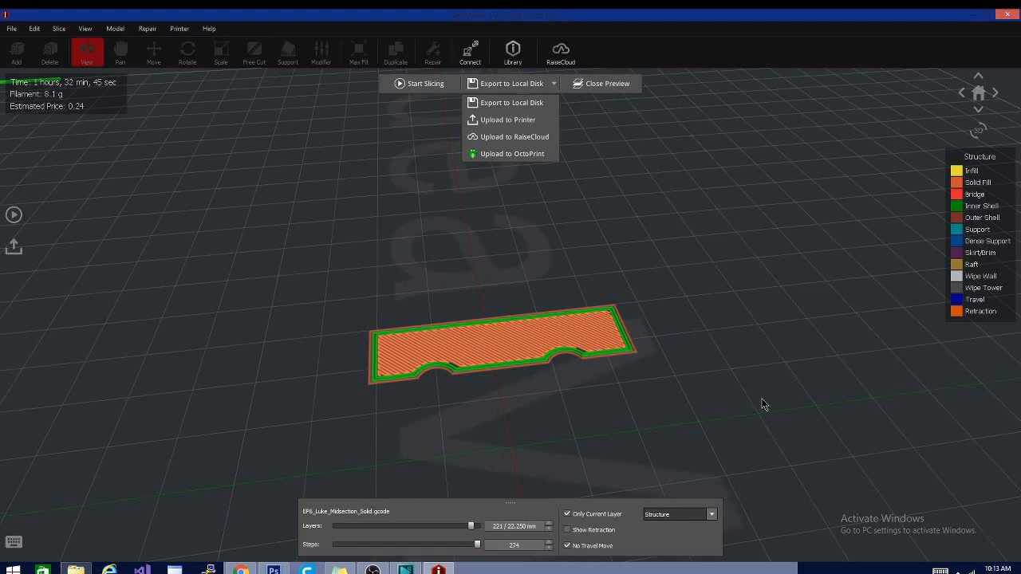
mouse_move(784, 319)
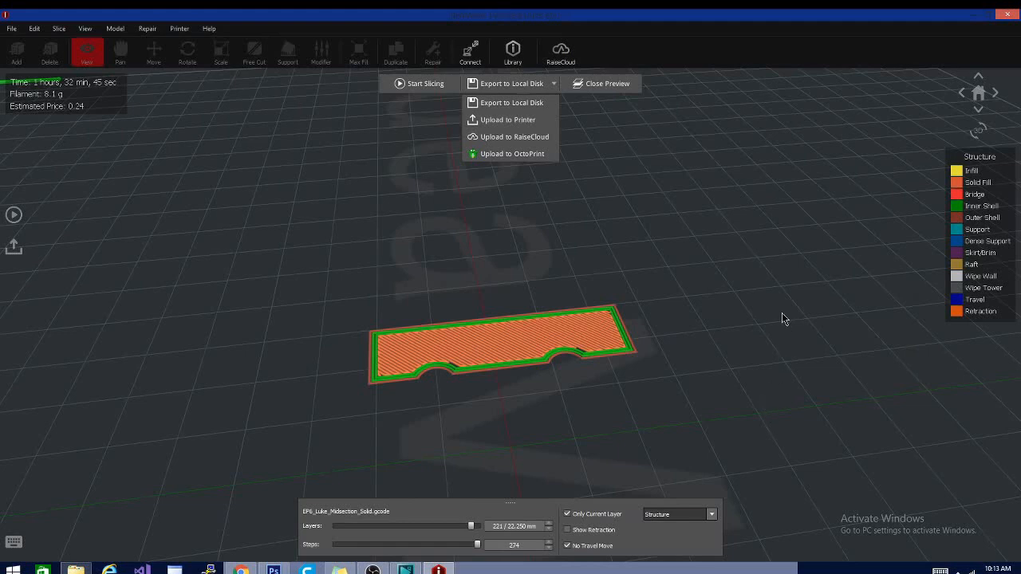
drag(786, 319, 399, 333)
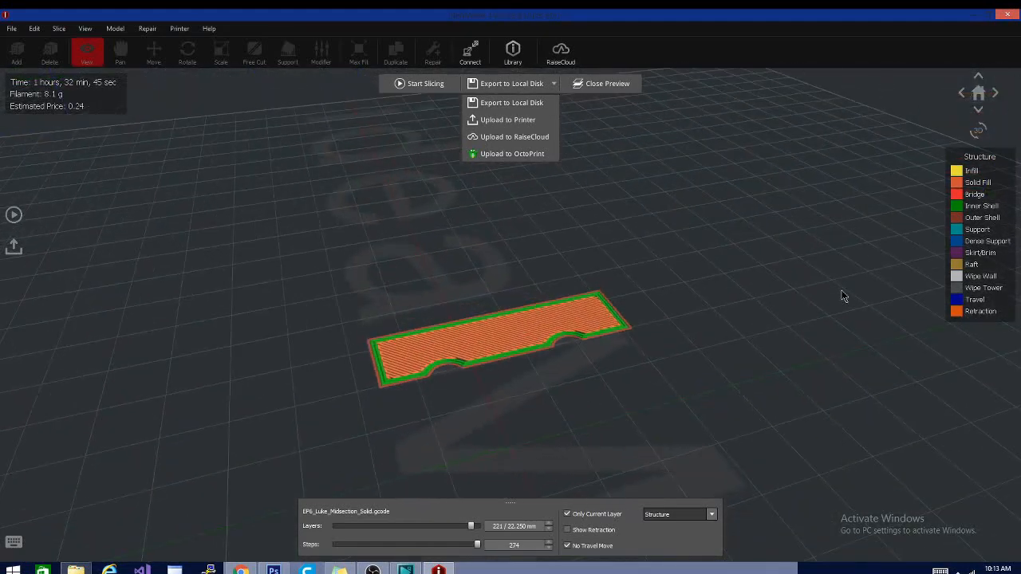
mouse_move(812, 323)
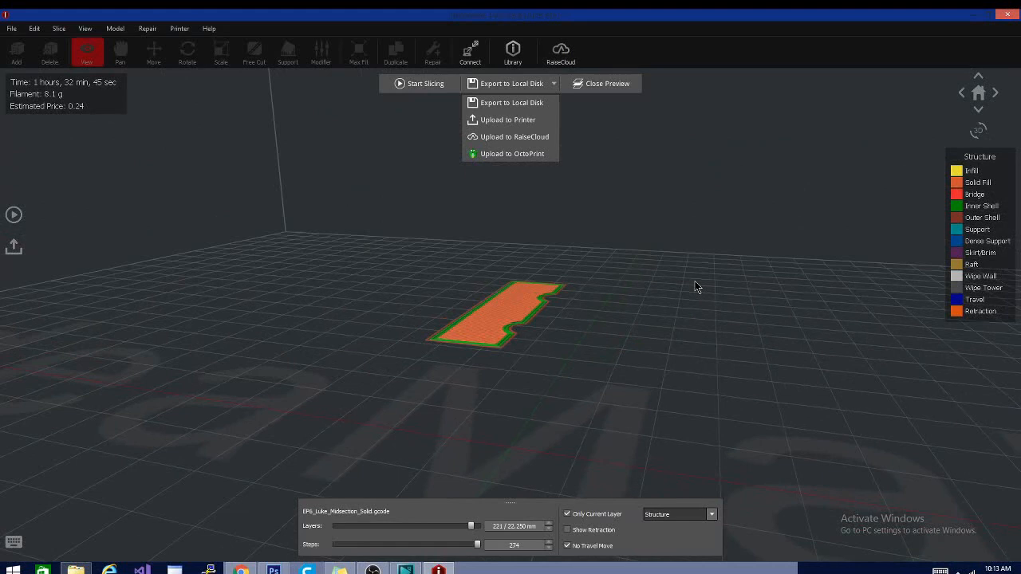
mouse_move(676, 328)
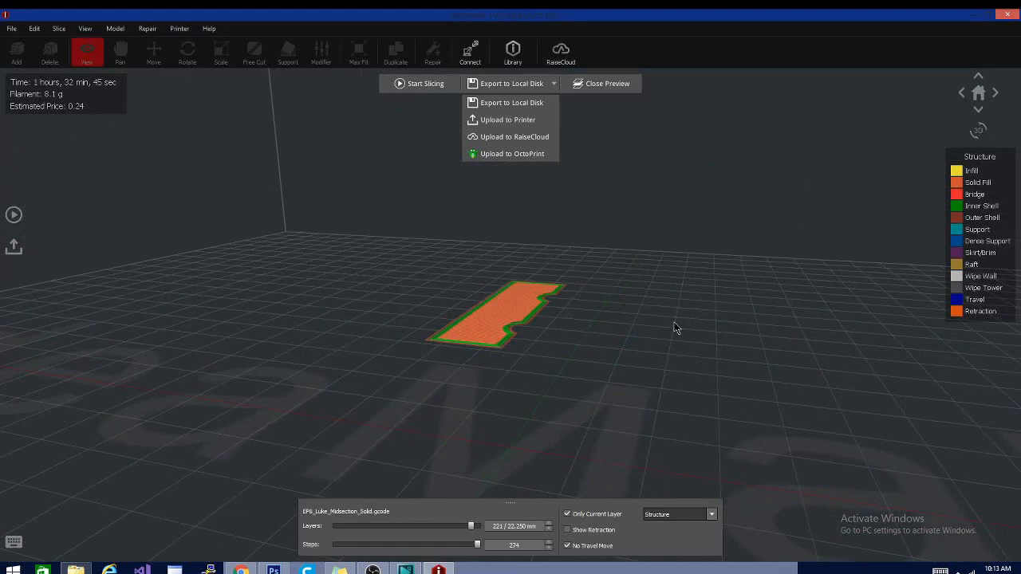
mouse_move(436, 413)
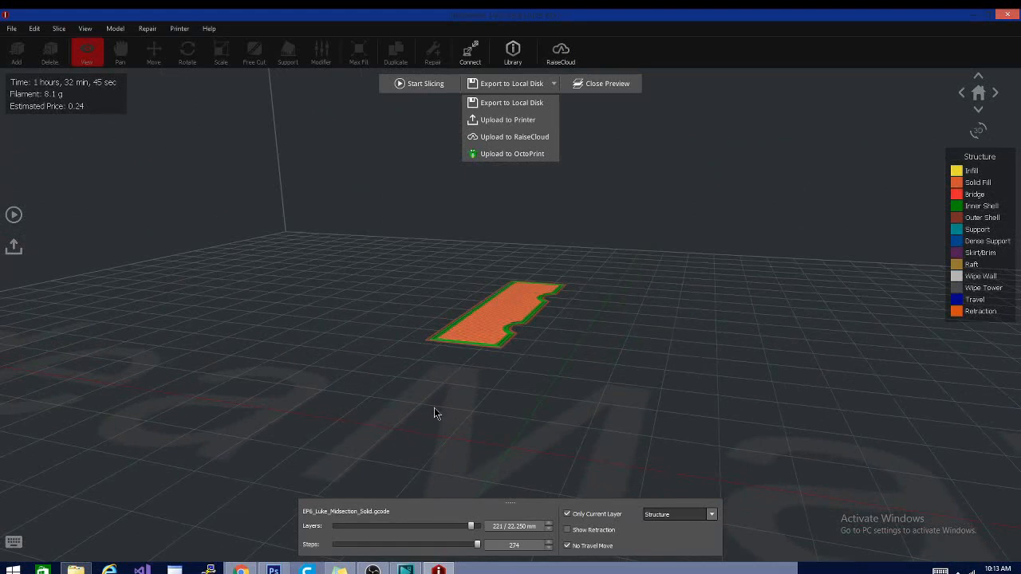
mouse_move(487, 414)
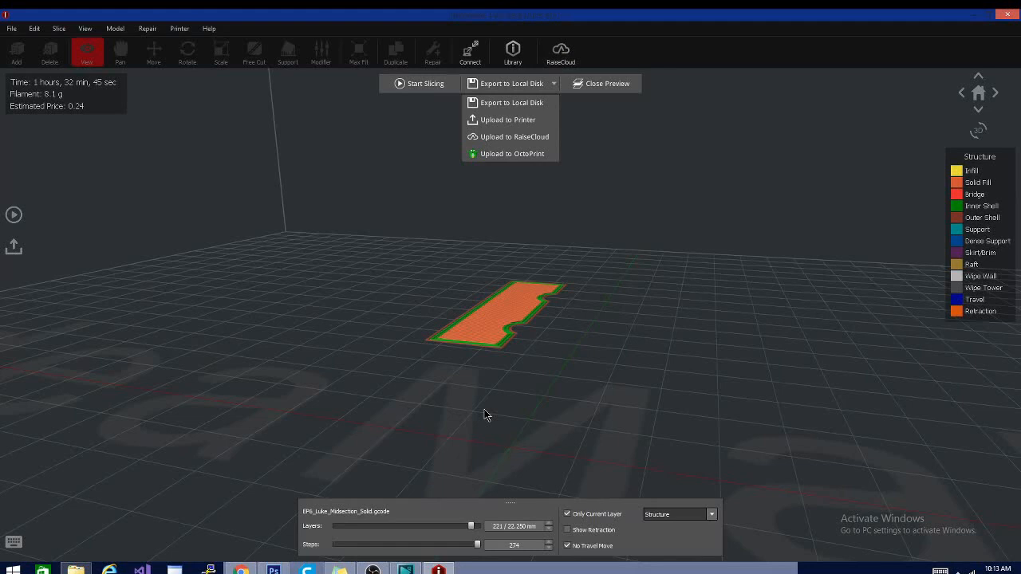